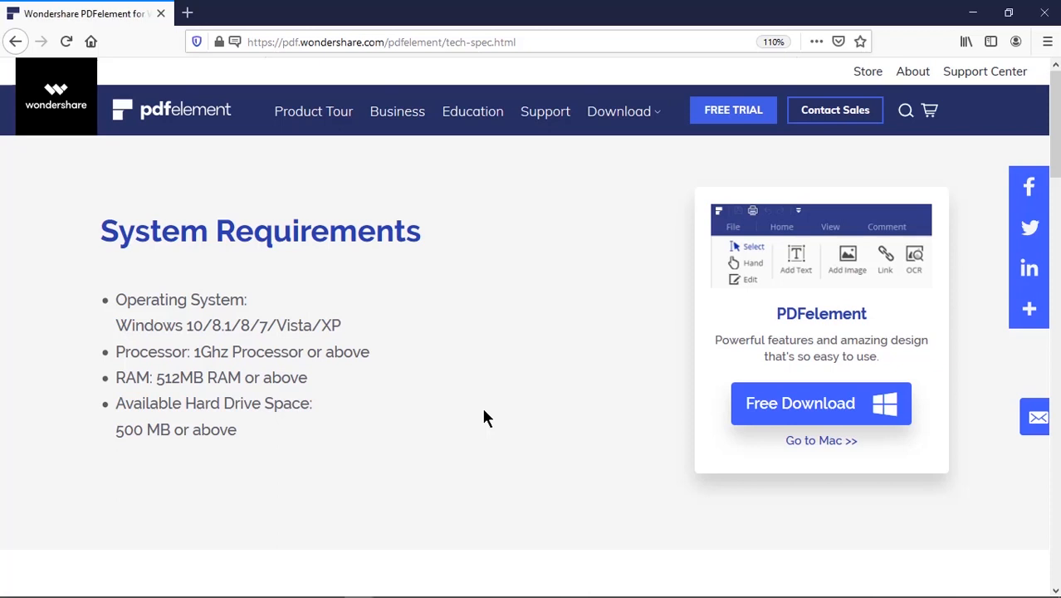
pyautogui.moveTo(482, 397)
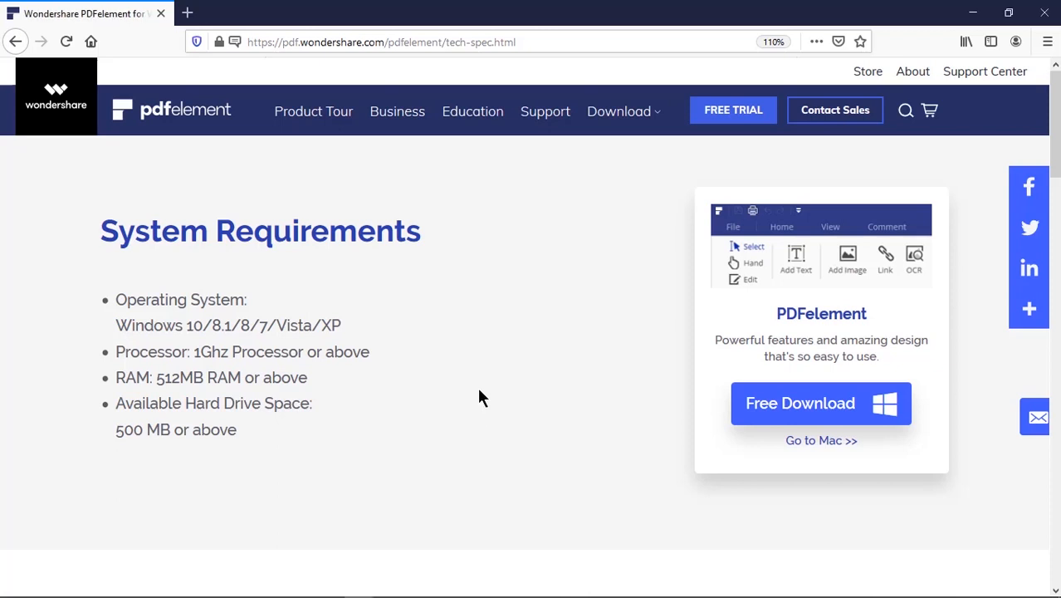
pyautogui.moveTo(65, 124)
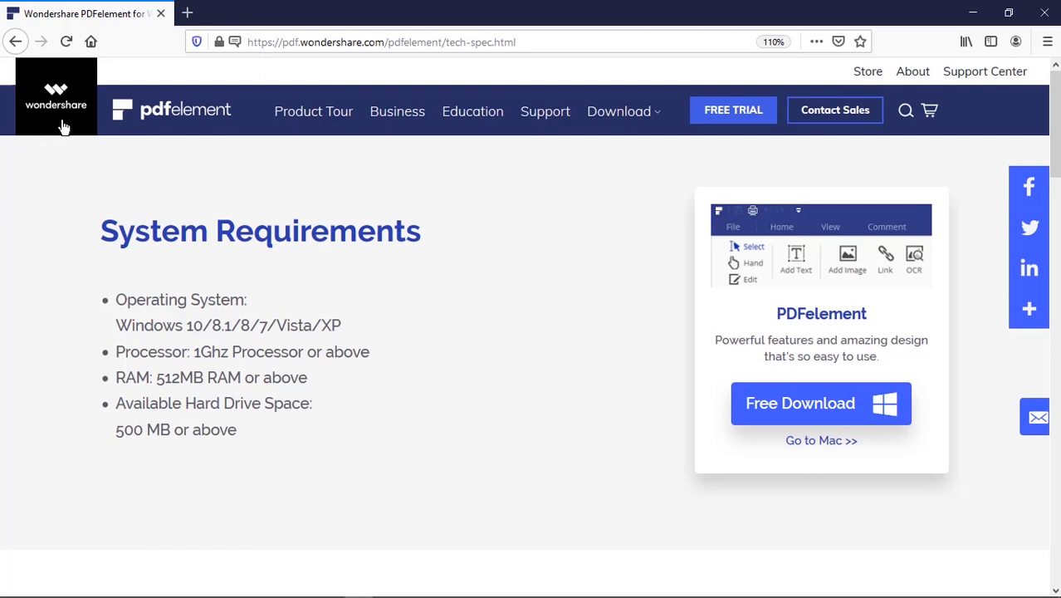
pyautogui.moveTo(119, 295)
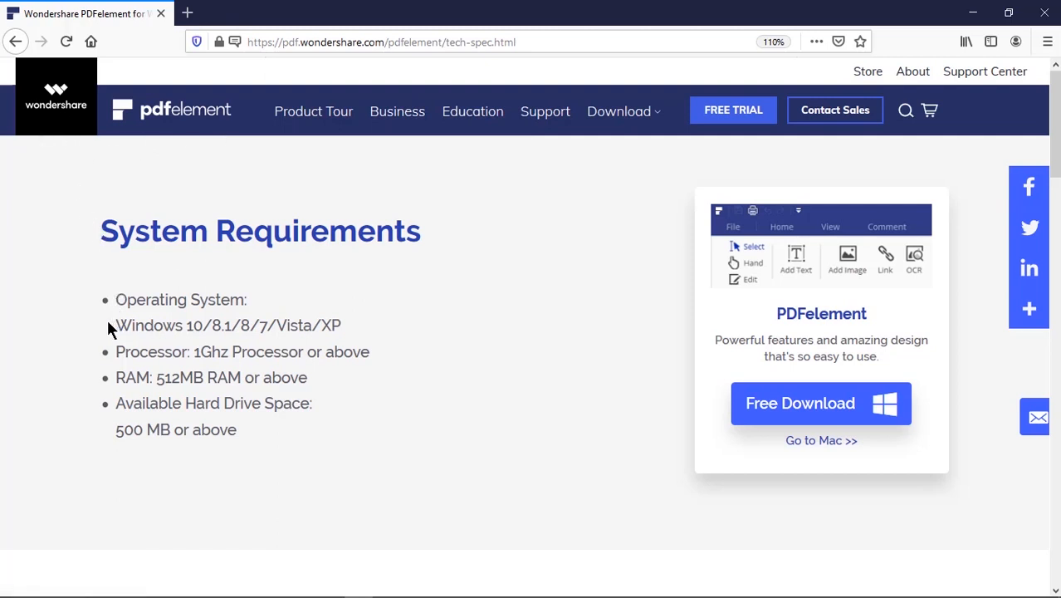
pyautogui.moveTo(336, 324)
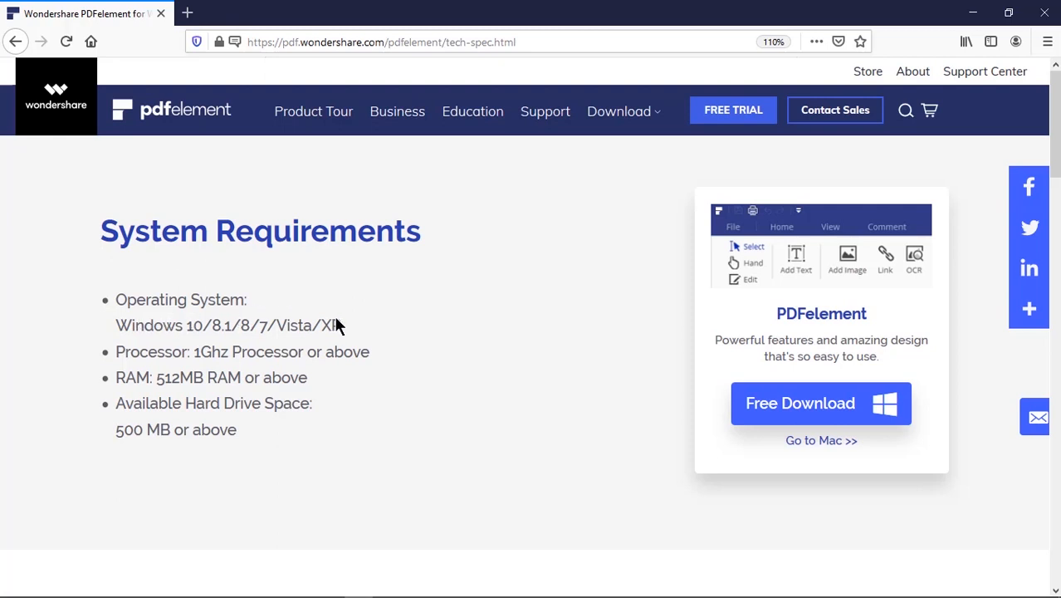
pyautogui.moveTo(369, 349)
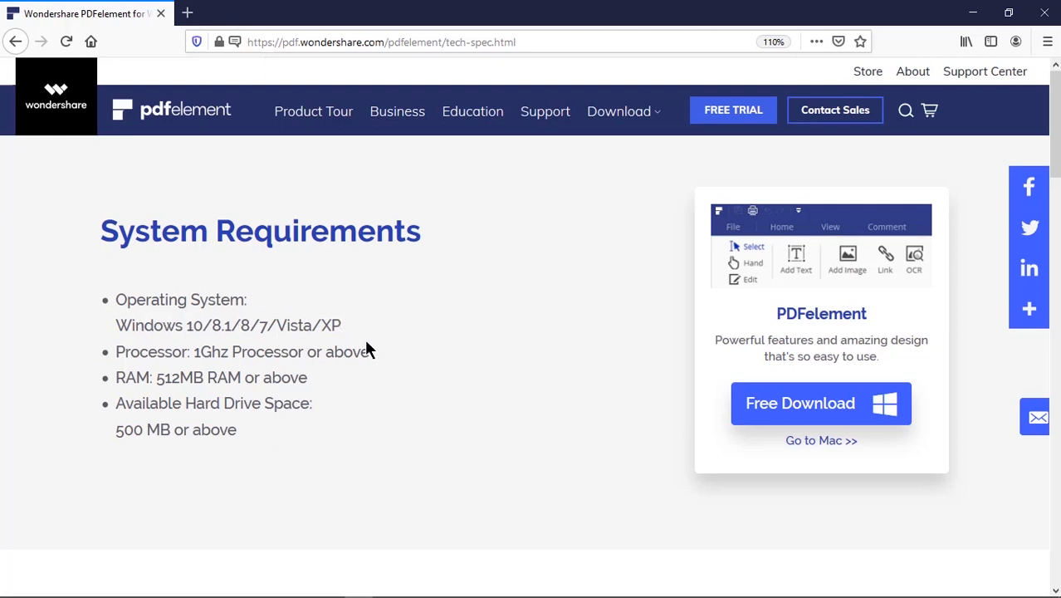
pyautogui.moveTo(379, 352)
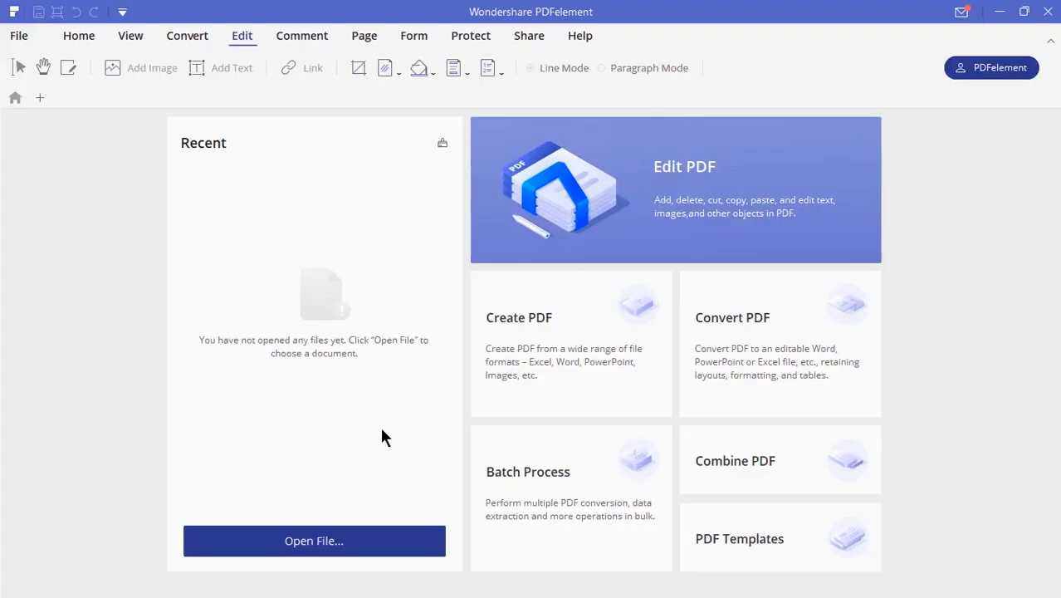
pyautogui.moveTo(349, 527)
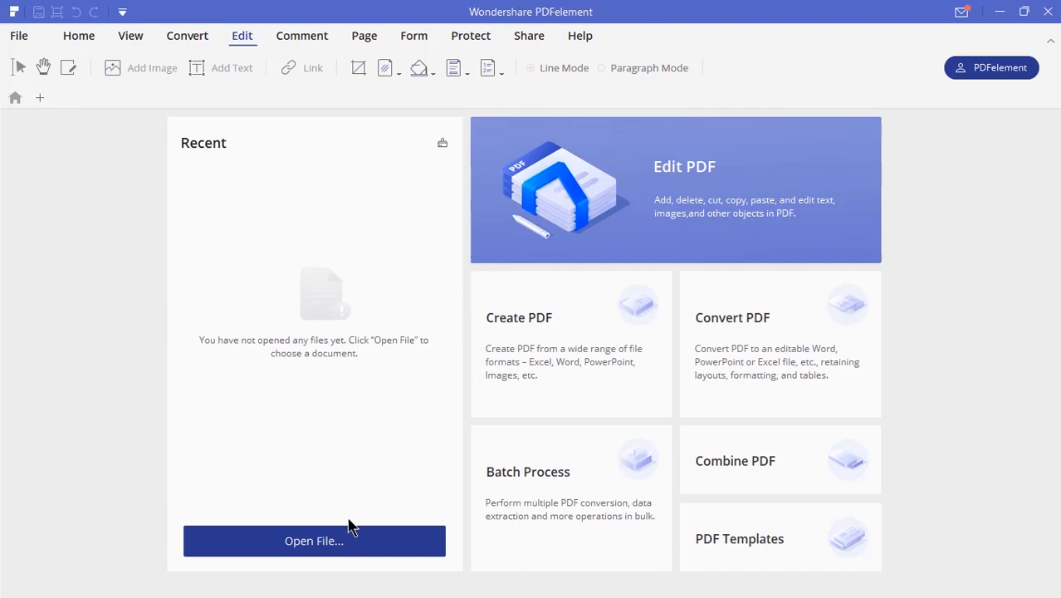
# - Open Example.pdf from the file dialog and turn on page text editing
pyautogui.click(314, 540)
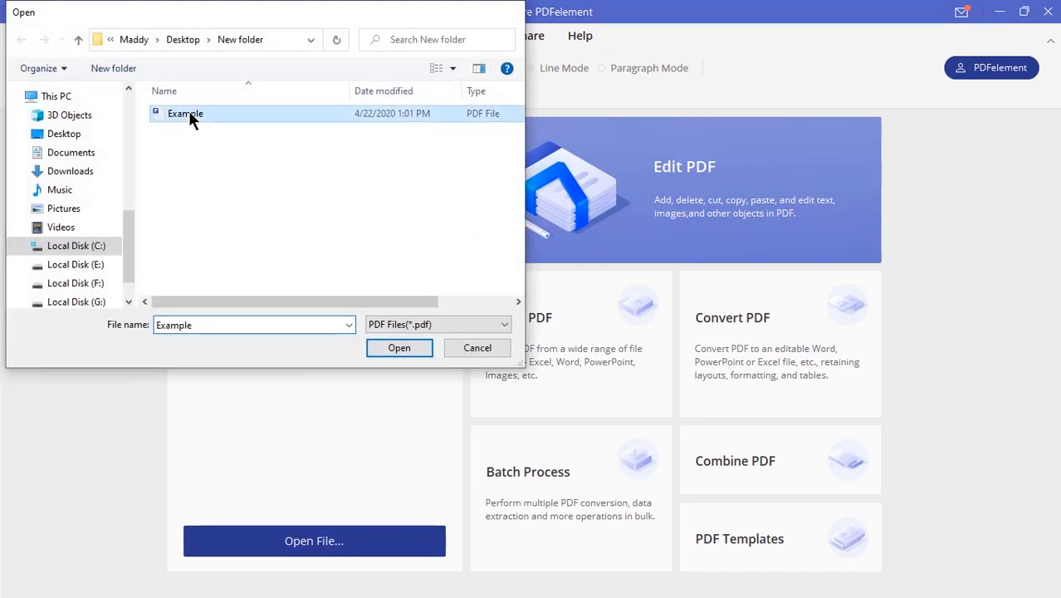
pyautogui.click(399, 347)
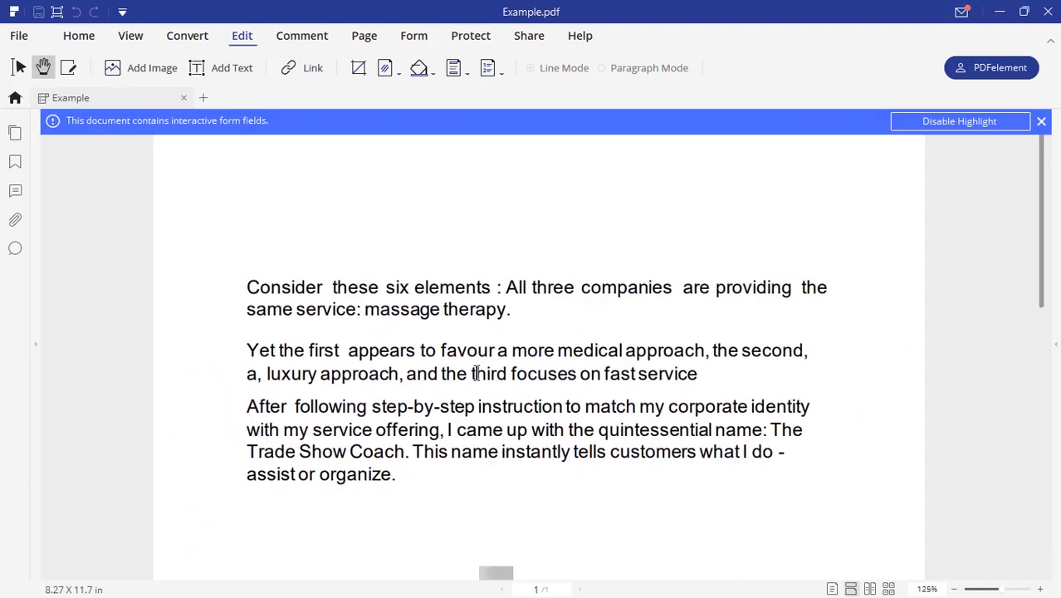
pyautogui.click(1041, 120)
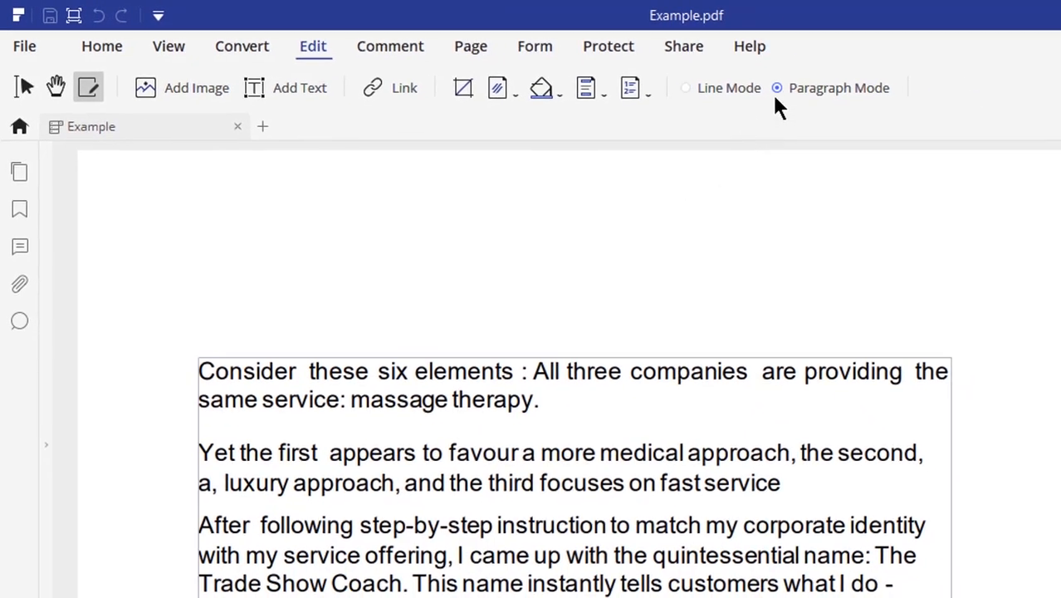
pyautogui.moveTo(734, 100)
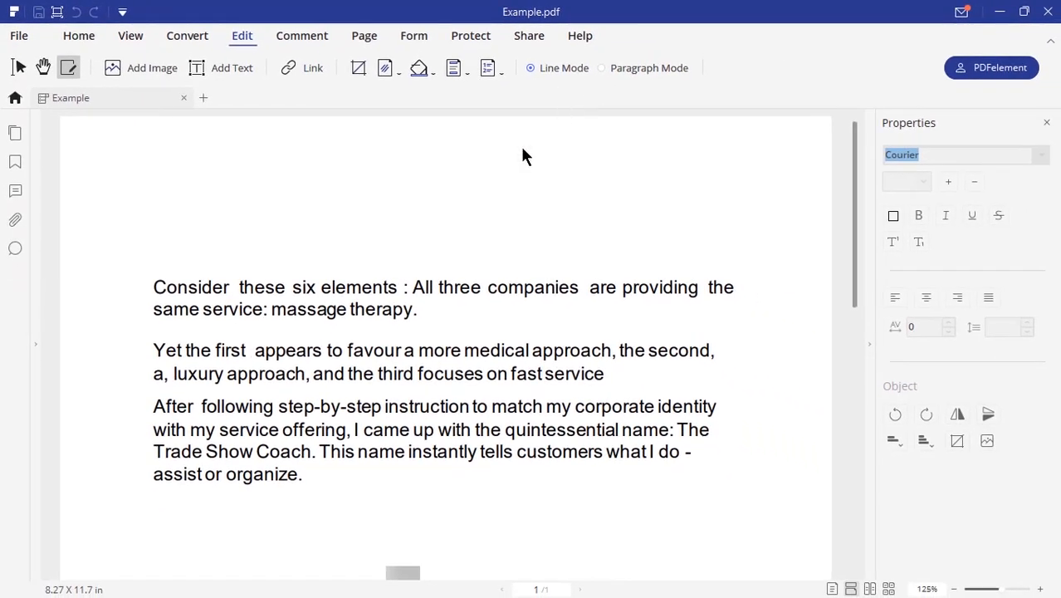
# - Retype the second paragraph as 'Edit your paragraph here.' in Paragraph Mode
pyautogui.click(407, 297)
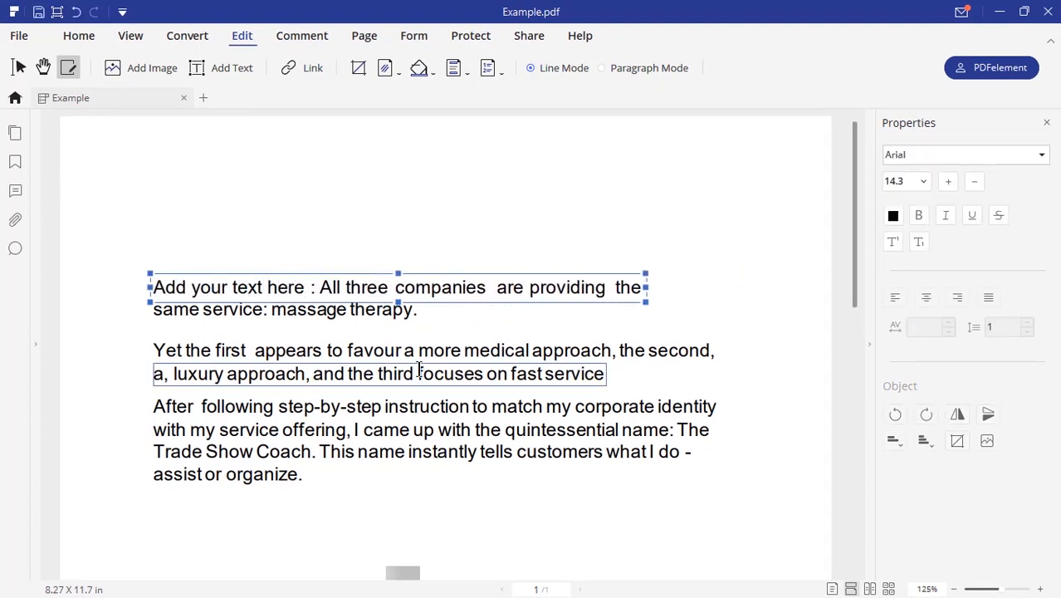
pyautogui.click(601, 68)
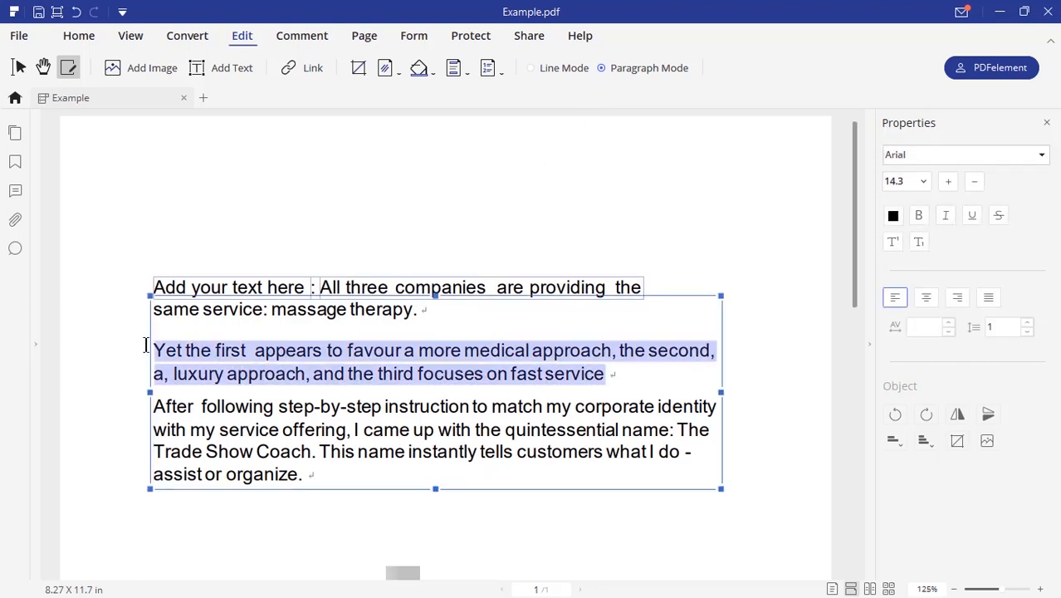
pyautogui.write('Edit your pragraph here.')
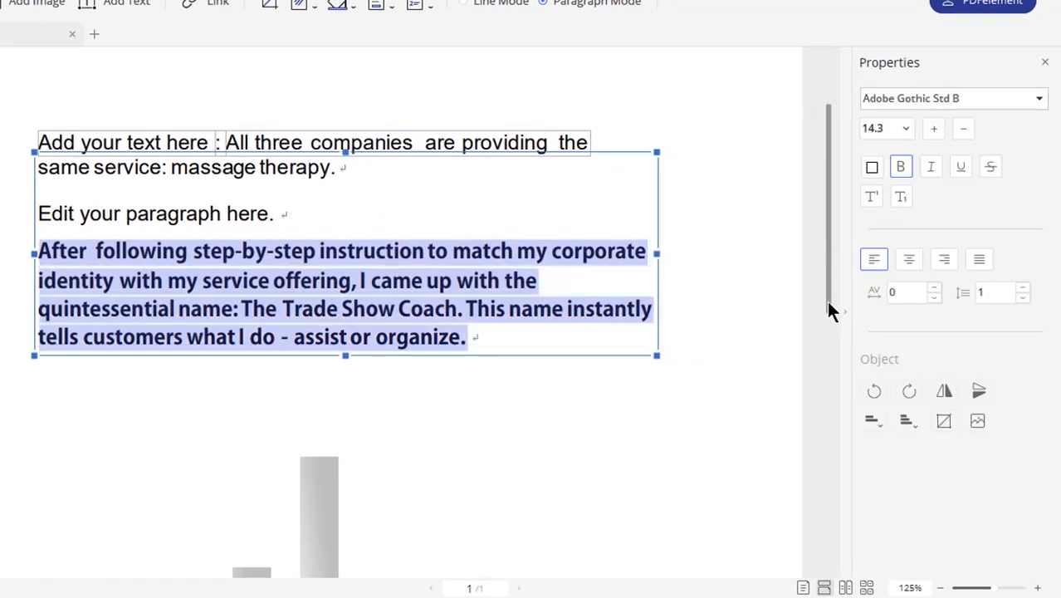
# - Make the last paragraph 18 pt, green, left-aligned, with character spacing 4
pyautogui.click(885, 128)
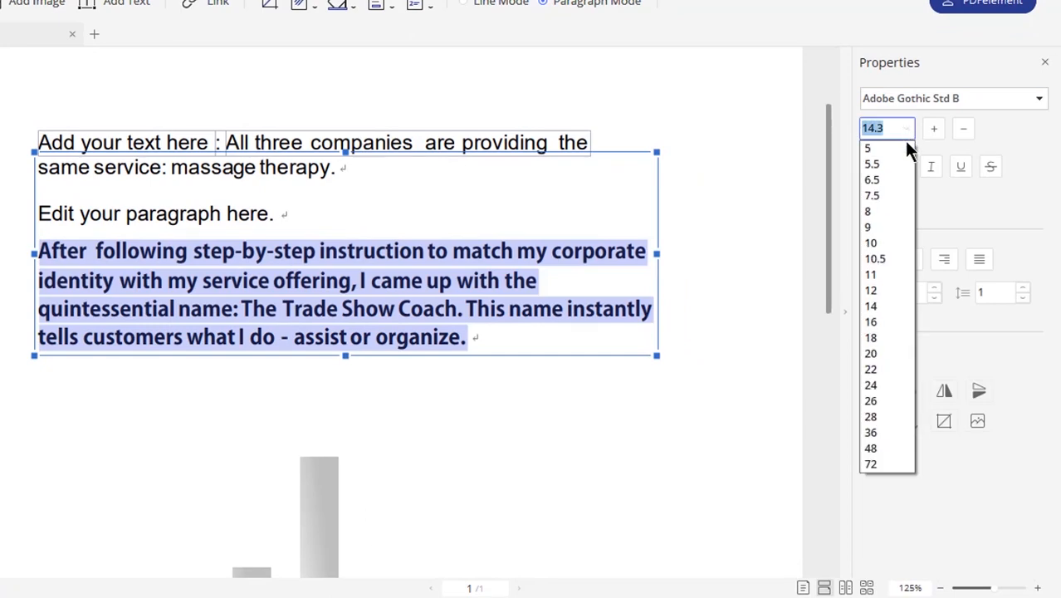
pyautogui.click(870, 337)
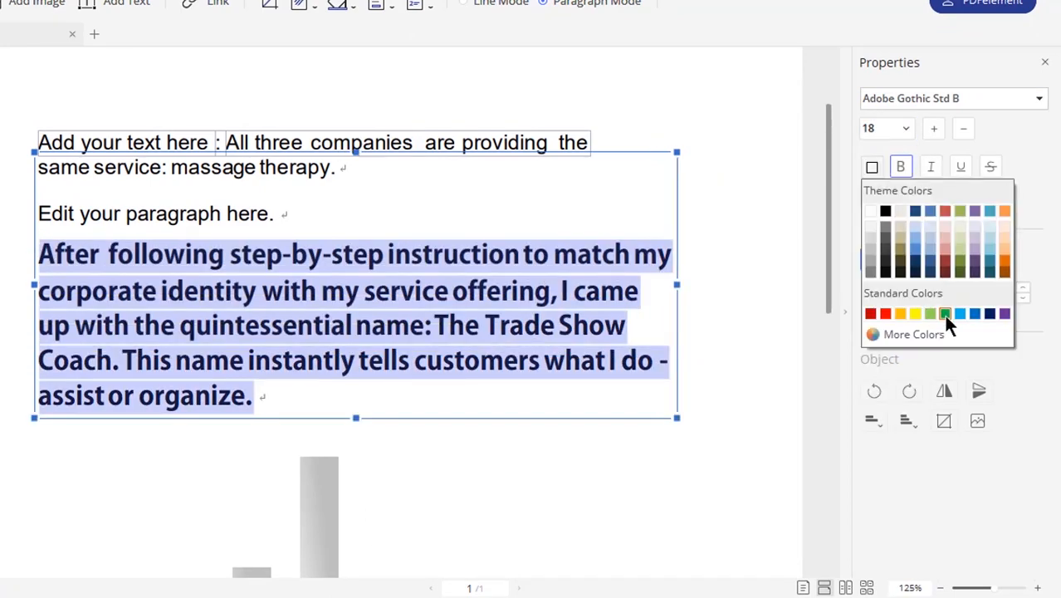
pyautogui.click(945, 313)
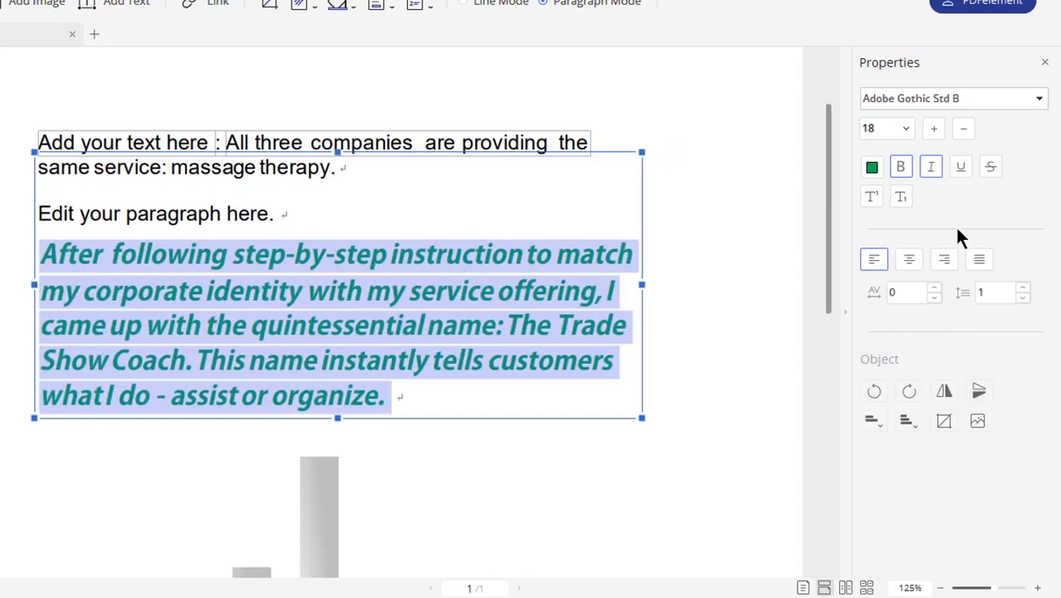
pyautogui.click(944, 259)
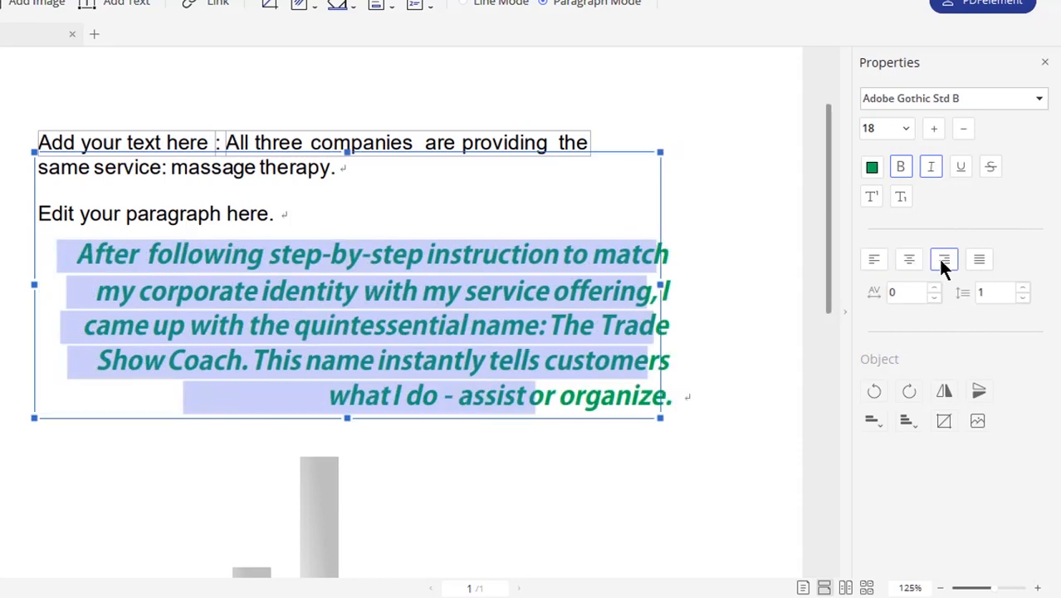
pyautogui.click(979, 259)
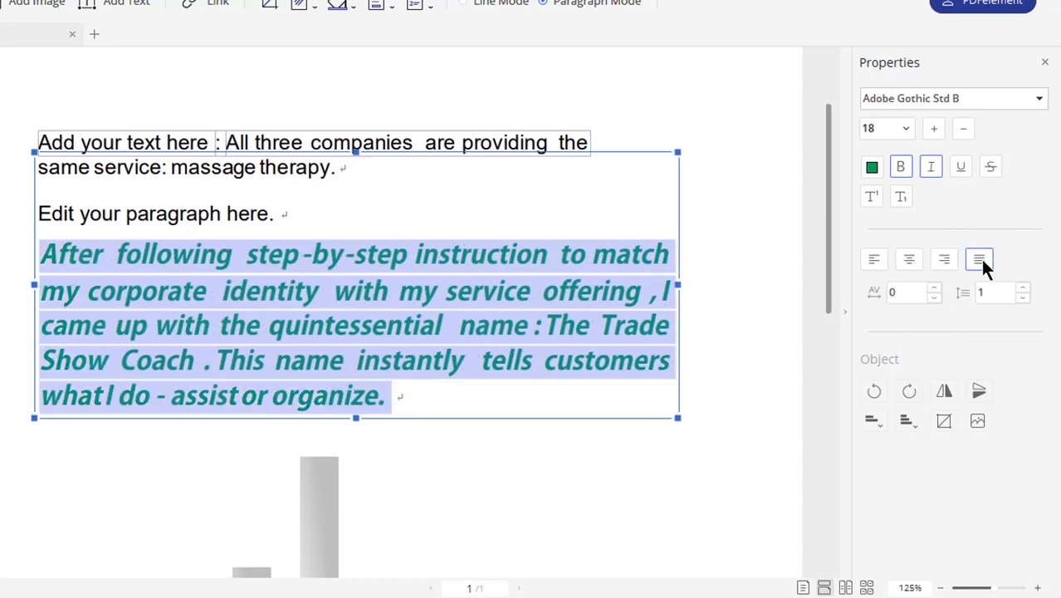
pyautogui.click(873, 259)
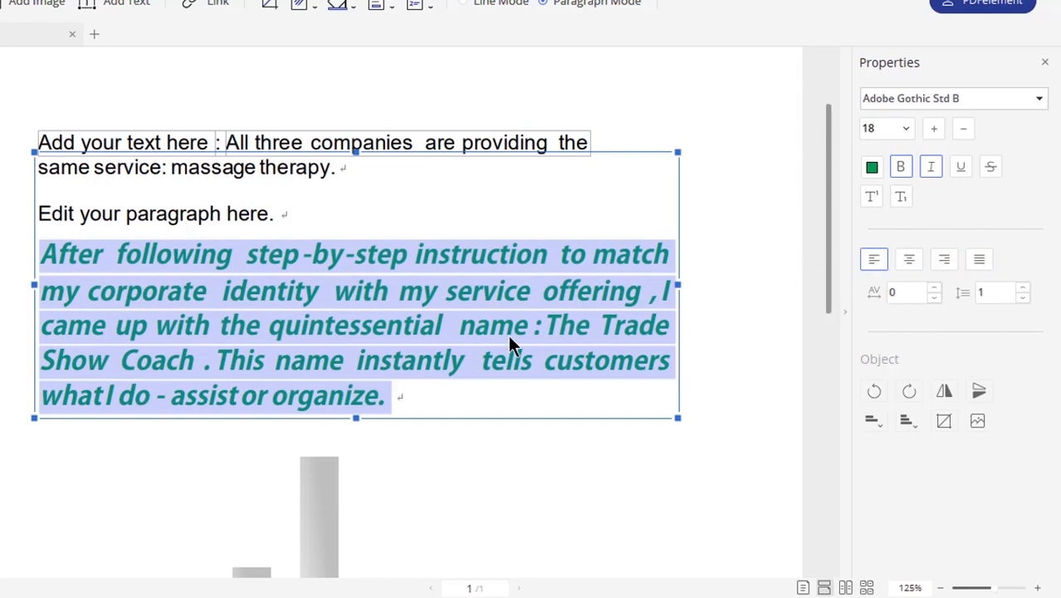
pyautogui.scroll(-3)
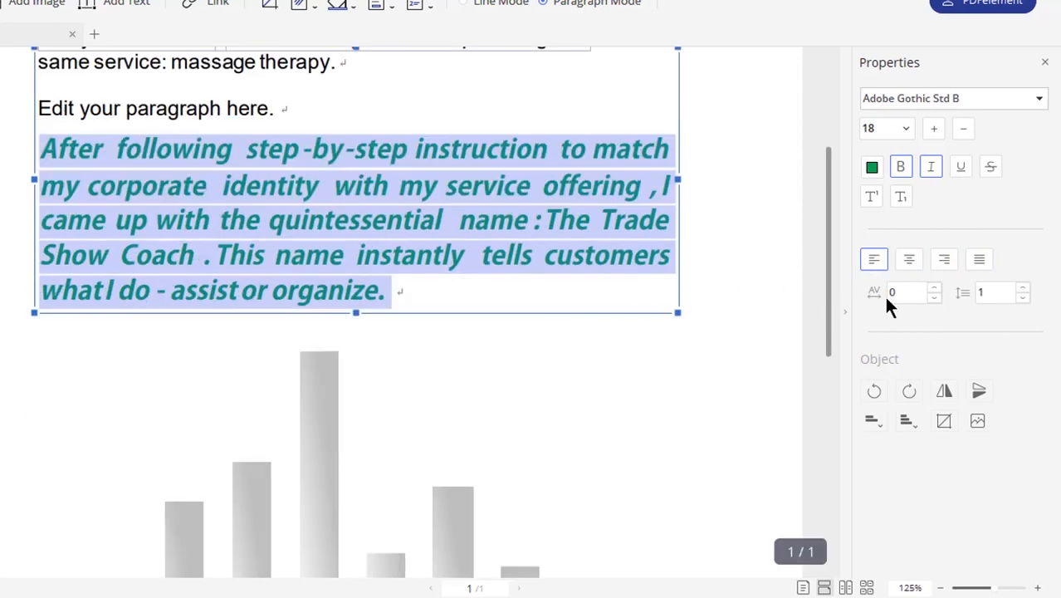
pyautogui.click(934, 287)
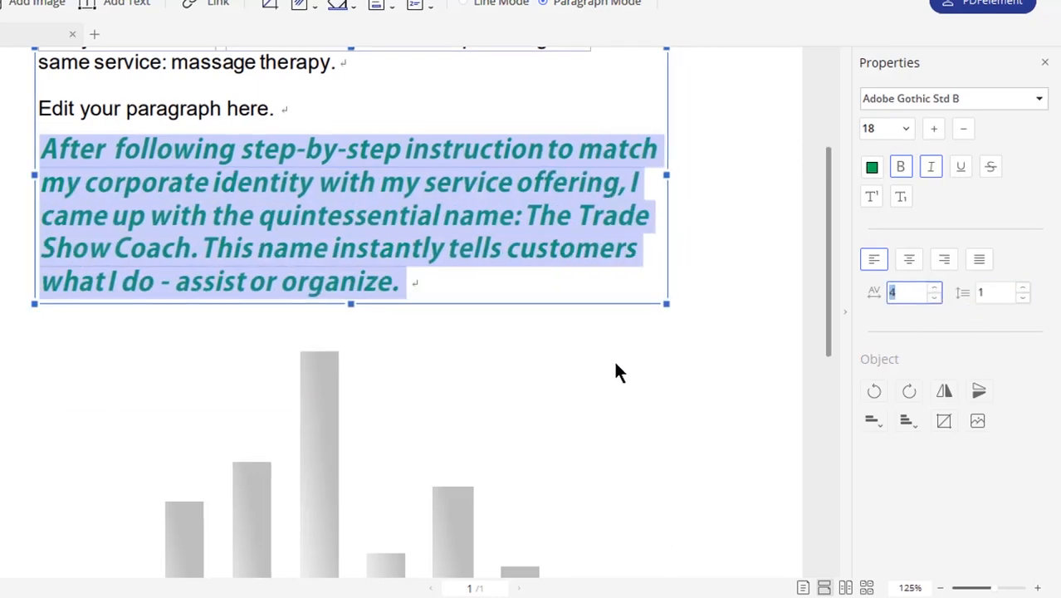
# - Shift a bar aside and drag the search and other icon tiles into a lower row
pyautogui.scroll(-3)
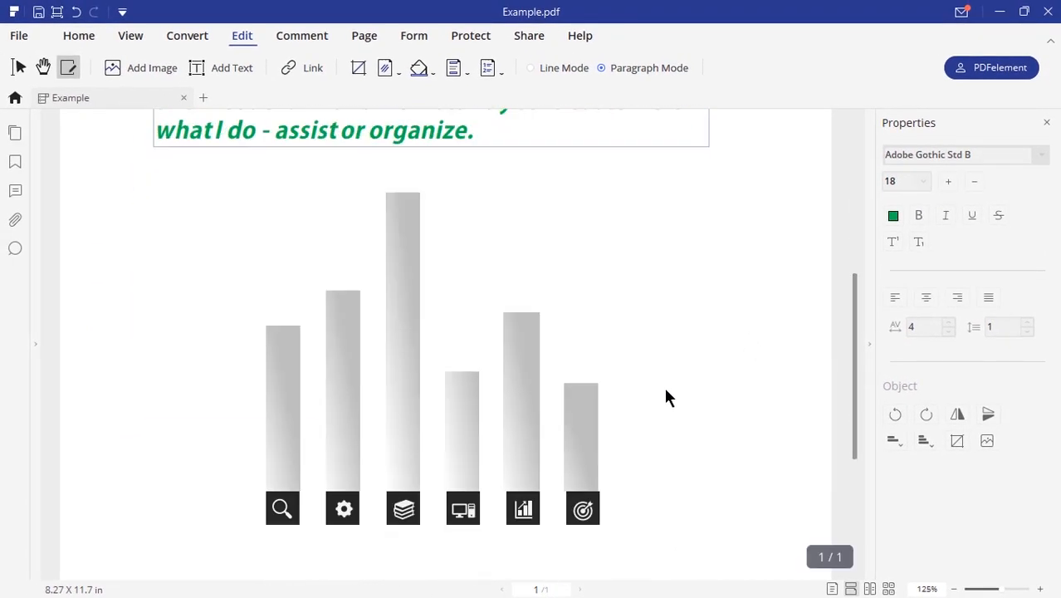
pyautogui.click(402, 332)
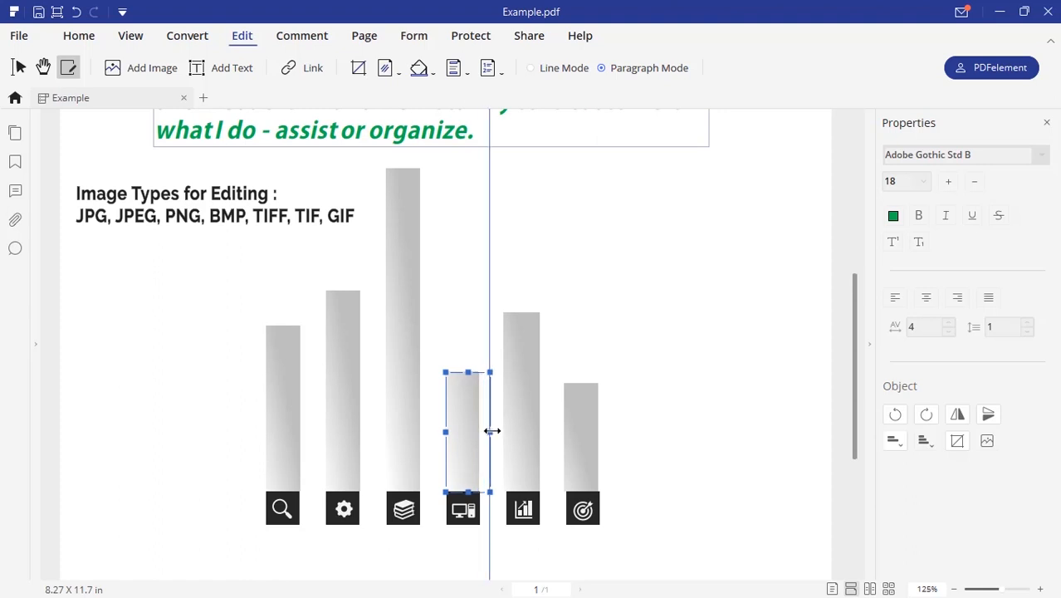
pyautogui.moveTo(466, 429); pyautogui.dragTo(581, 510)
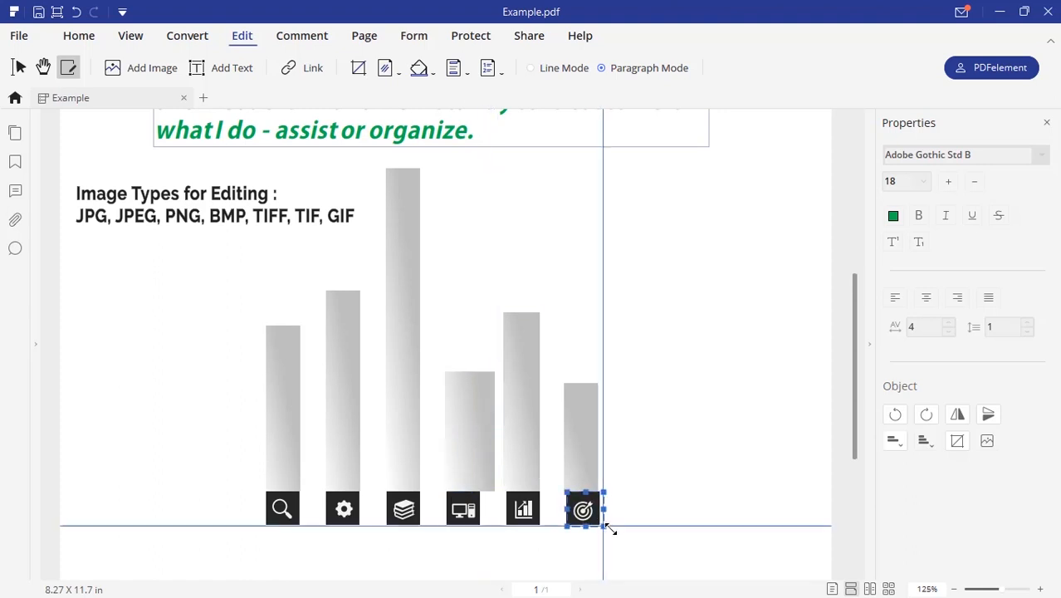
pyautogui.scroll(-3)
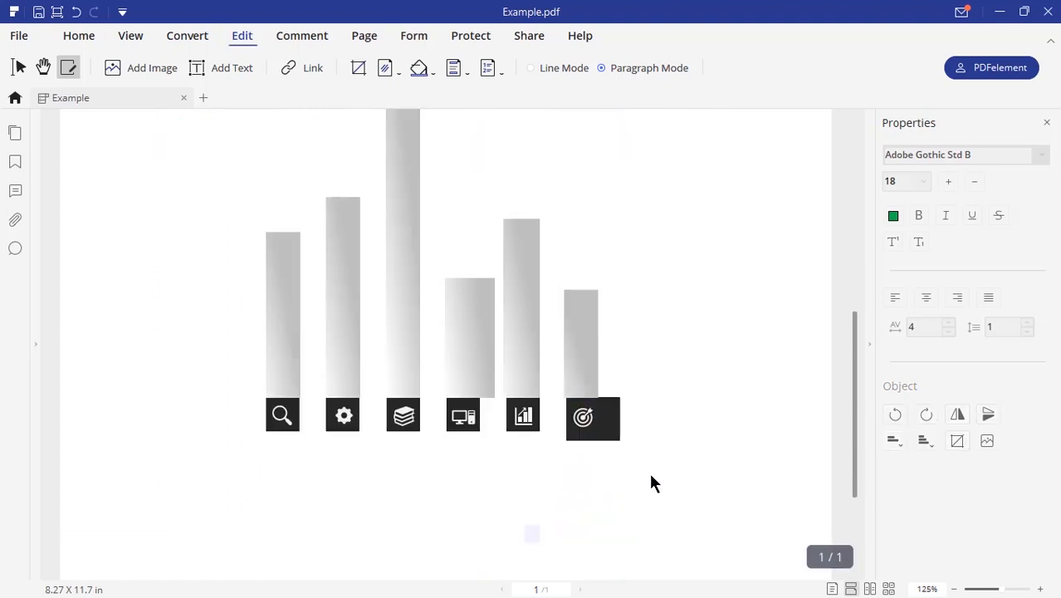
pyautogui.click(670, 271)
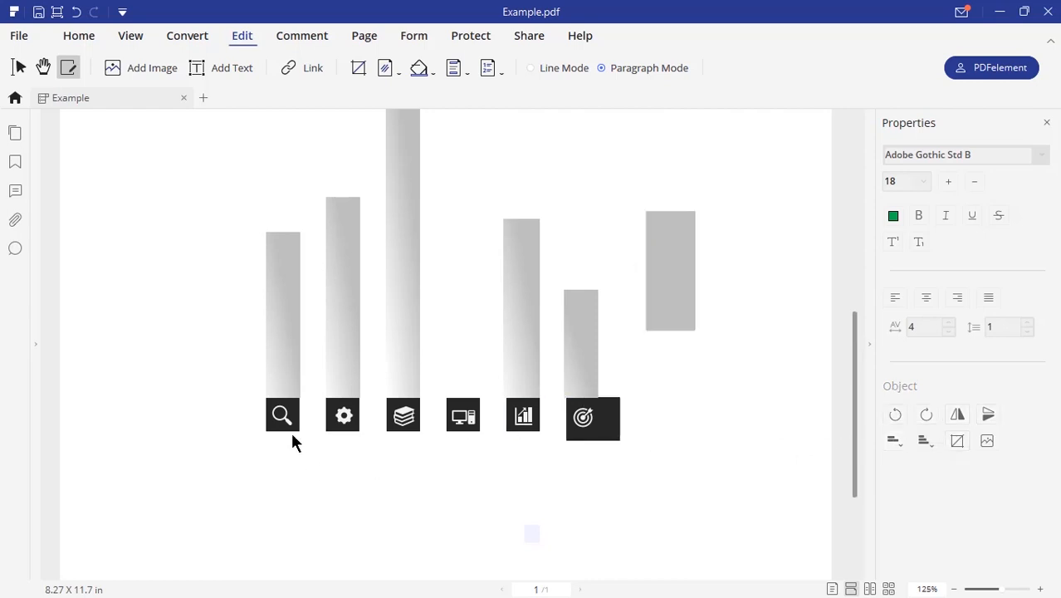
pyautogui.moveTo(282, 415); pyautogui.dragTo(301, 489)
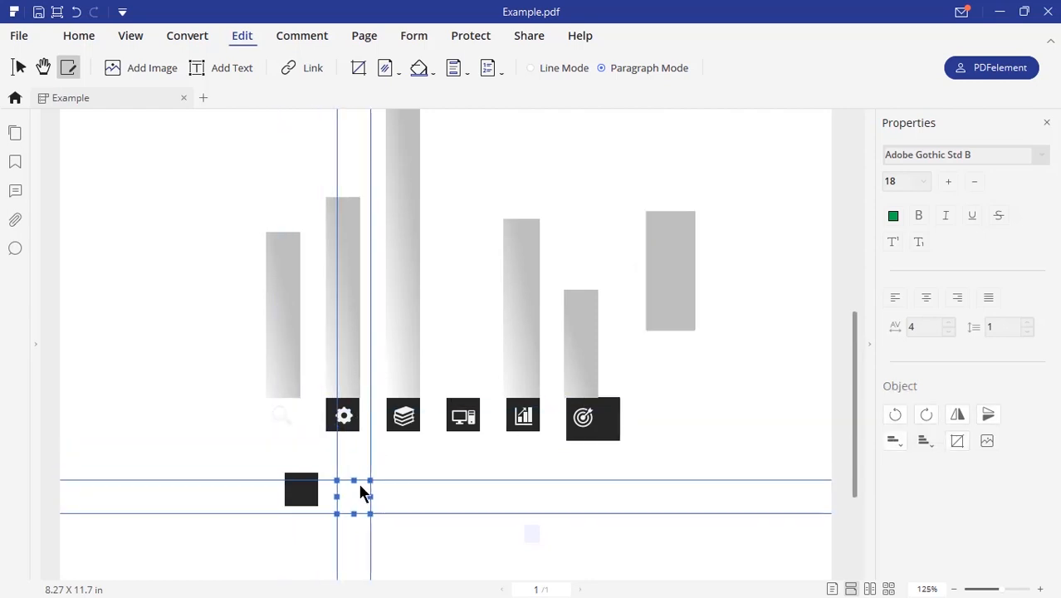
pyautogui.moveTo(343, 490); pyautogui.dragTo(464, 446)
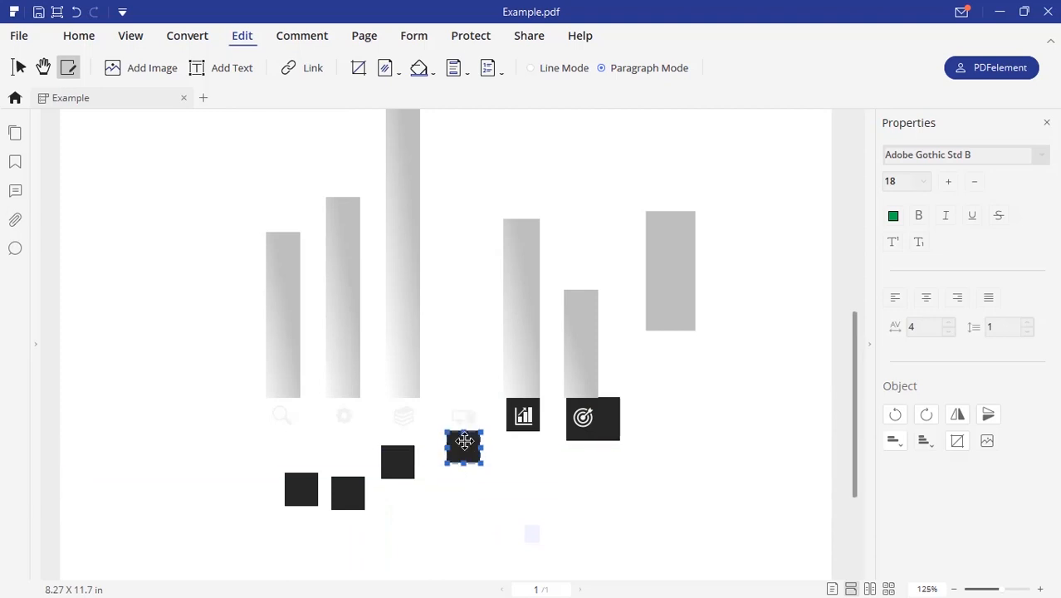
pyautogui.moveTo(463, 447); pyautogui.dragTo(569, 477)
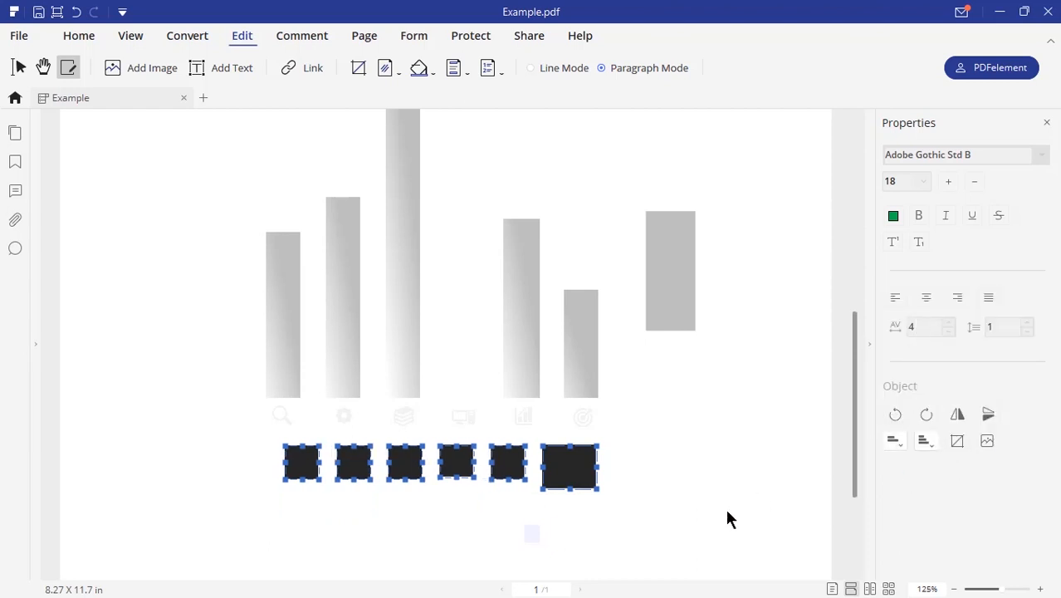
# - Add Item1 as an option in the combo box's properties
pyautogui.scroll(-3)
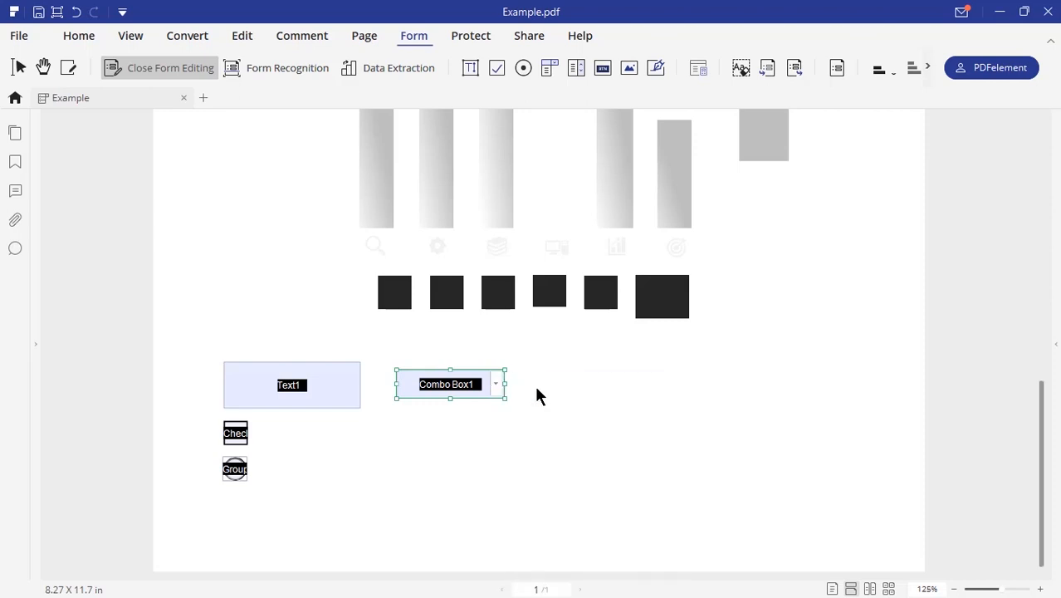
pyautogui.doubleClick(450, 384)
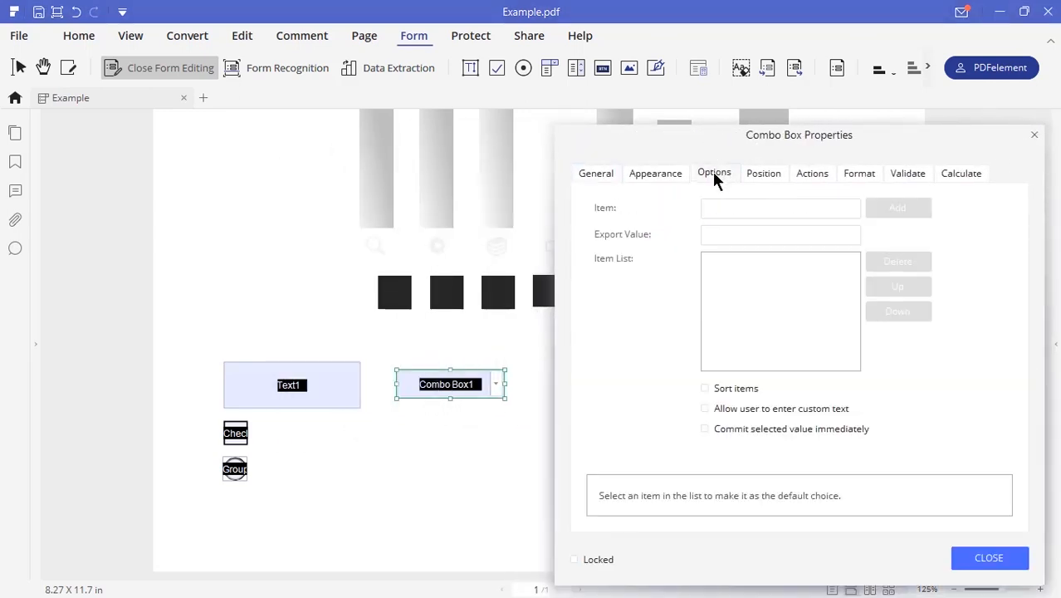
pyautogui.write('Item1')
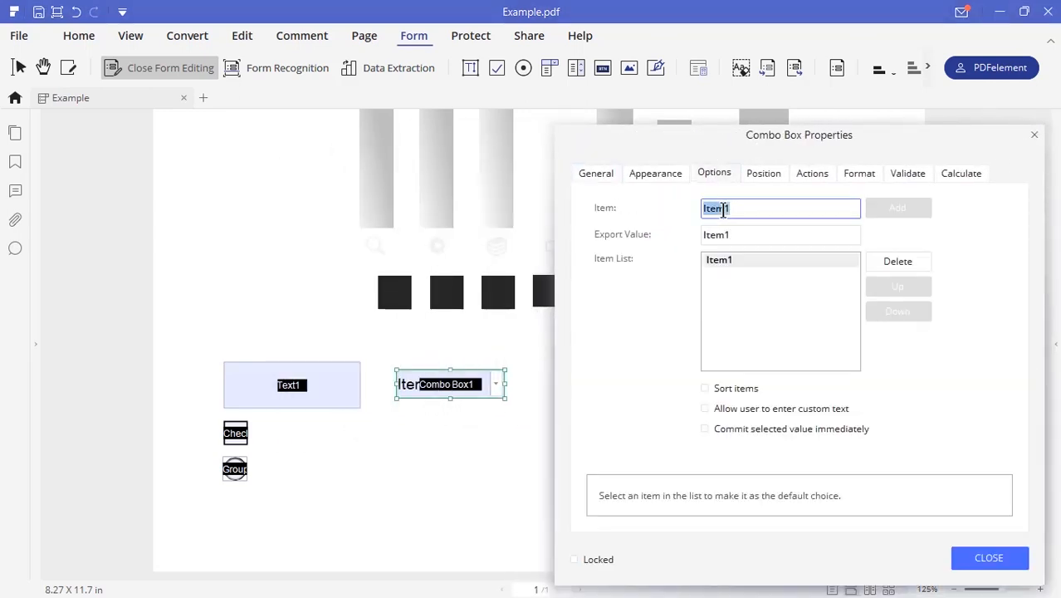
pyautogui.click(898, 208)
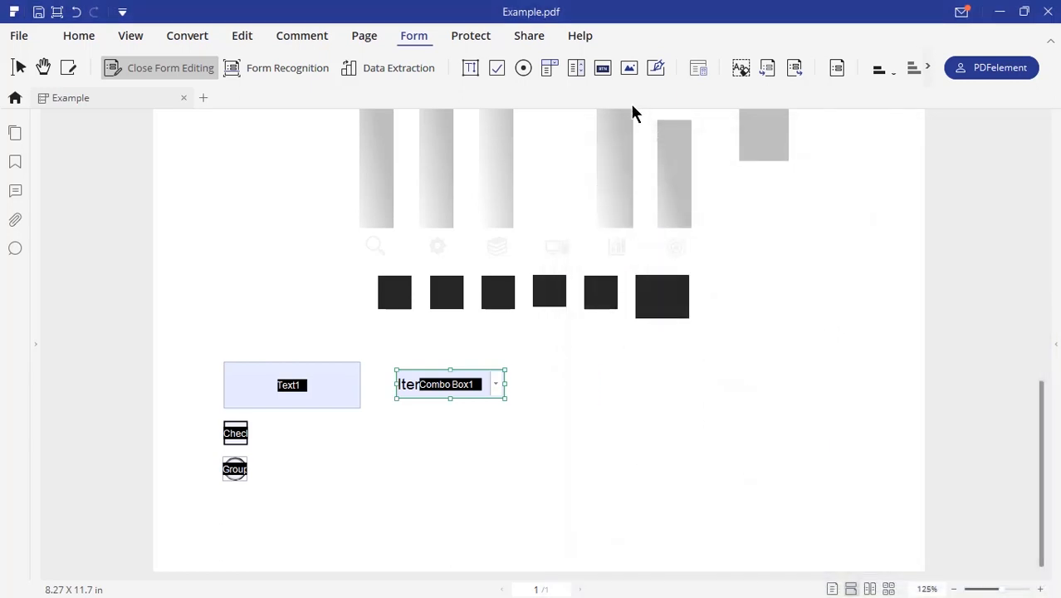
# - Draw a list box beside the combo box holding Item1, Item2 and Item3
pyautogui.moveTo(585, 336); pyautogui.dragTo(732, 407)
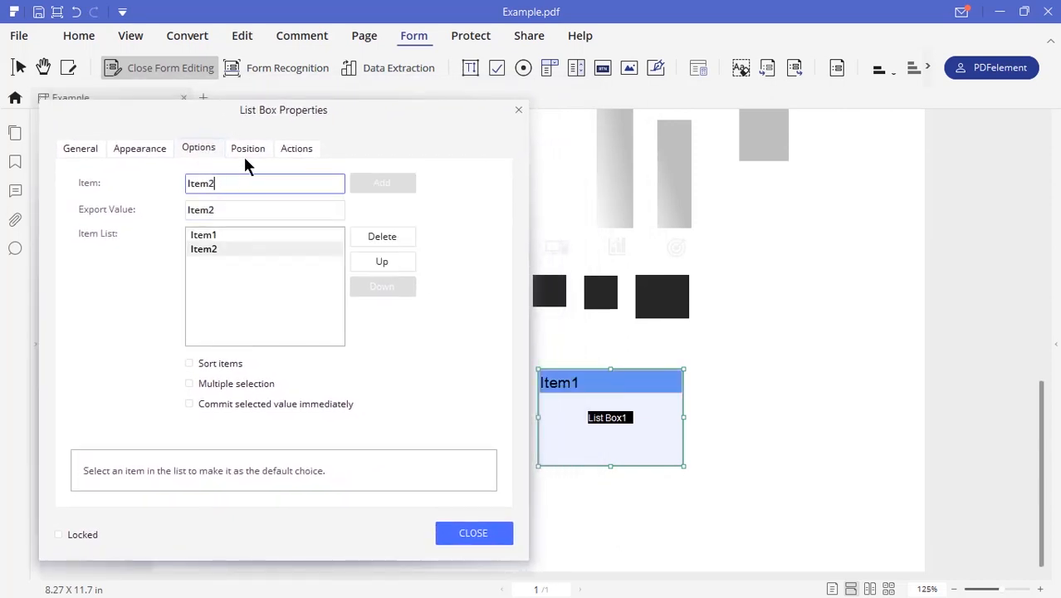
pyautogui.click(381, 183)
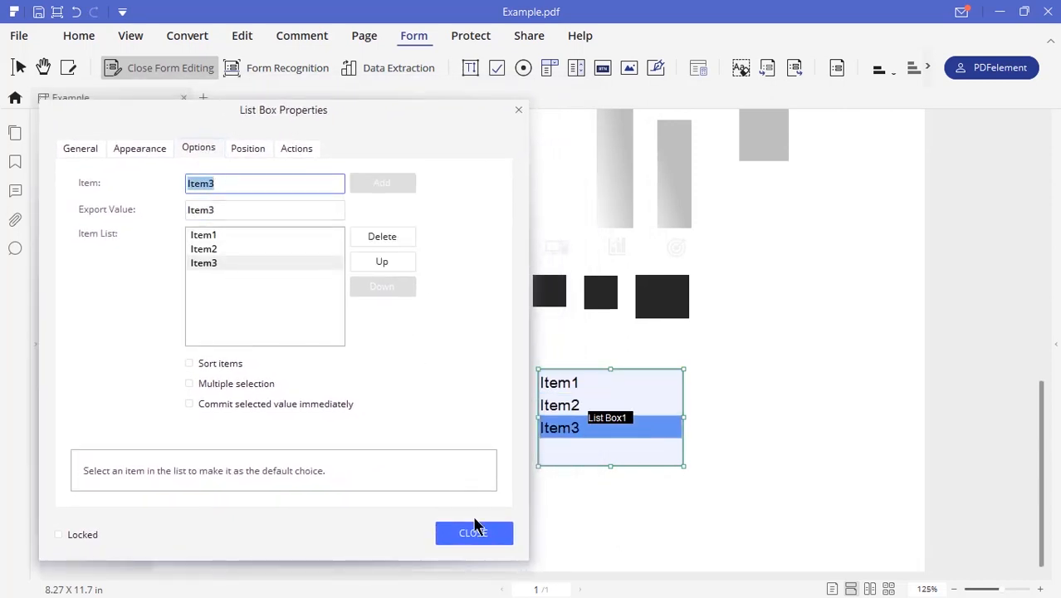
pyautogui.click(473, 532)
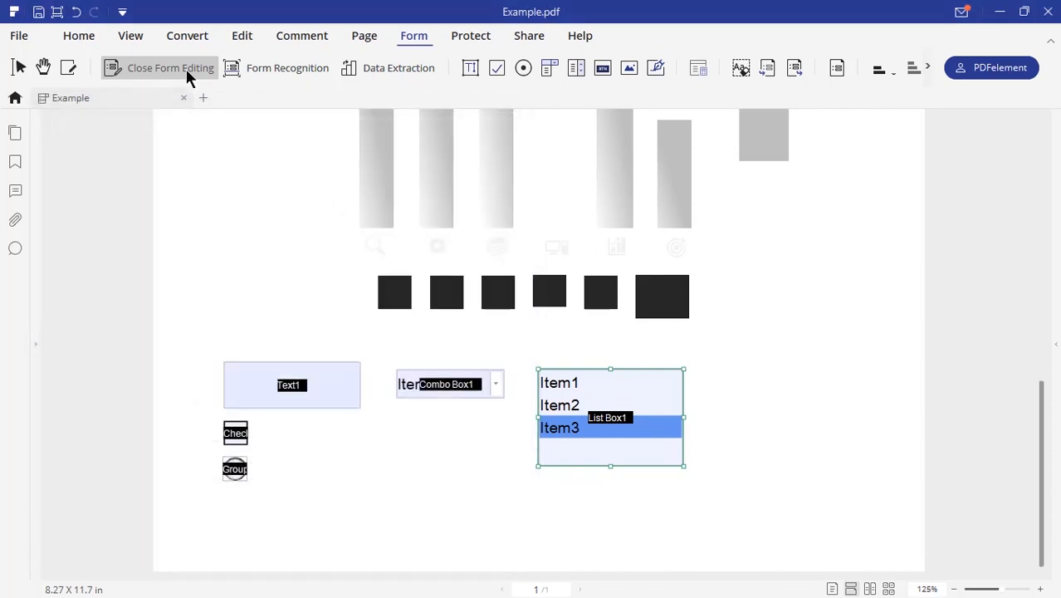
# - Type 'Add some text', tick the check box, select the radio button, choose Item1
pyautogui.click(170, 67)
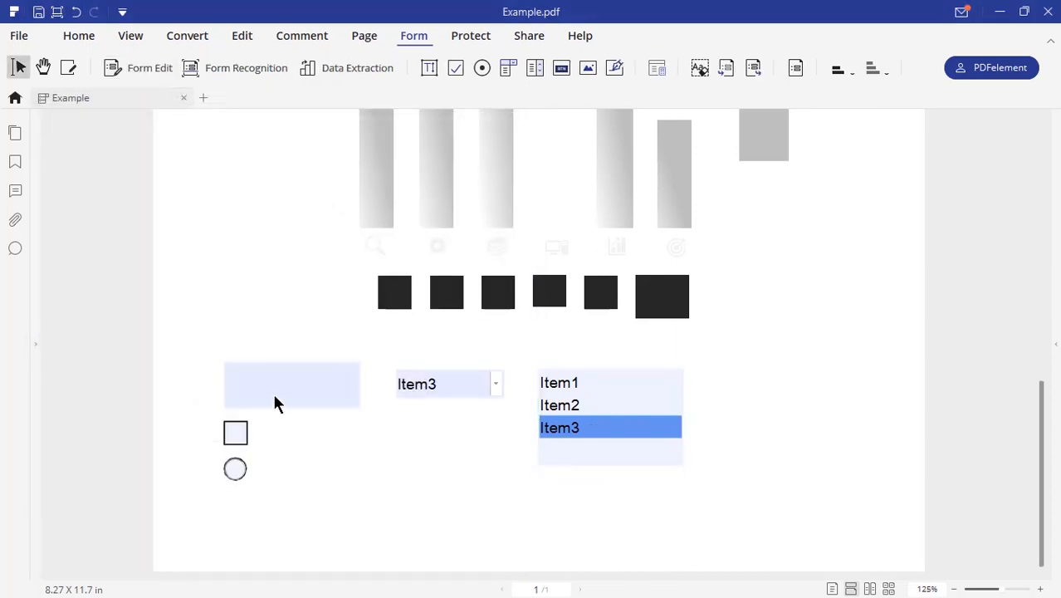
pyautogui.write('Add so')
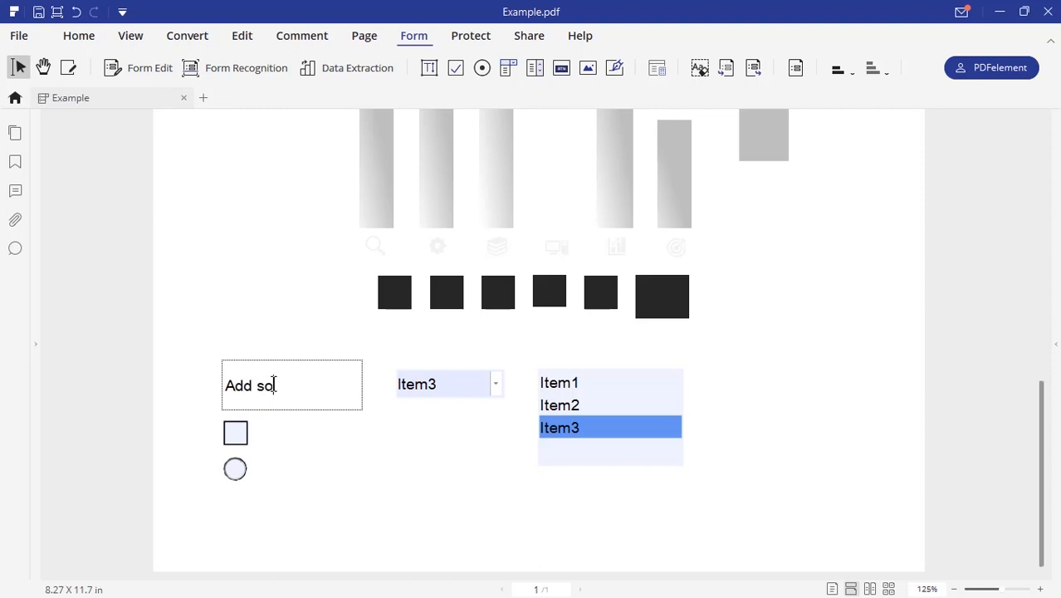
pyautogui.write('me text')
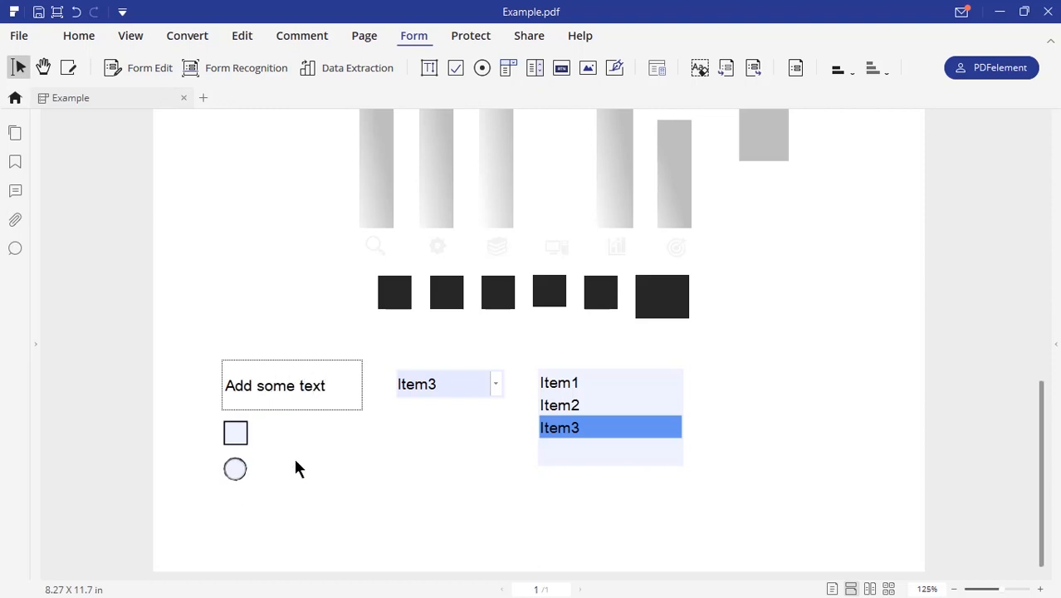
pyautogui.click(235, 432)
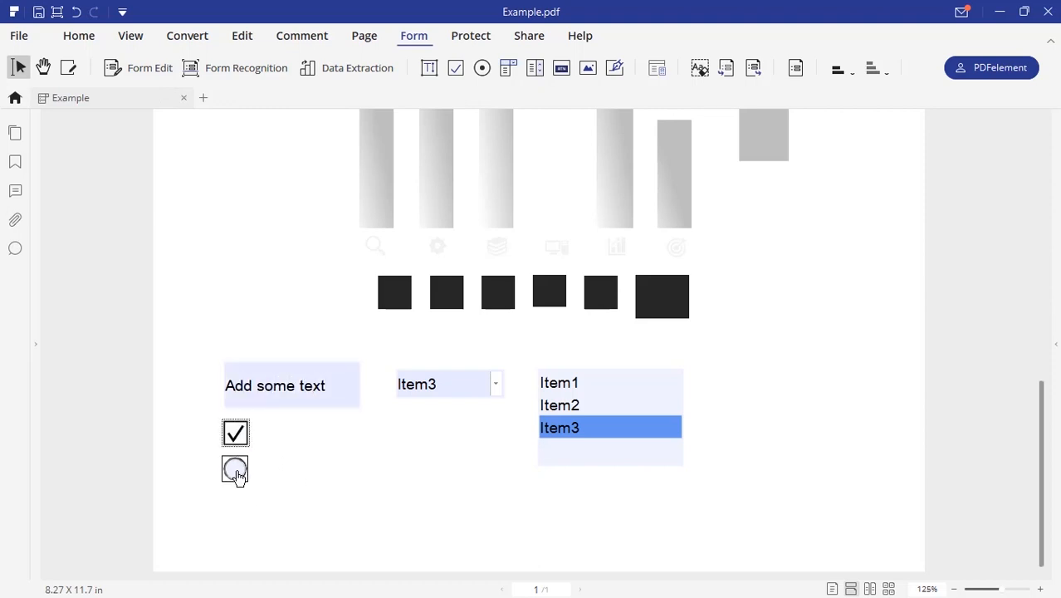
pyautogui.click(496, 383)
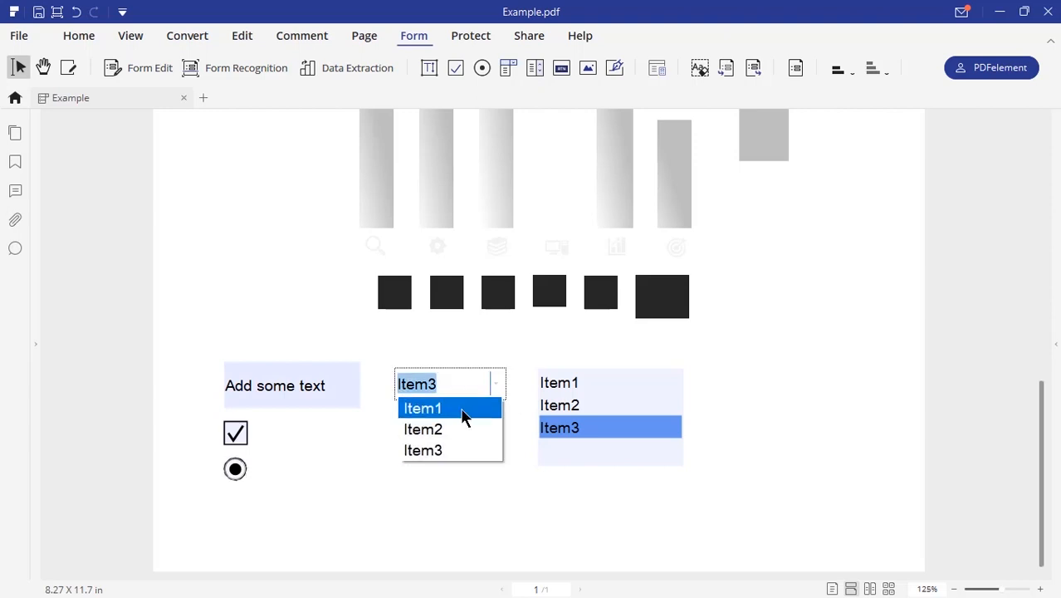
pyautogui.click(423, 408)
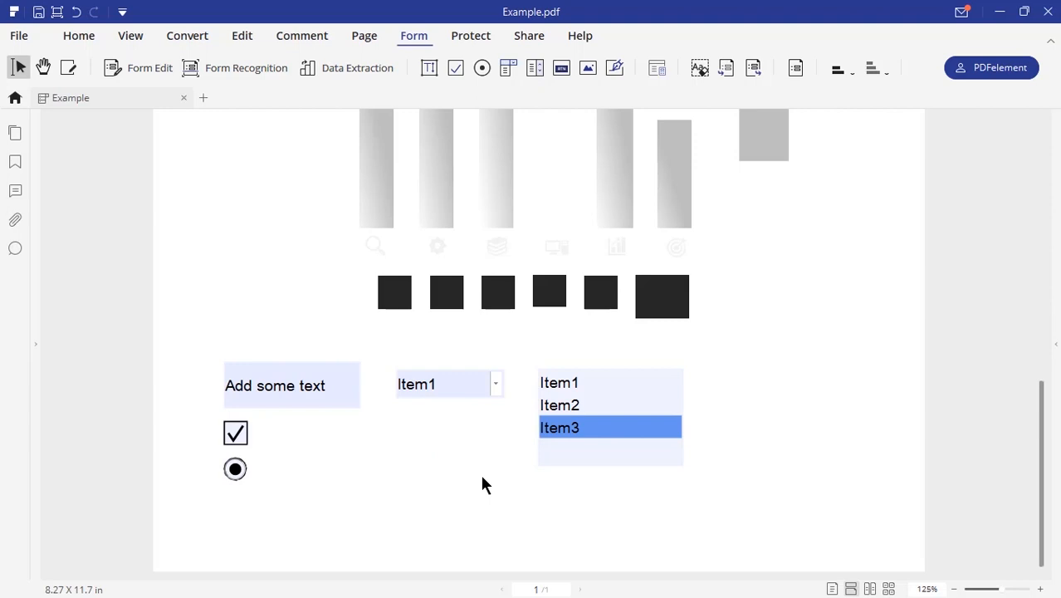
pyautogui.moveTo(473, 460)
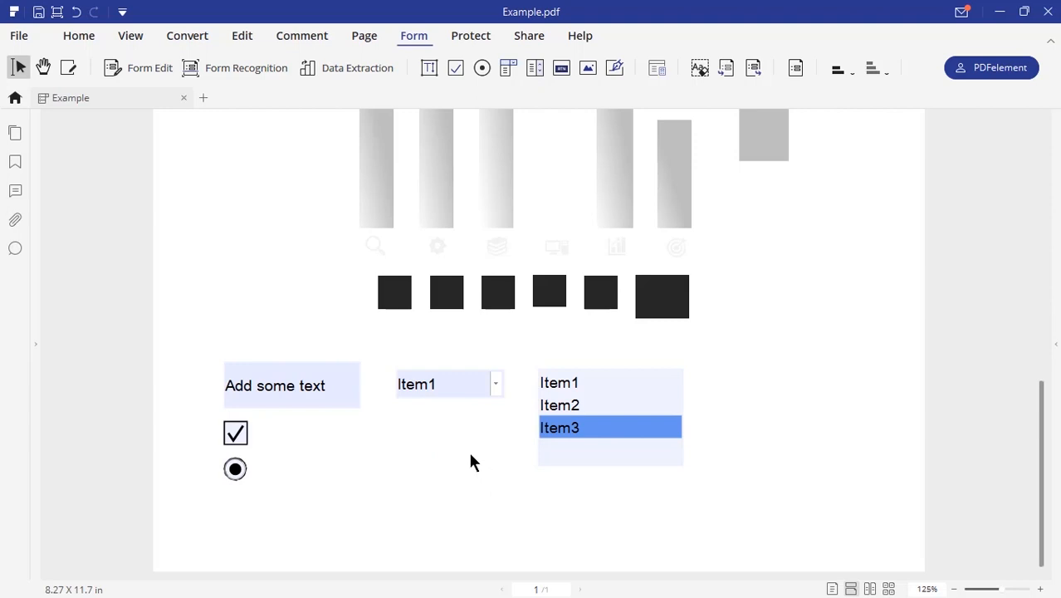
pyautogui.scroll(3)
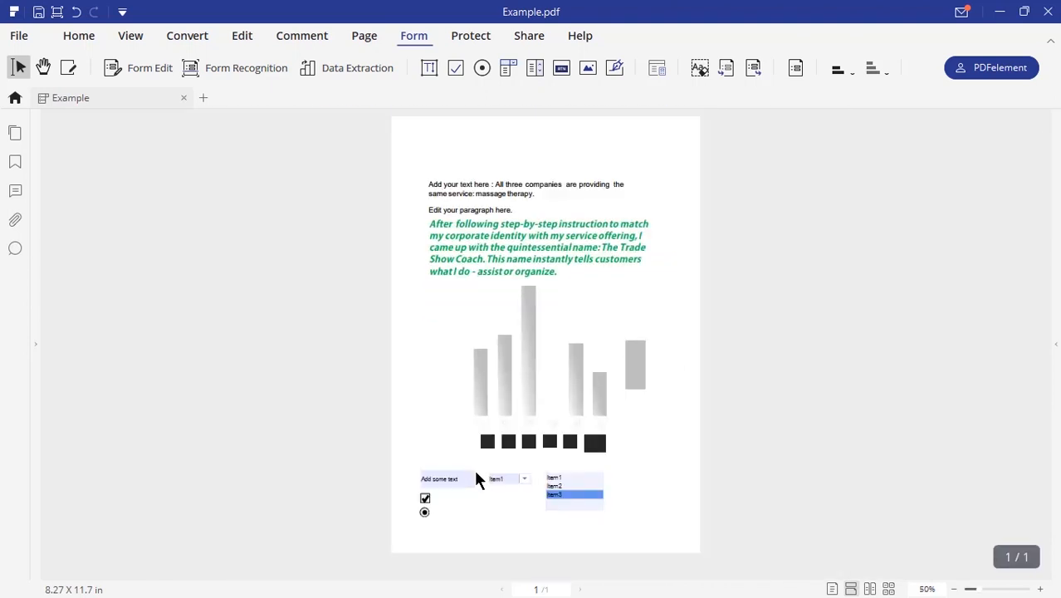
pyautogui.moveTo(485, 525)
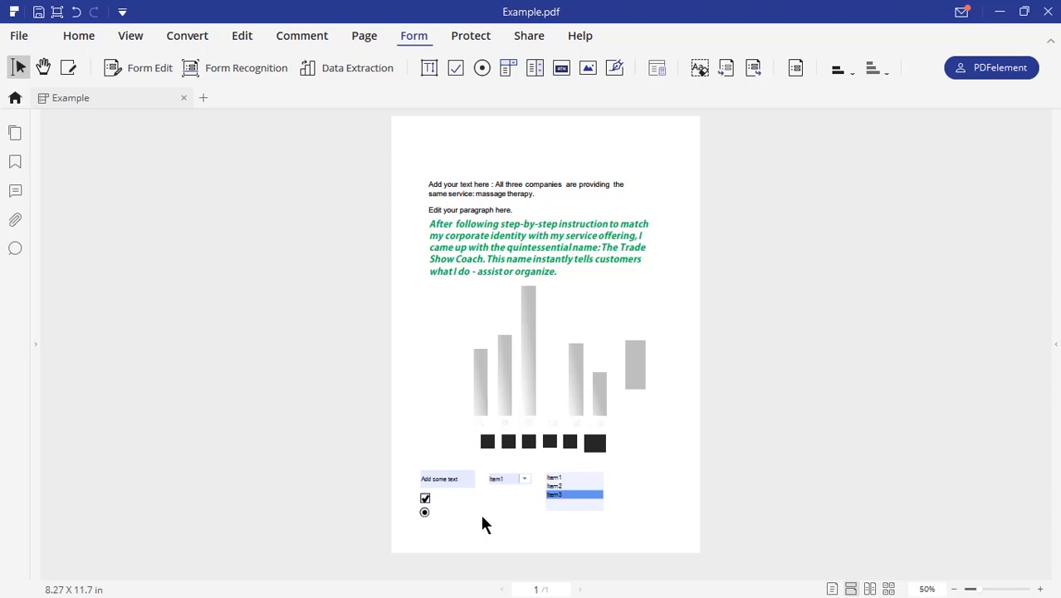
pyautogui.moveTo(462, 515)
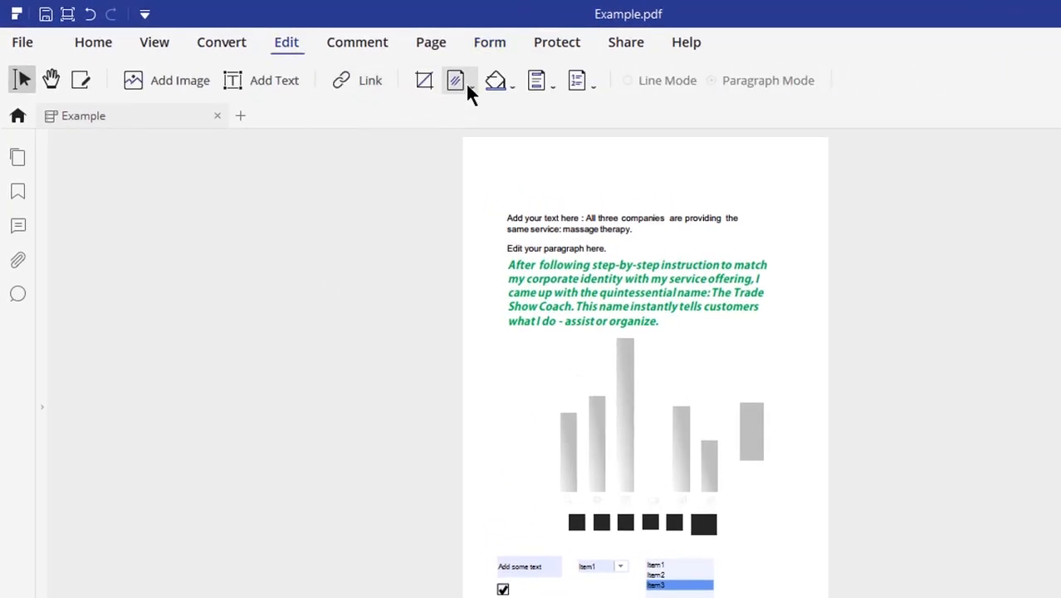
# - Set up a text watermark reading 'WATER MARK' after briefly trying an image source
pyautogui.click(454, 79)
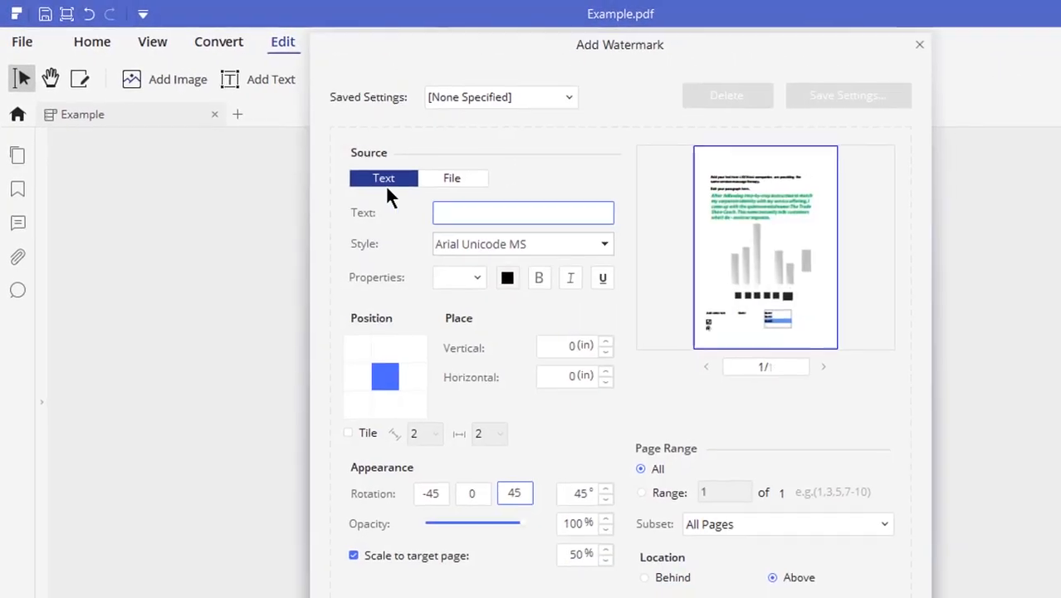
pyautogui.click(451, 178)
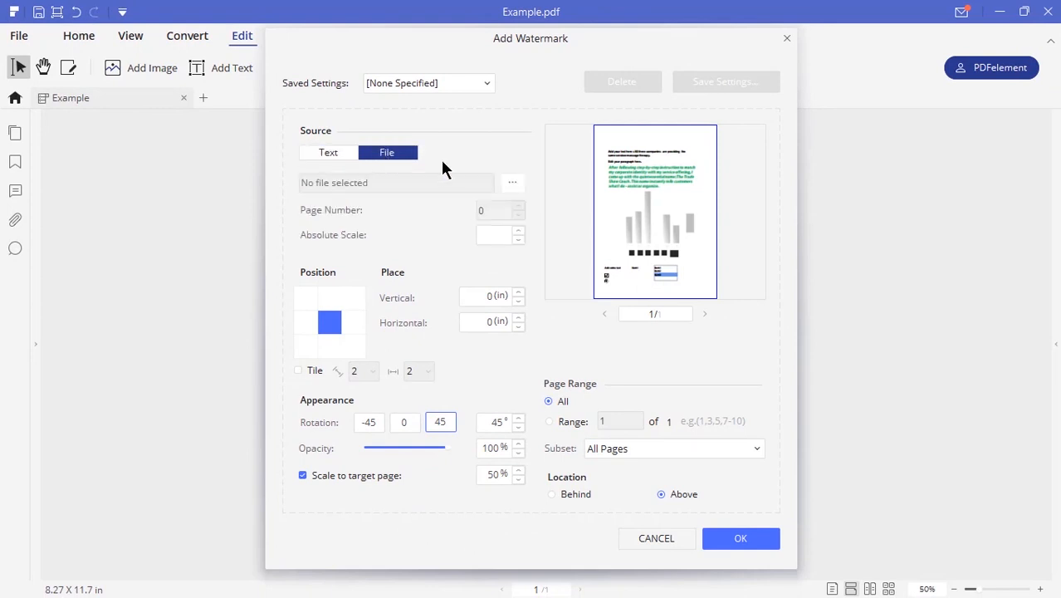
pyautogui.click(512, 183)
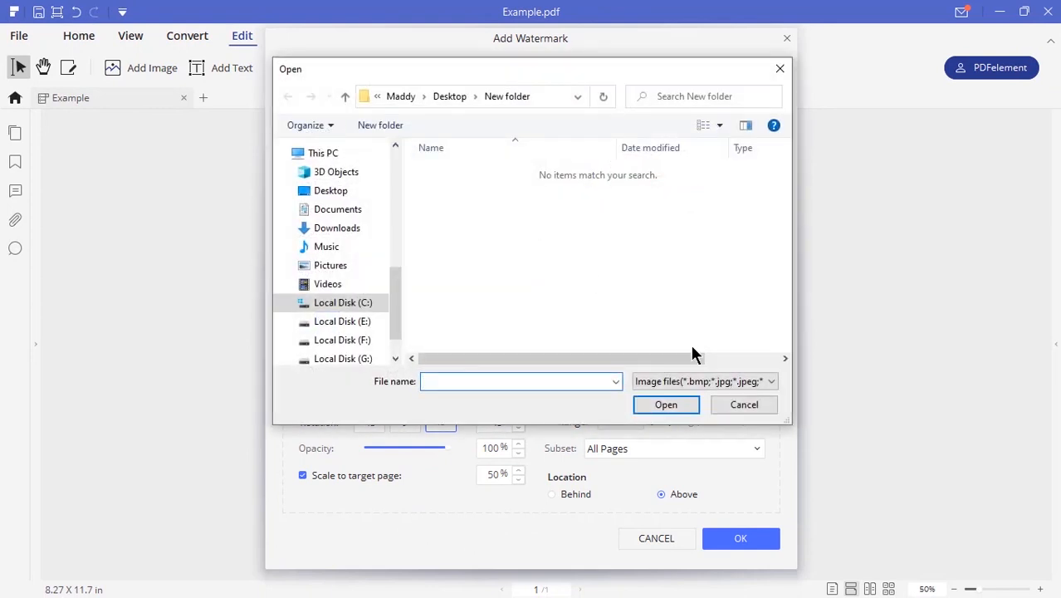
pyautogui.click(743, 404)
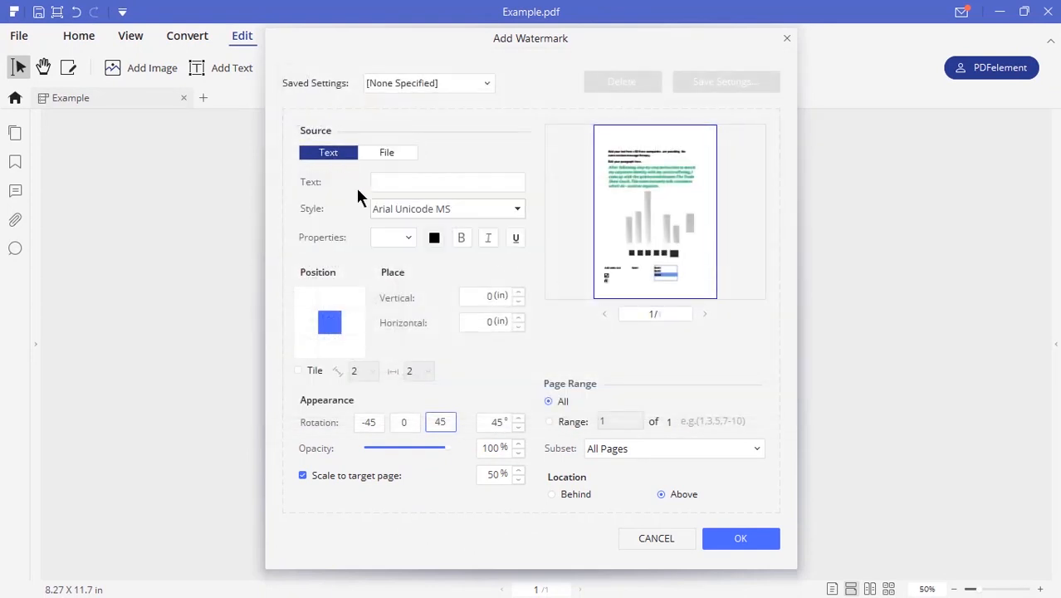
pyautogui.write('WATE')
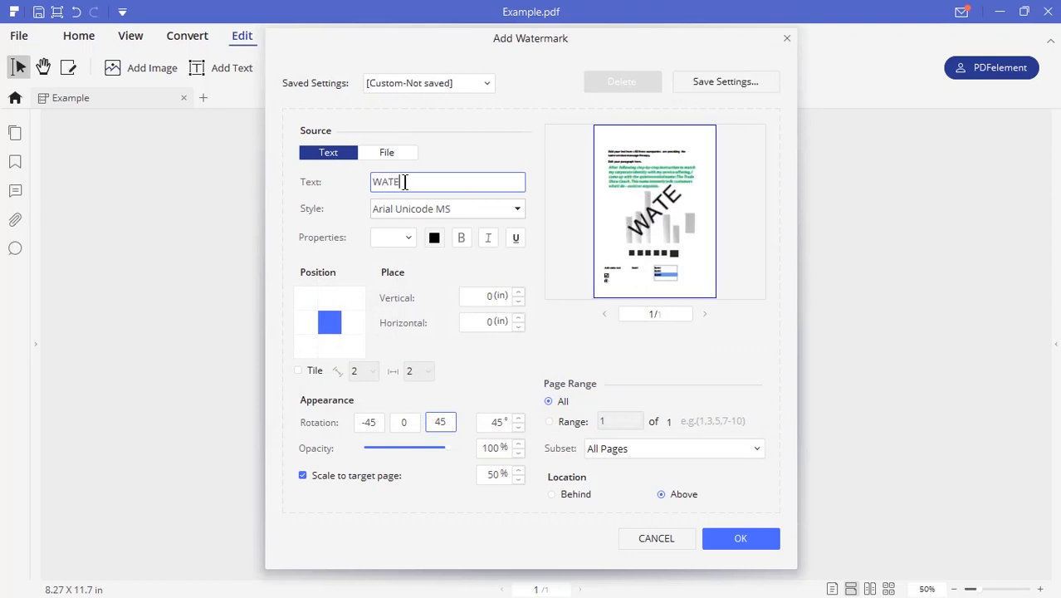
pyautogui.write('R MARK')
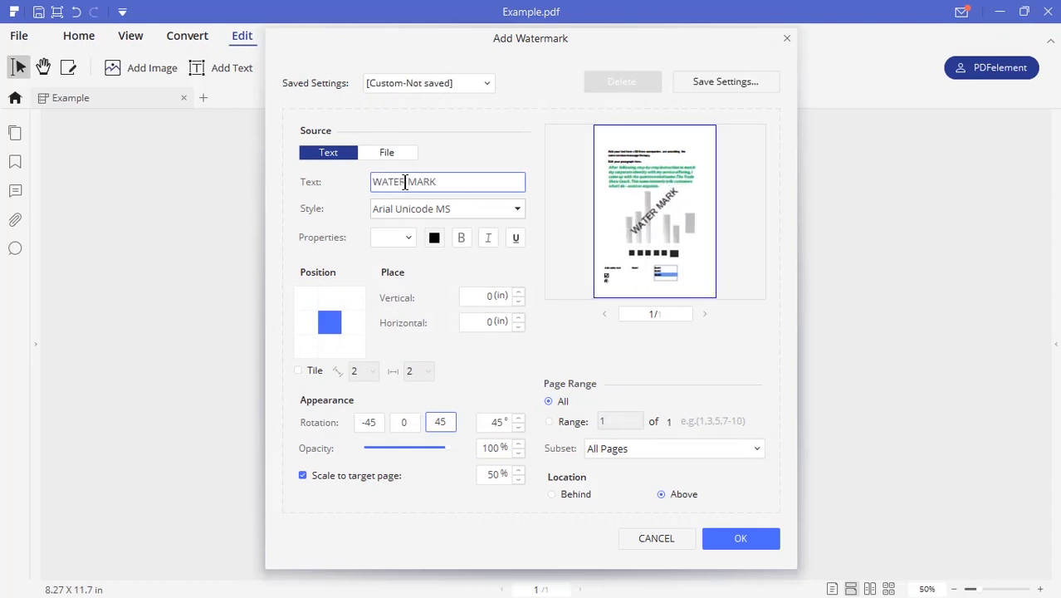
# - Set the watermark to Adobe Caslon Pro Bold at size 72, scale it to the page, and apply
pyautogui.click(447, 208)
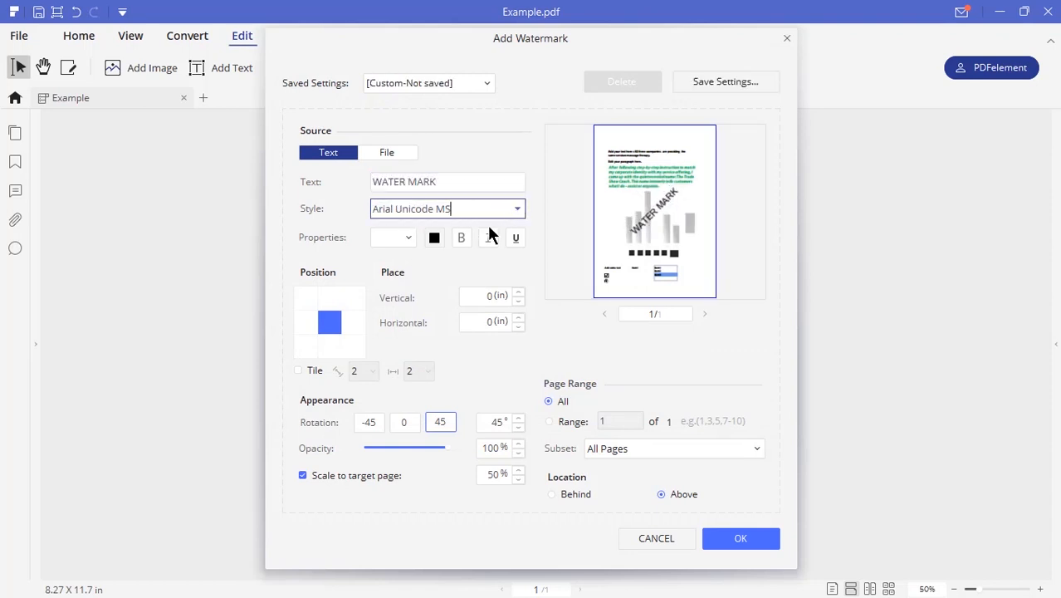
pyautogui.click(392, 237)
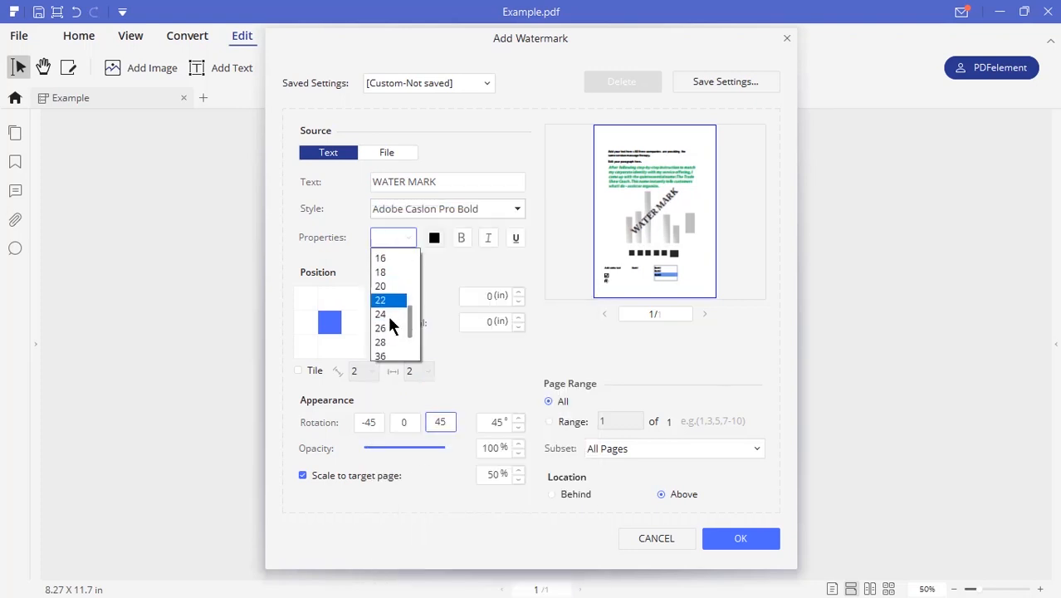
pyautogui.click(381, 272)
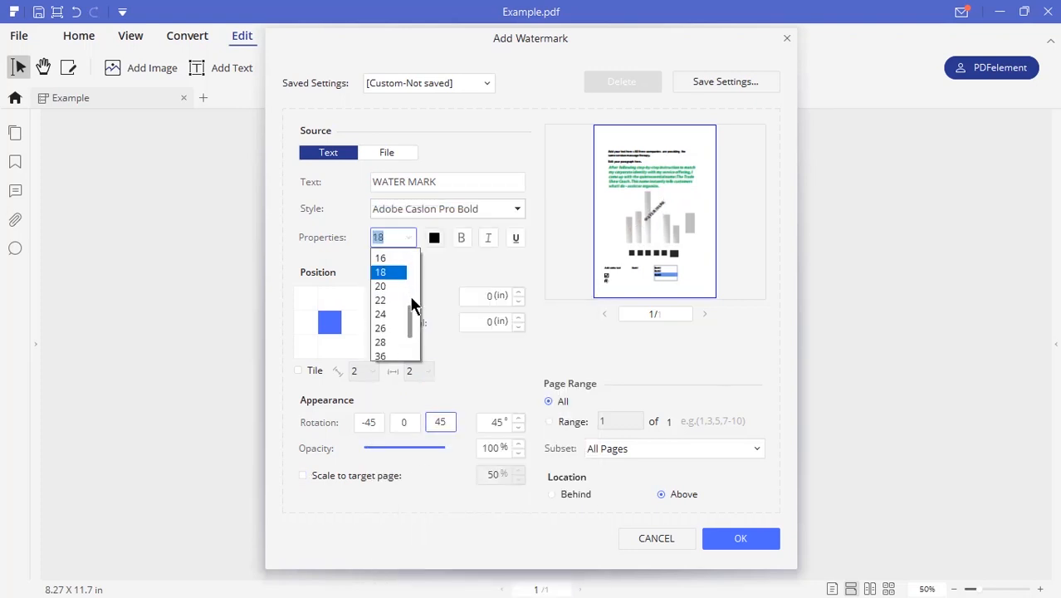
pyautogui.click(433, 238)
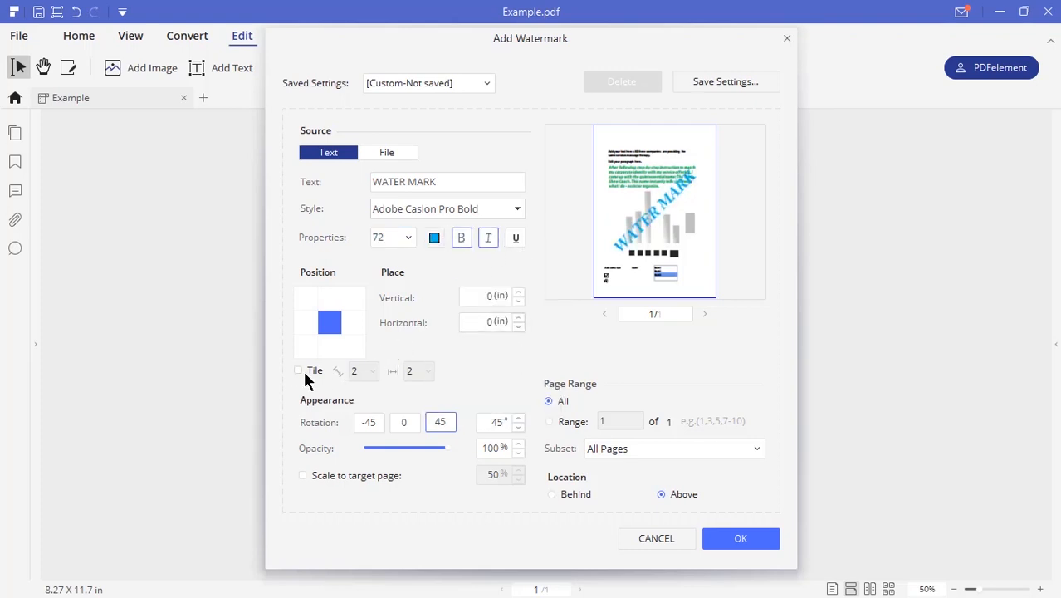
pyautogui.moveTo(371, 440)
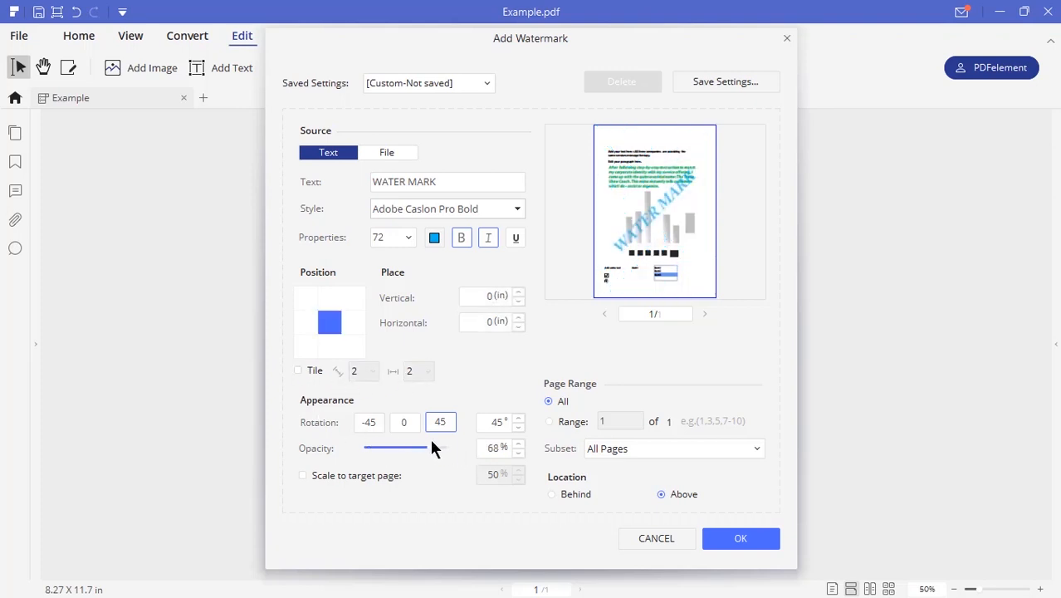
pyautogui.click(303, 475)
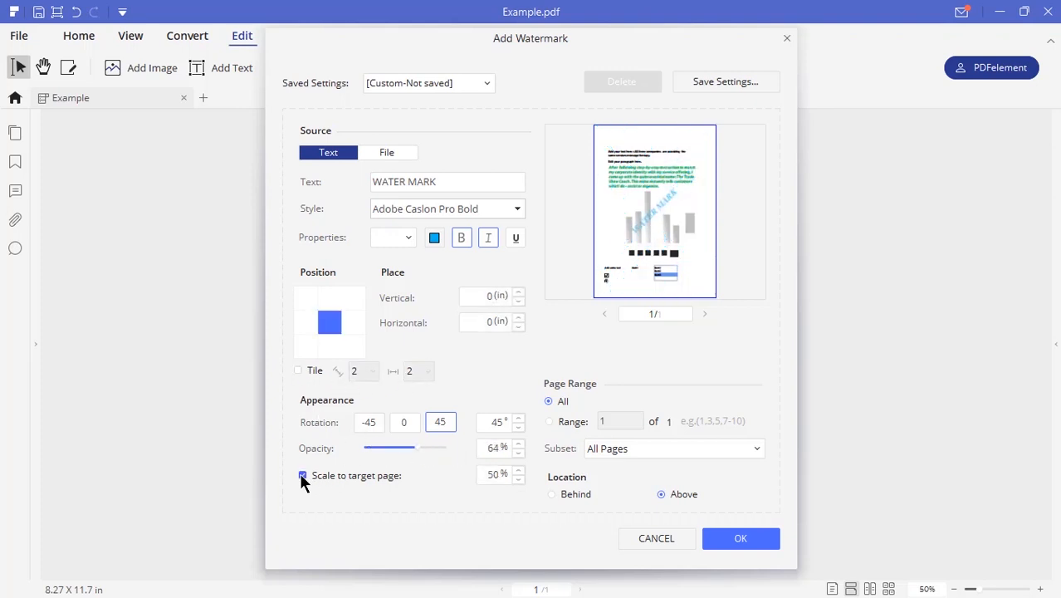
pyautogui.click(739, 538)
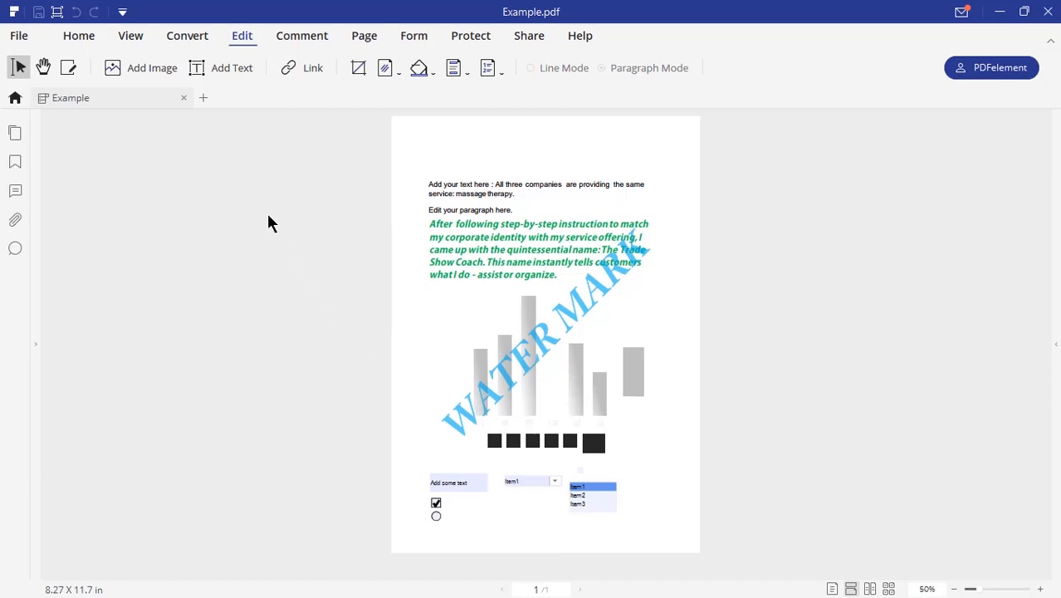
# - Look over the Convert tools including OCR, then close Example.pdf
pyautogui.click(187, 35)
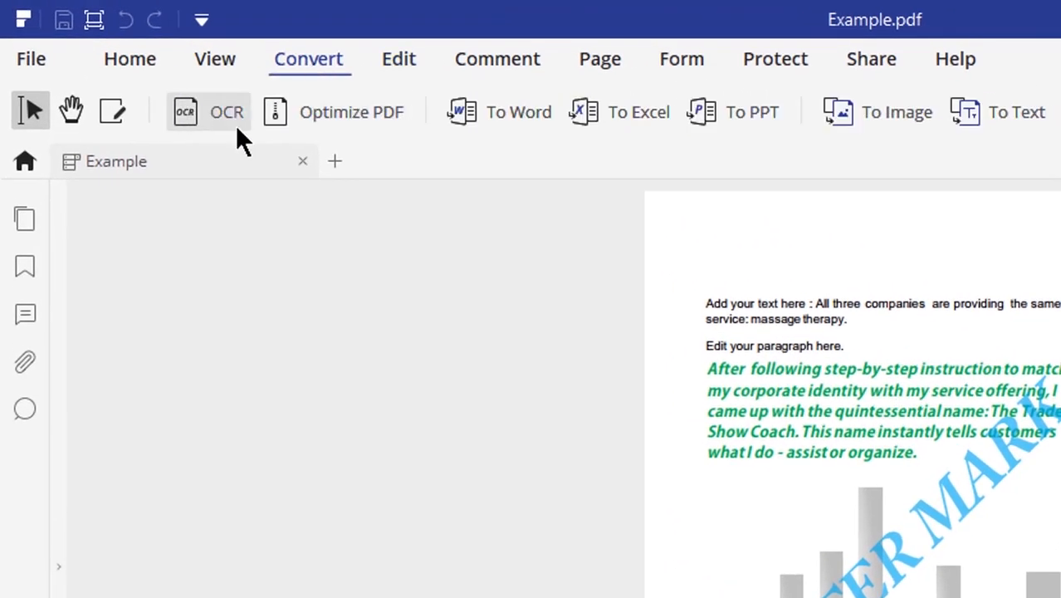
pyautogui.moveTo(226, 129)
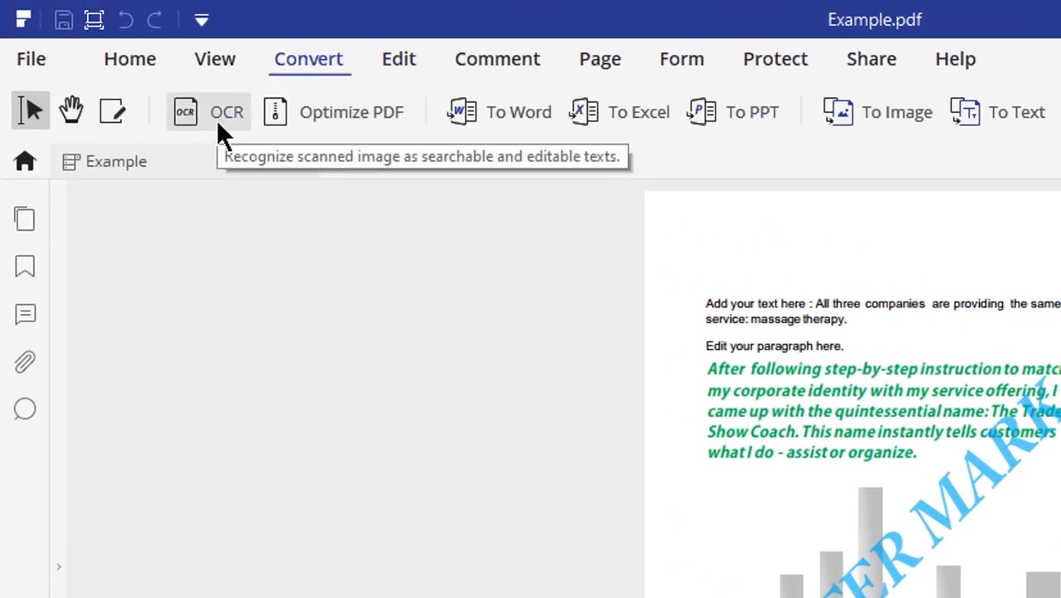
pyautogui.click(226, 112)
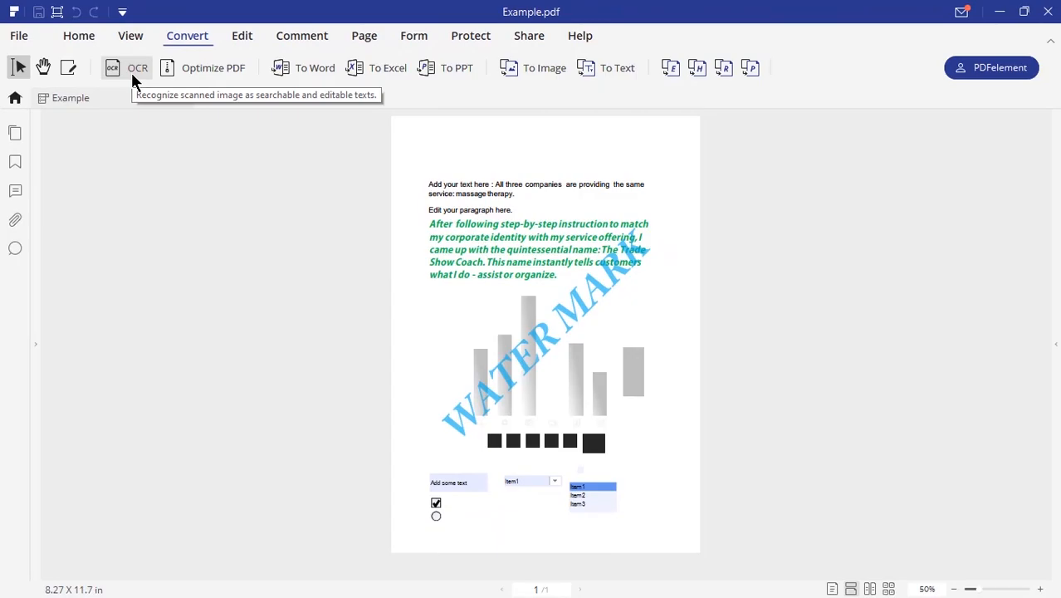
pyautogui.click(15, 98)
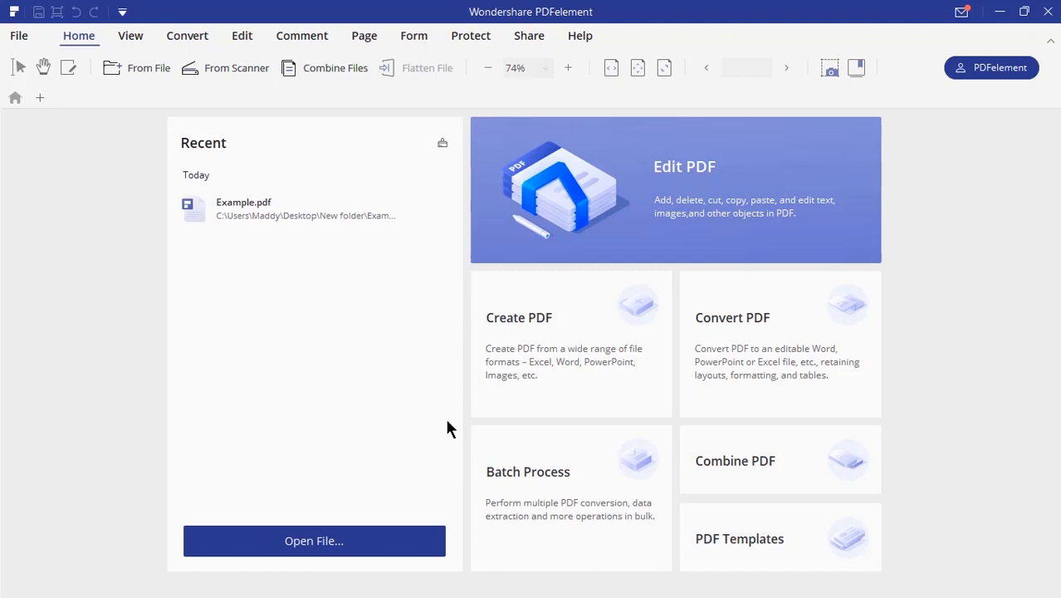
pyautogui.moveTo(439, 413)
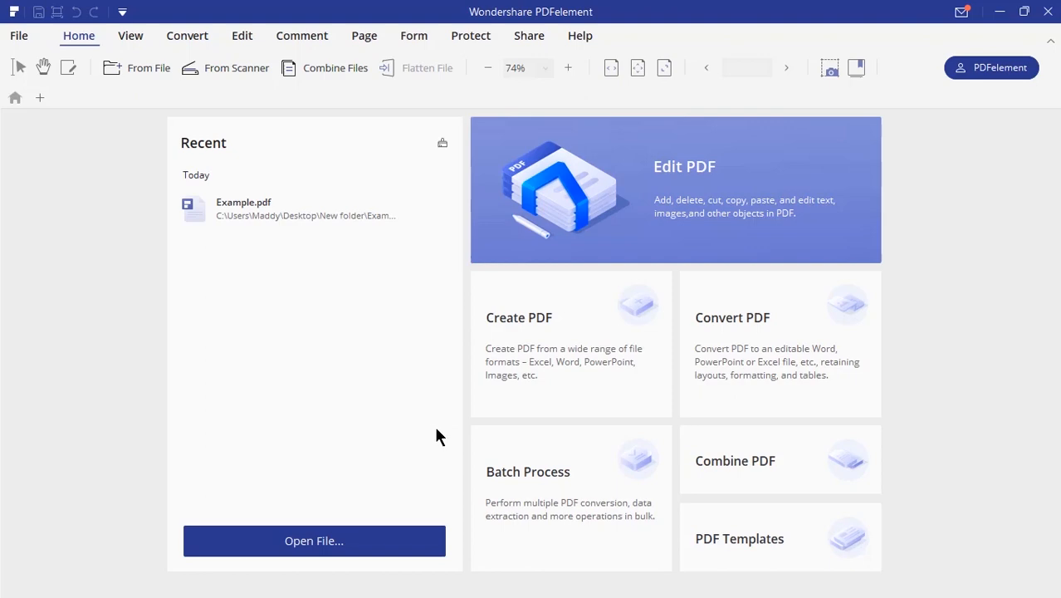
pyautogui.moveTo(604, 373)
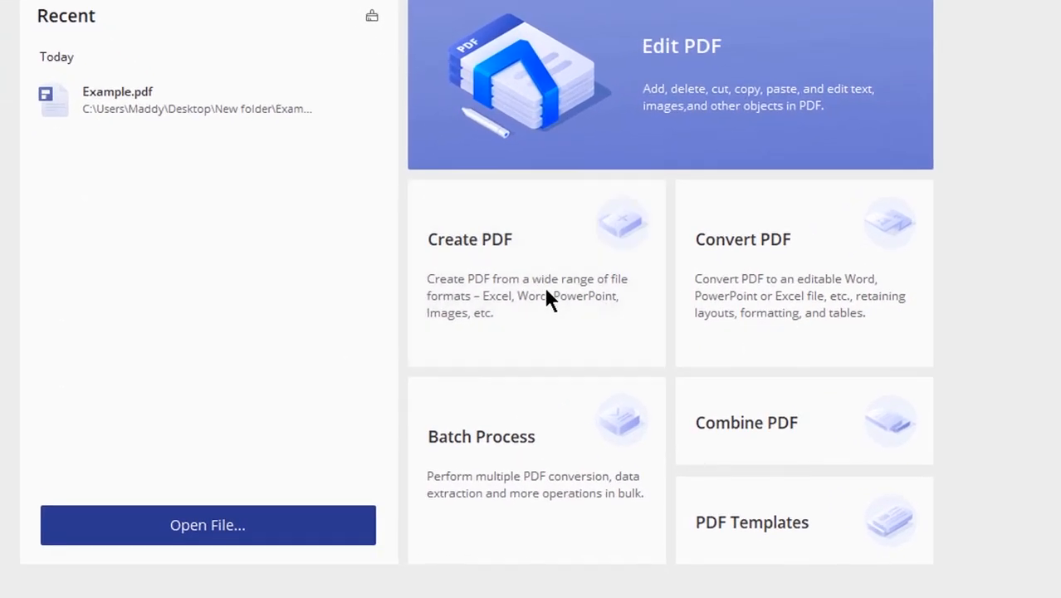
# - Convert the ORG chart PowerPoint file to PDF and switch on object editing
pyautogui.click(207, 524)
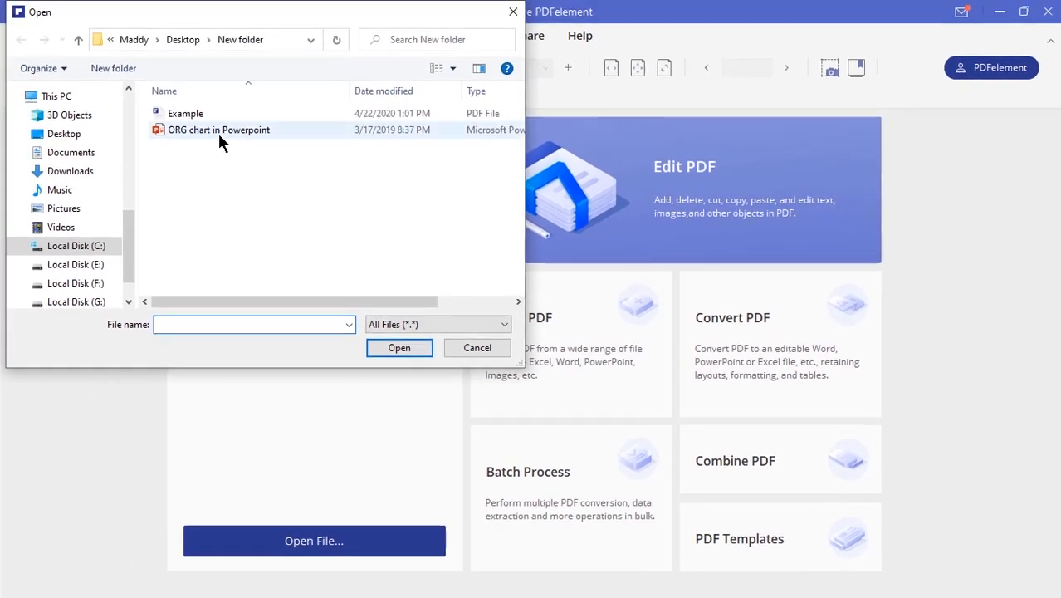
pyautogui.click(218, 129)
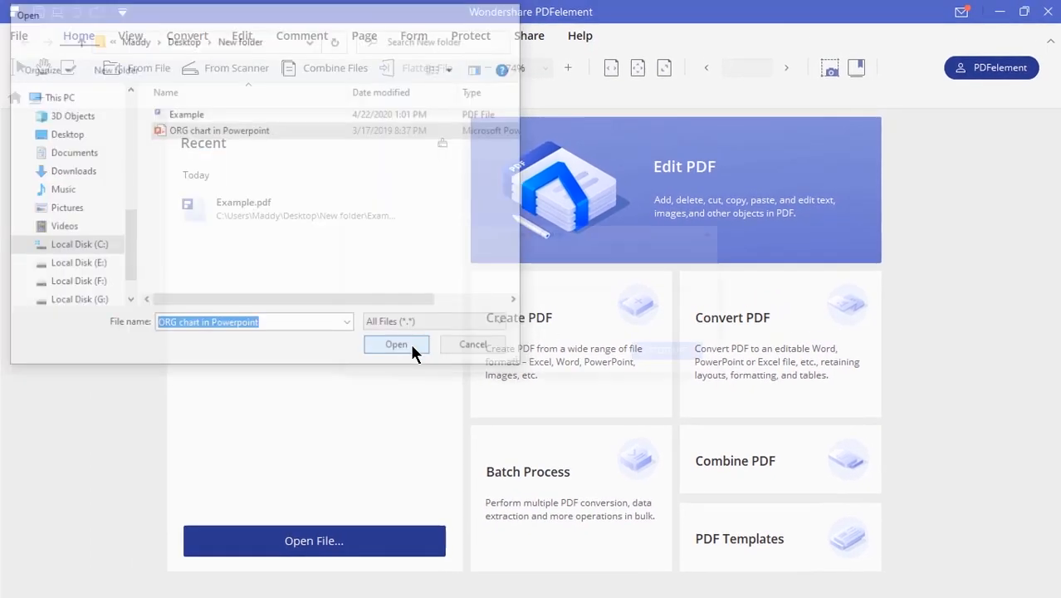
pyautogui.click(396, 343)
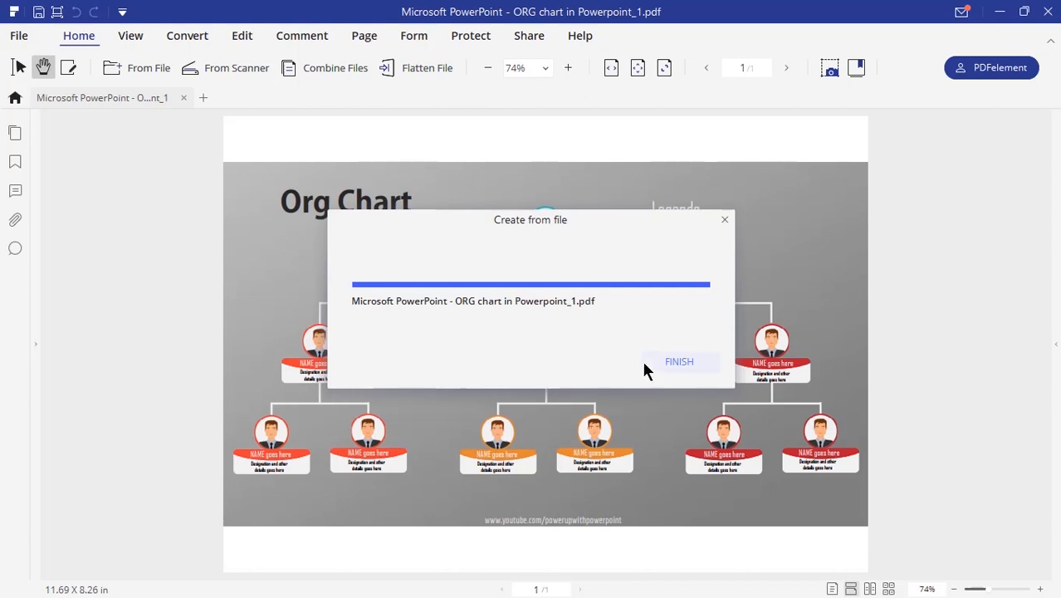
pyautogui.click(679, 361)
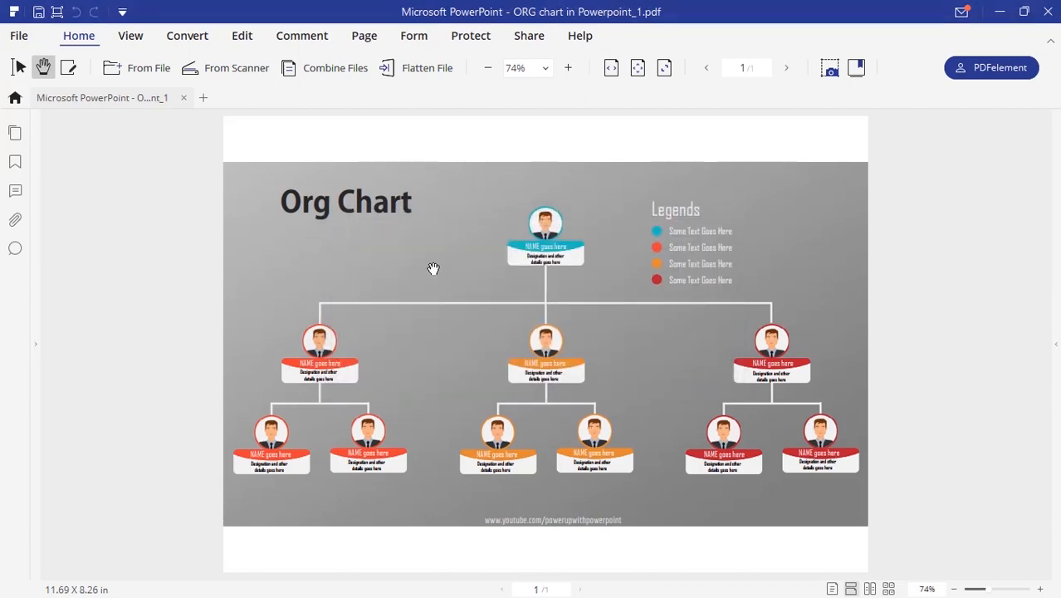
pyautogui.click(68, 67)
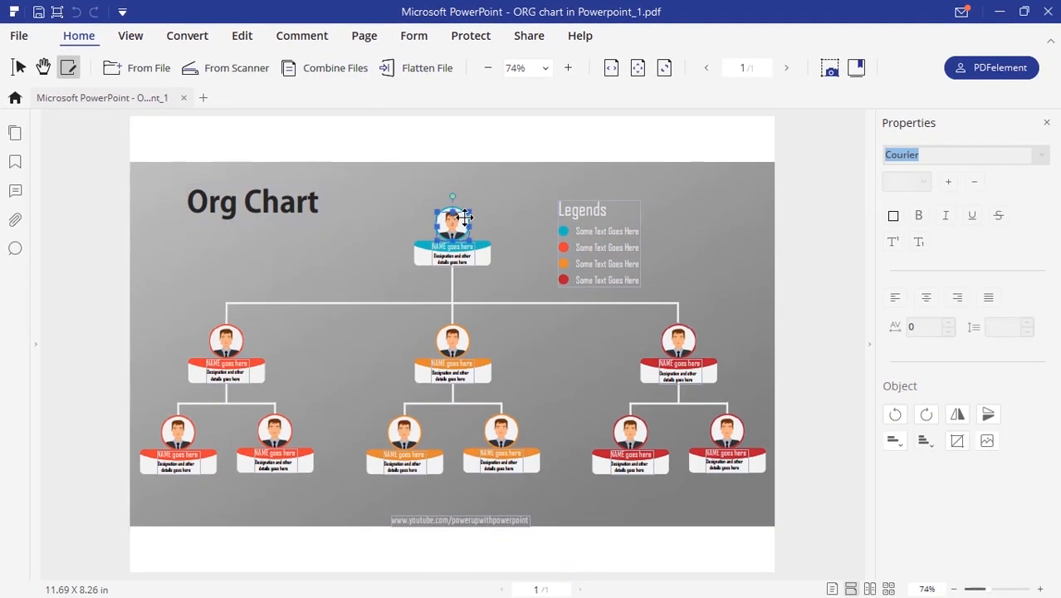
pyautogui.moveTo(452, 233); pyautogui.dragTo(452, 199)
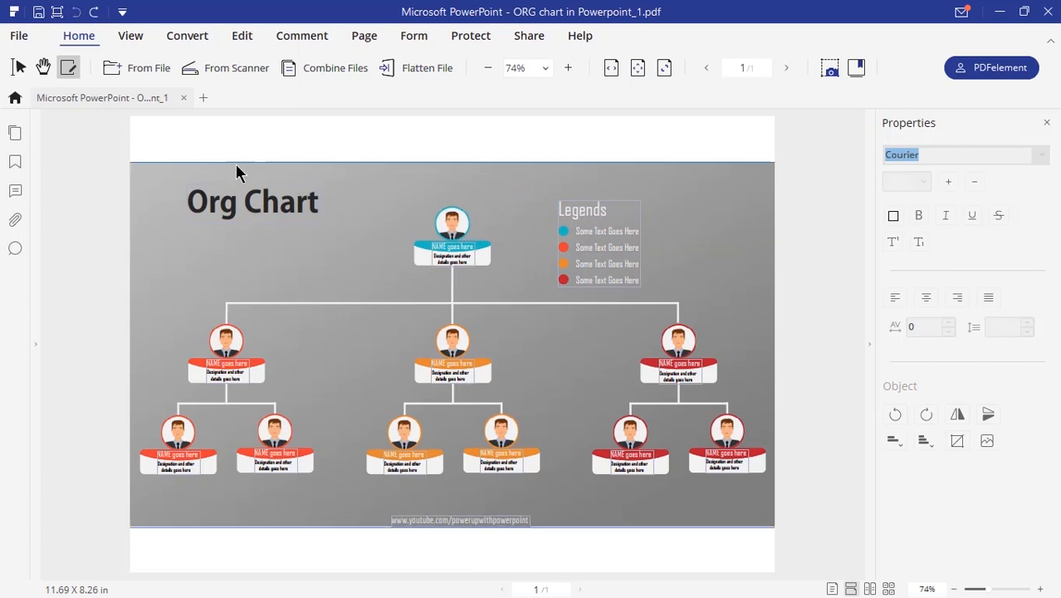
# - Save the org chart PDF with Save As into New folder
pyautogui.click(18, 35)
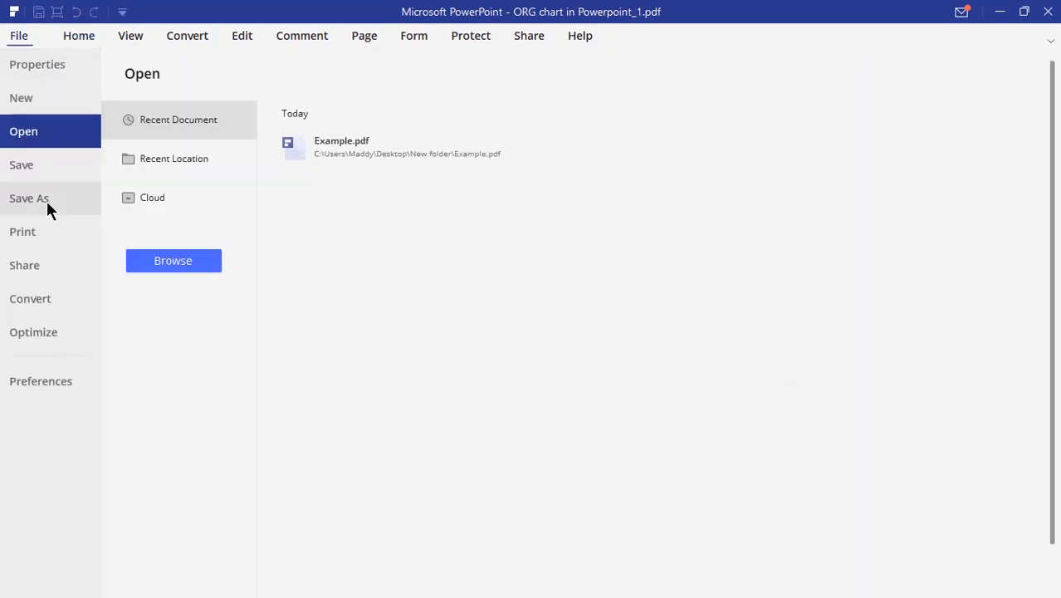
pyautogui.click(29, 198)
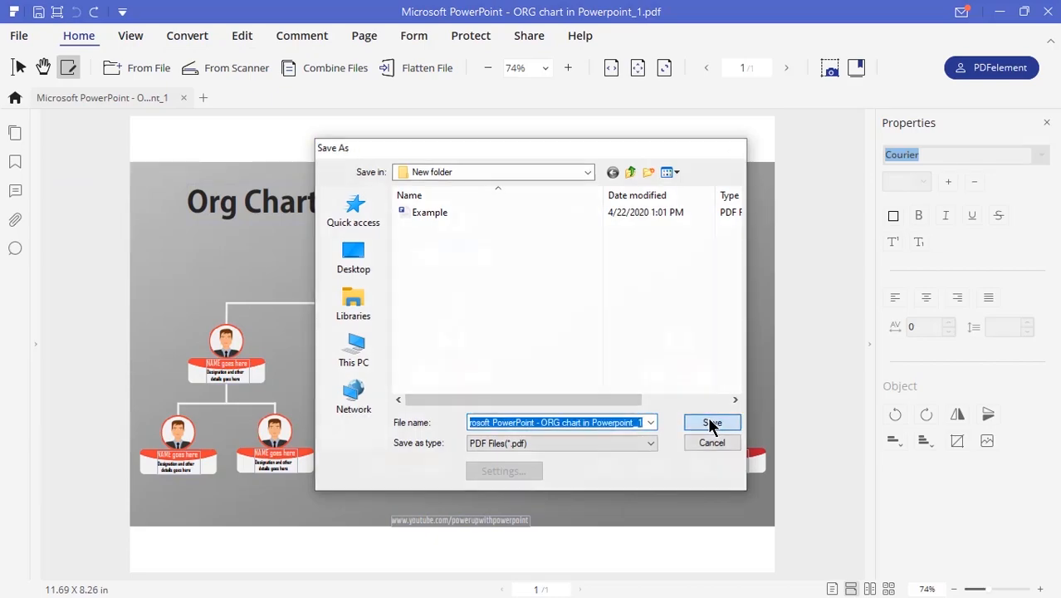
pyautogui.click(711, 423)
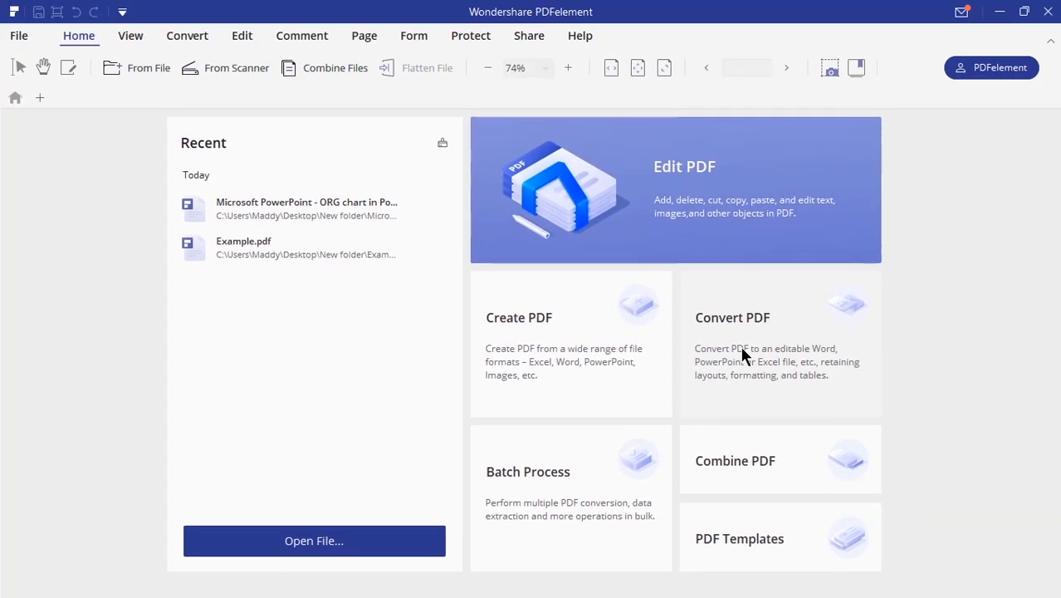
# - Export the org chart PDF as PowerPoint Files (*.pptx) and dismiss the finished notice
pyautogui.click(313, 540)
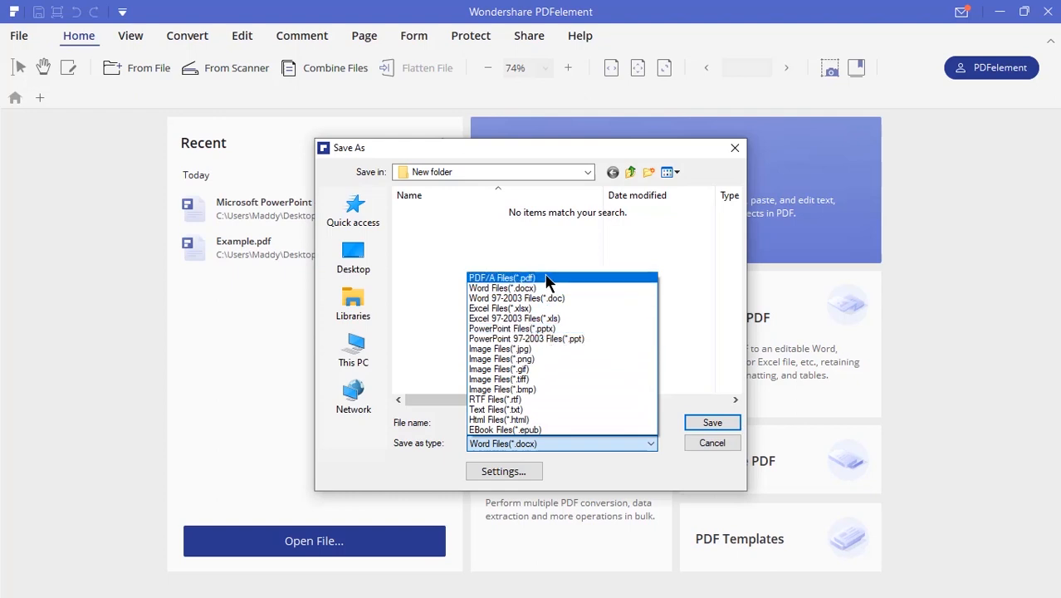
pyautogui.click(511, 328)
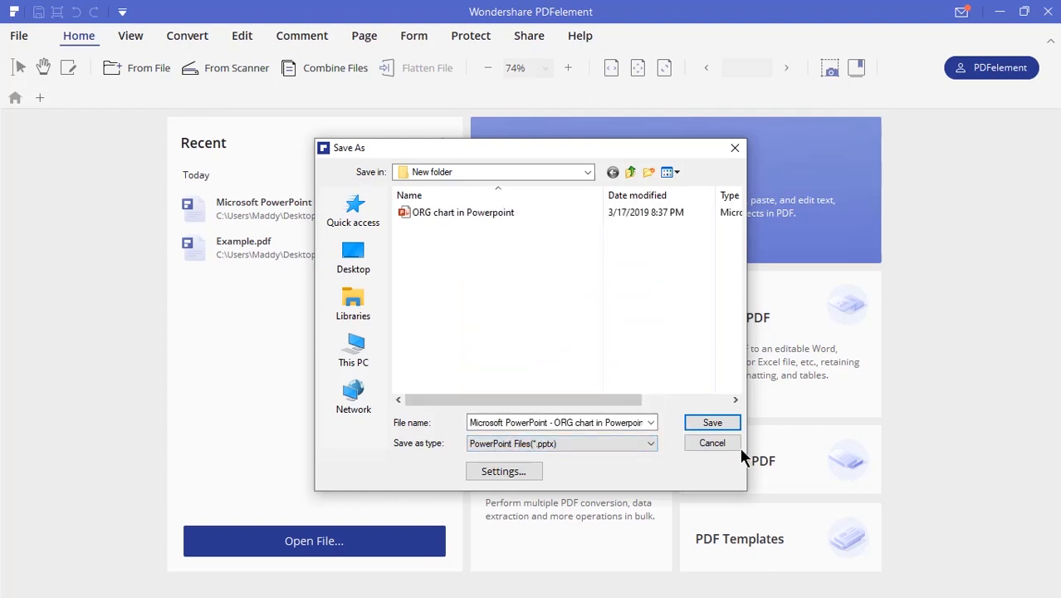
pyautogui.click(711, 422)
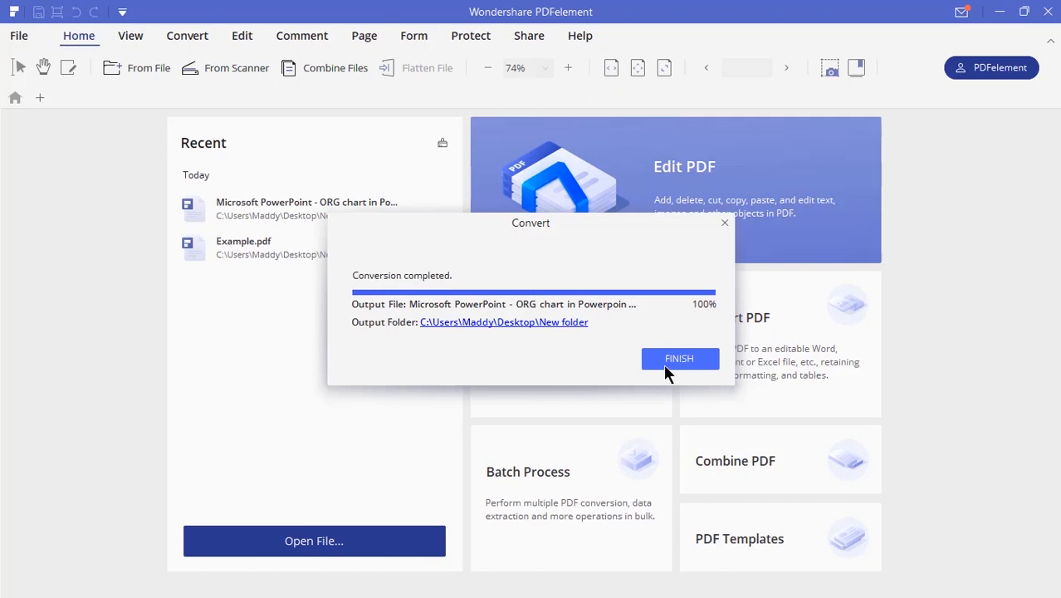
pyautogui.click(679, 358)
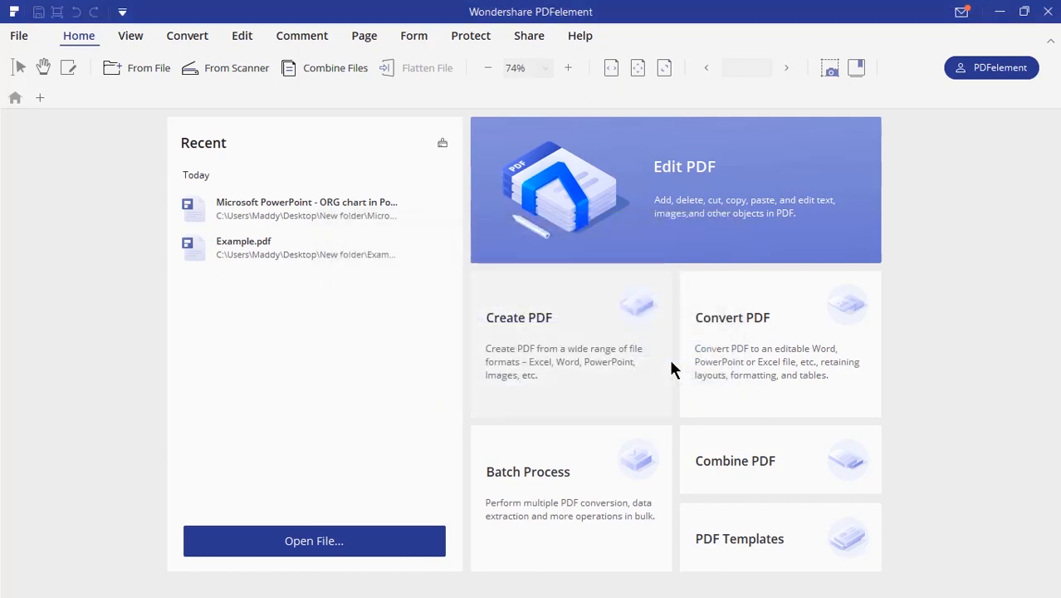
pyautogui.moveTo(672, 380)
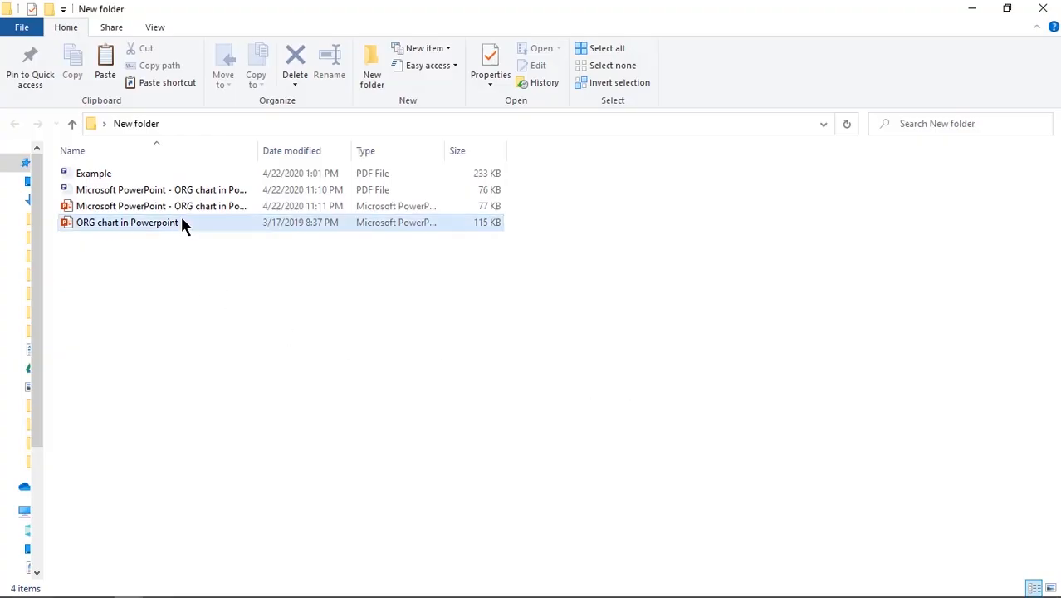
pyautogui.doubleClick(127, 222)
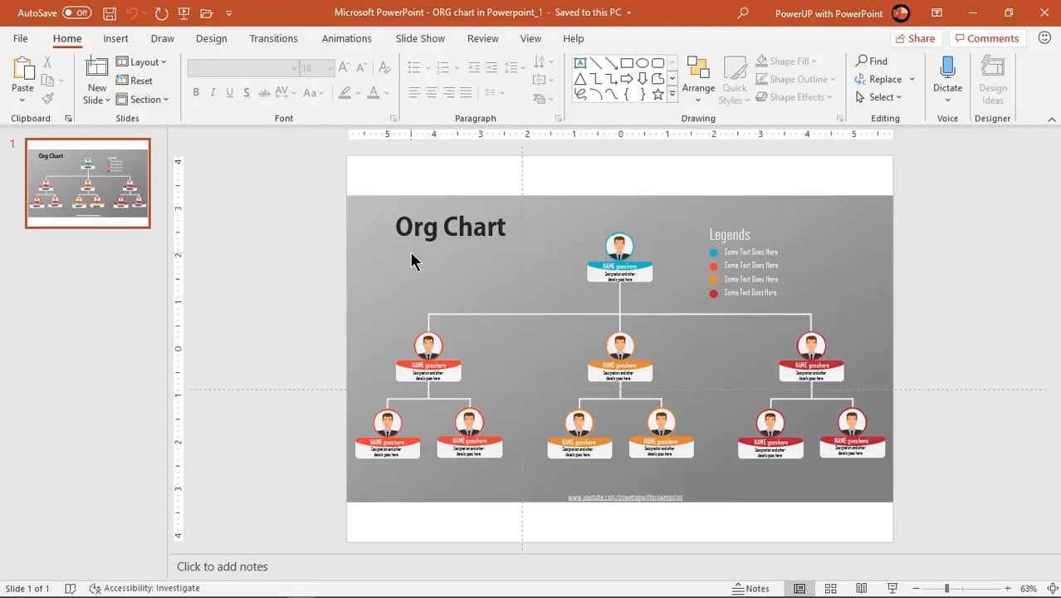
pyautogui.click(450, 226)
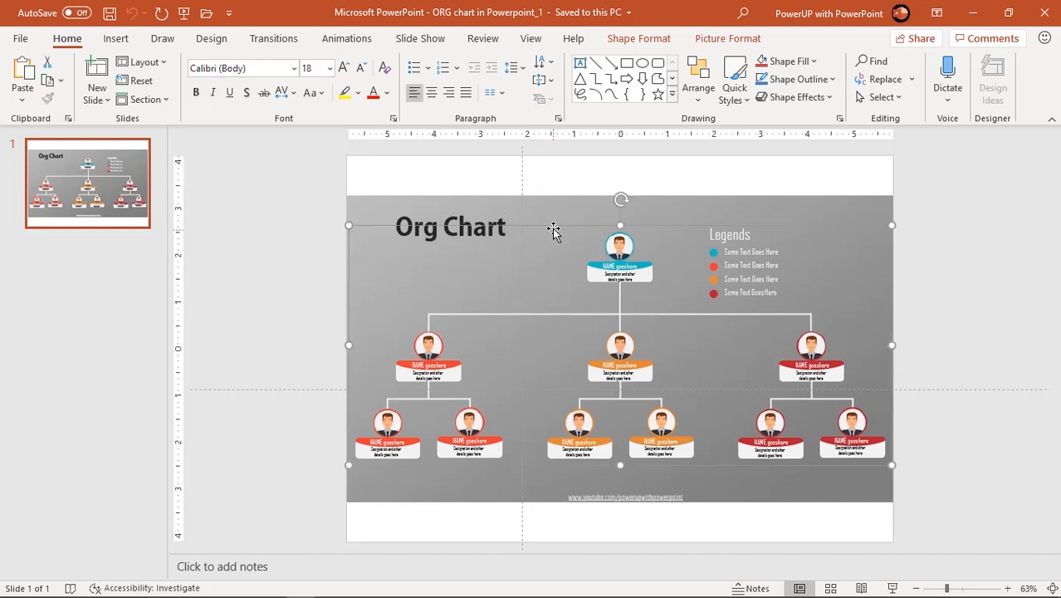
pyautogui.rightClick(553, 230)
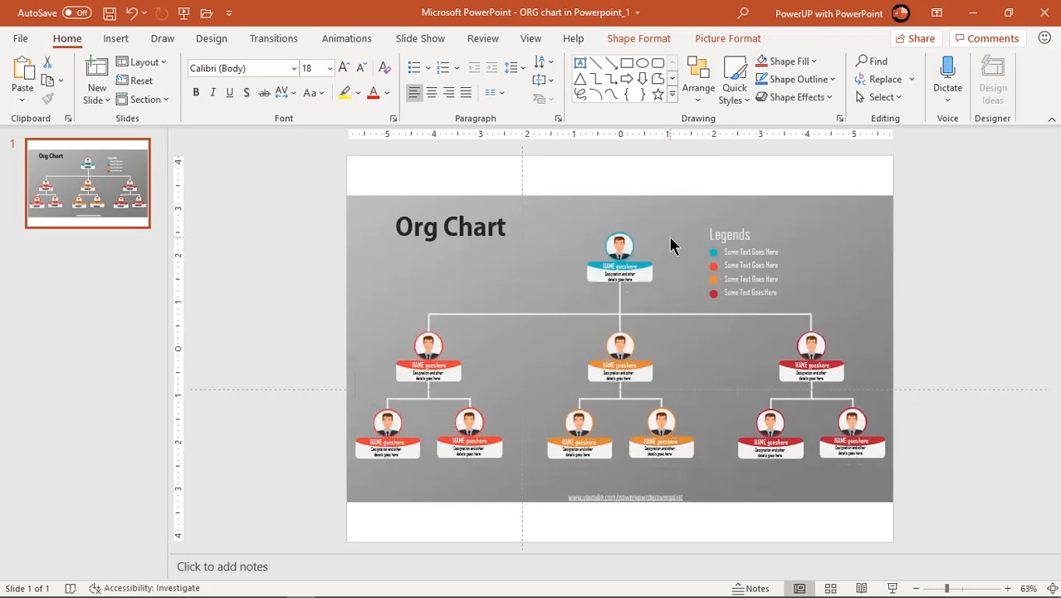
pyautogui.click(619, 249)
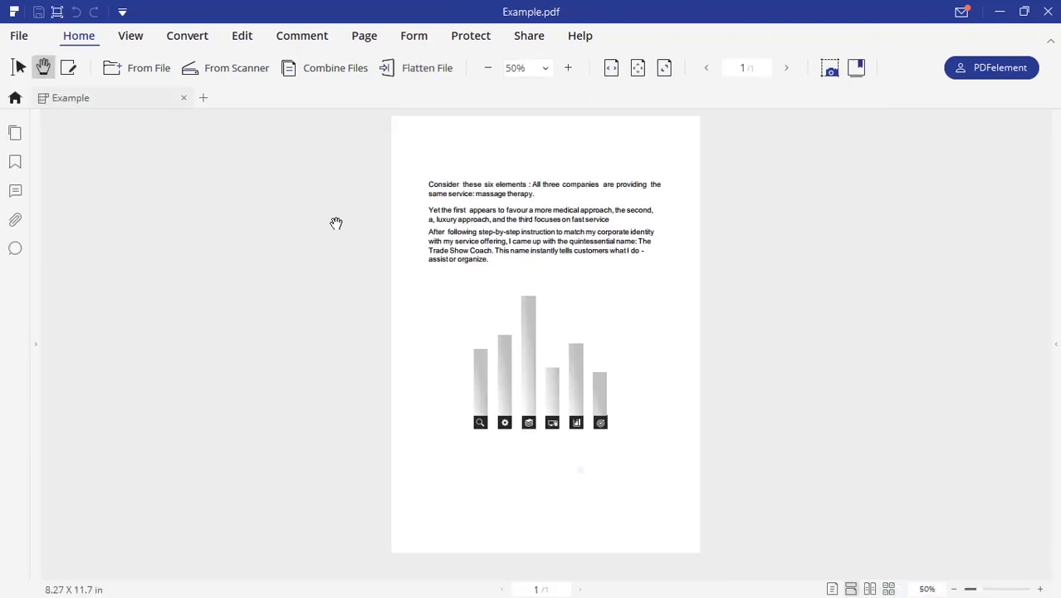
pyautogui.moveTo(309, 228)
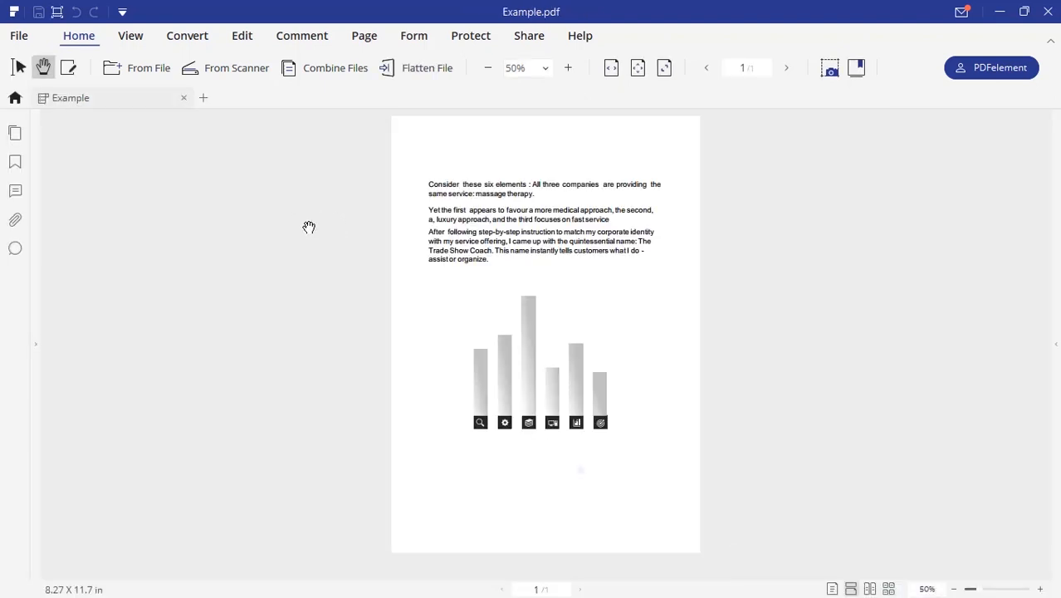
# - Open the Password Security dialog for Example.pdf from the Protect tab
pyautogui.click(470, 35)
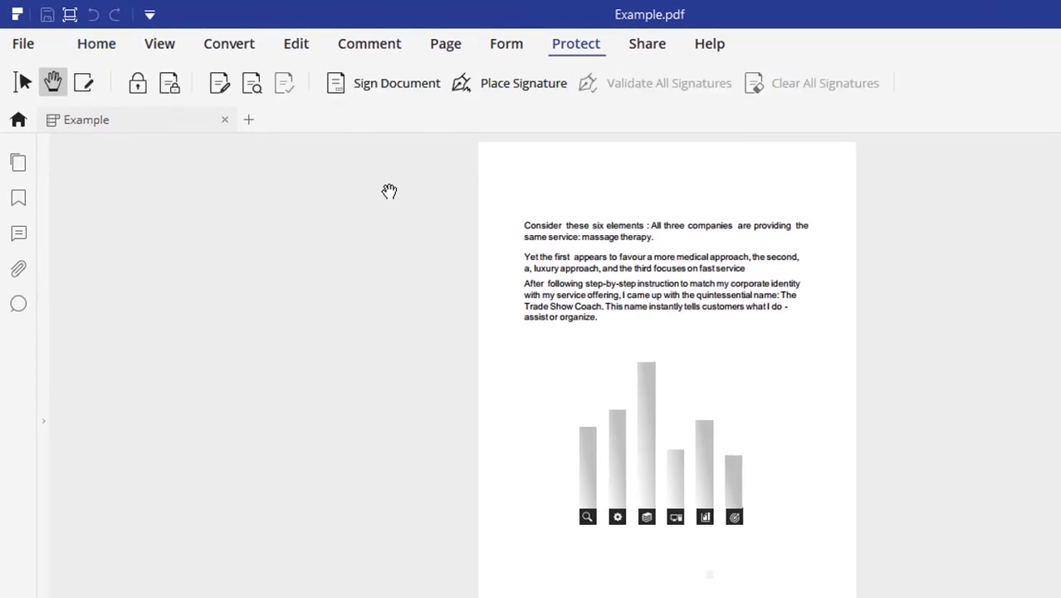
pyautogui.moveTo(136, 83)
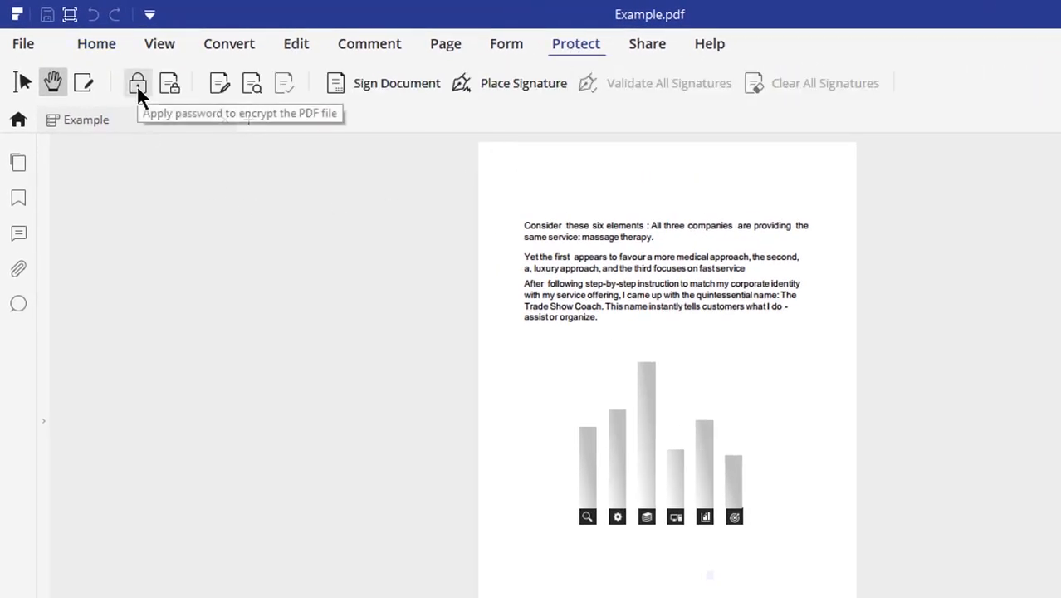
pyautogui.click(137, 82)
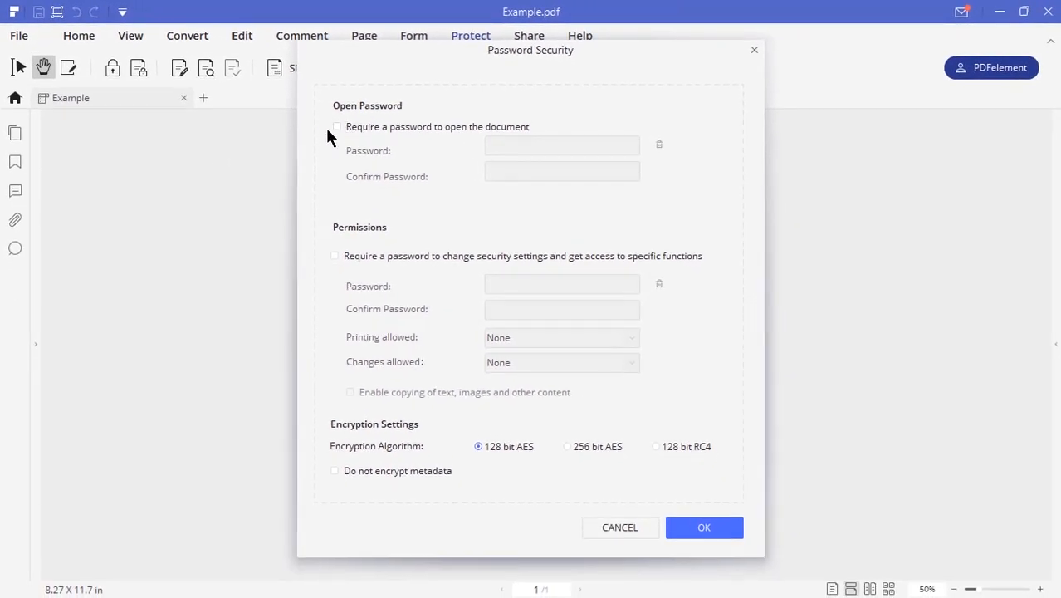
# - Require and enter an open password for Example.pdf, and tick the permissions password option
pyautogui.click(336, 126)
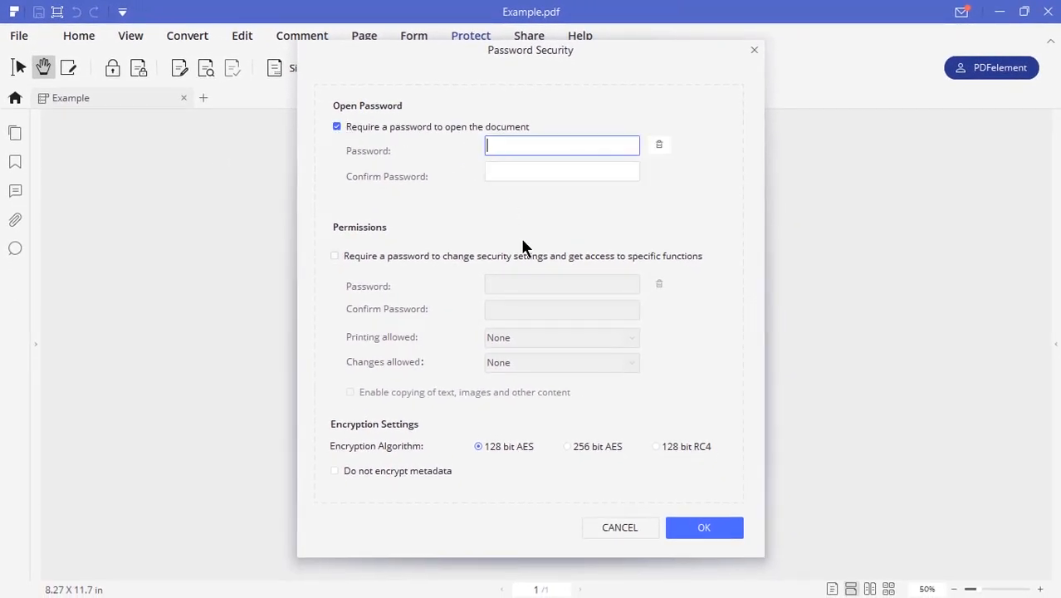
pyautogui.write('****')
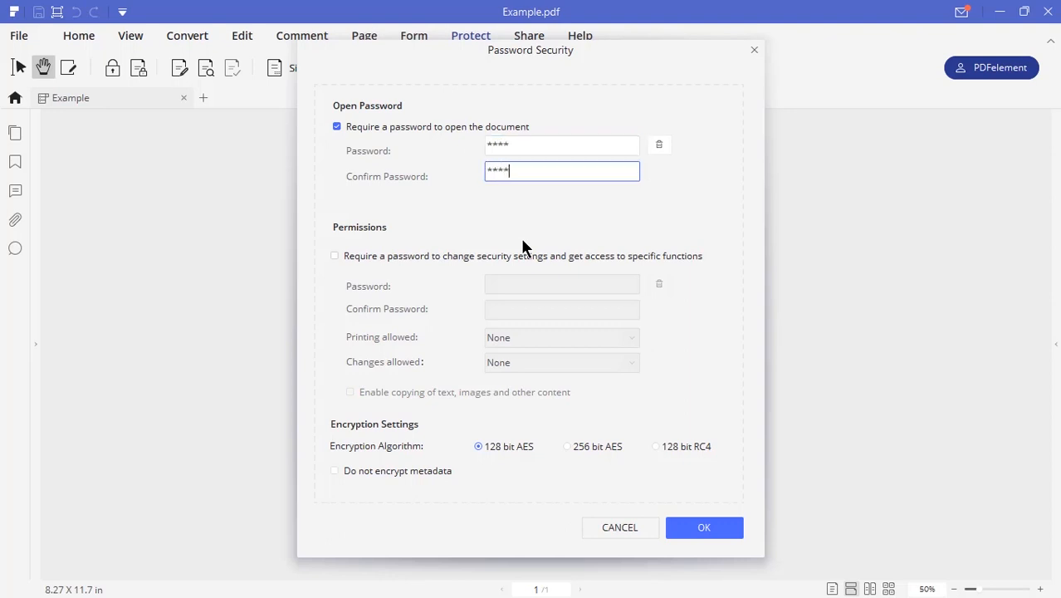
pyautogui.moveTo(349, 250)
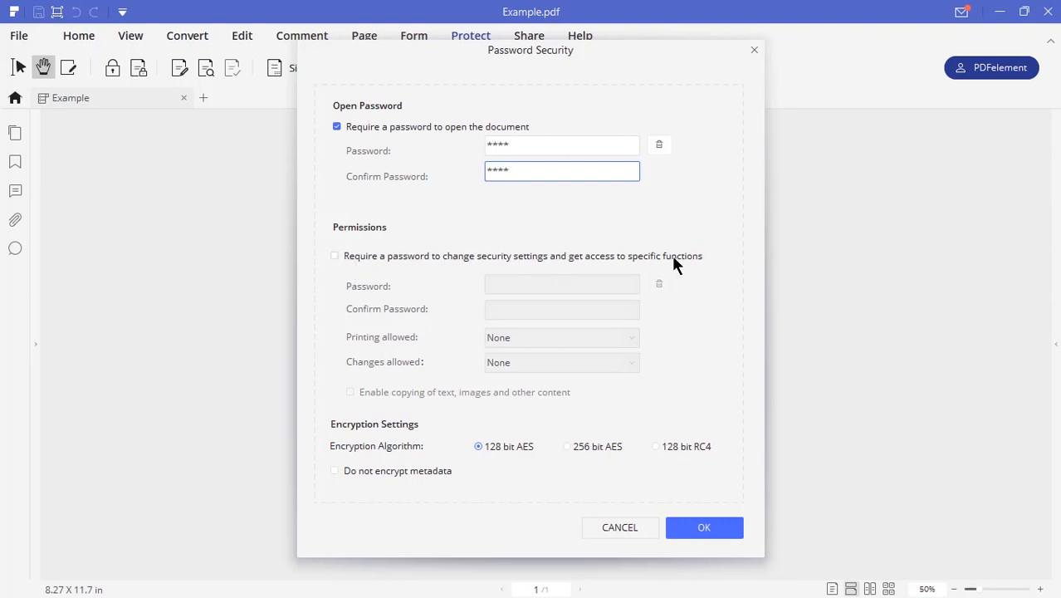
pyautogui.click(335, 256)
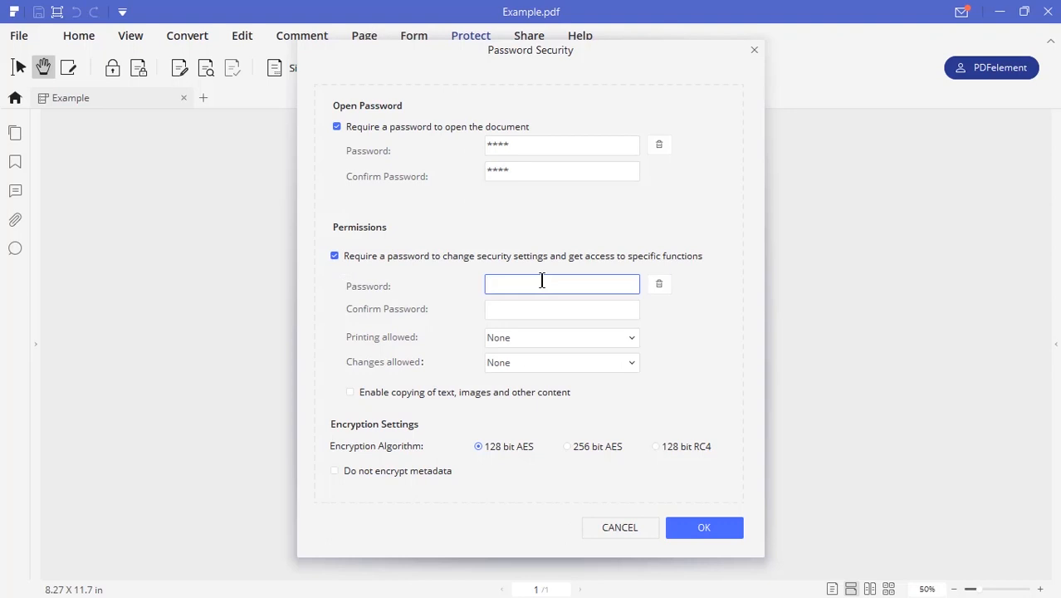
# - Set a permissions password, low-resolution printing, form-filling-and-signing changes and 256-bit AES, then confirm
pyautogui.write('*****')
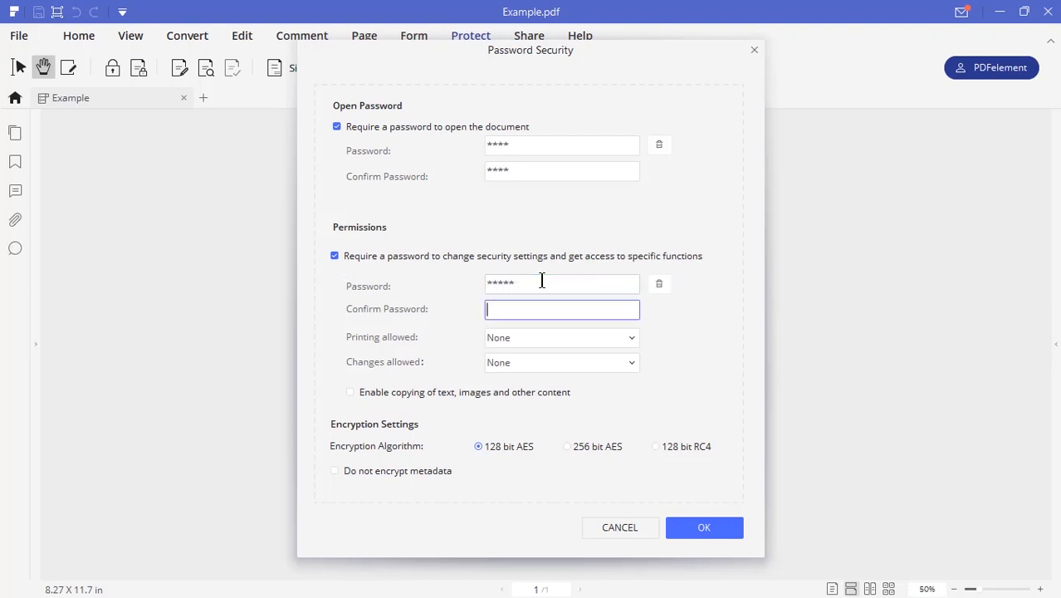
pyautogui.write('*****')
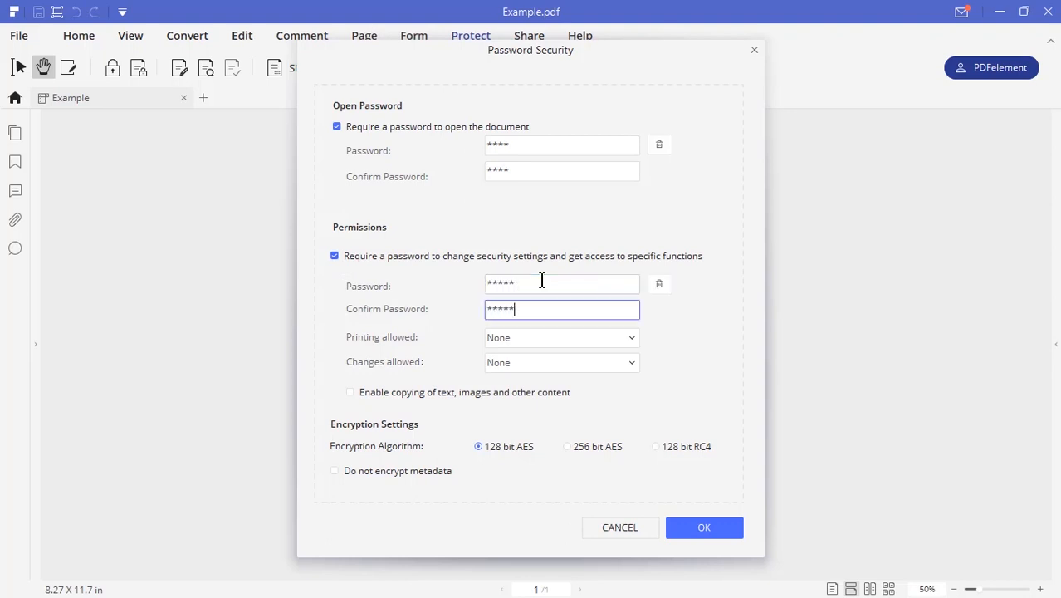
pyautogui.moveTo(424, 346)
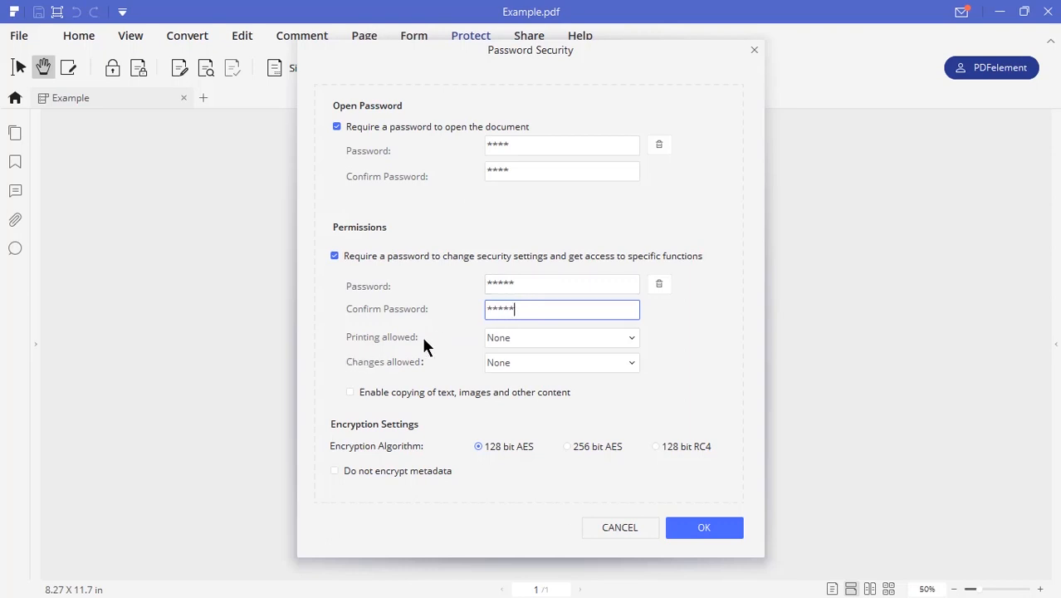
pyautogui.click(560, 337)
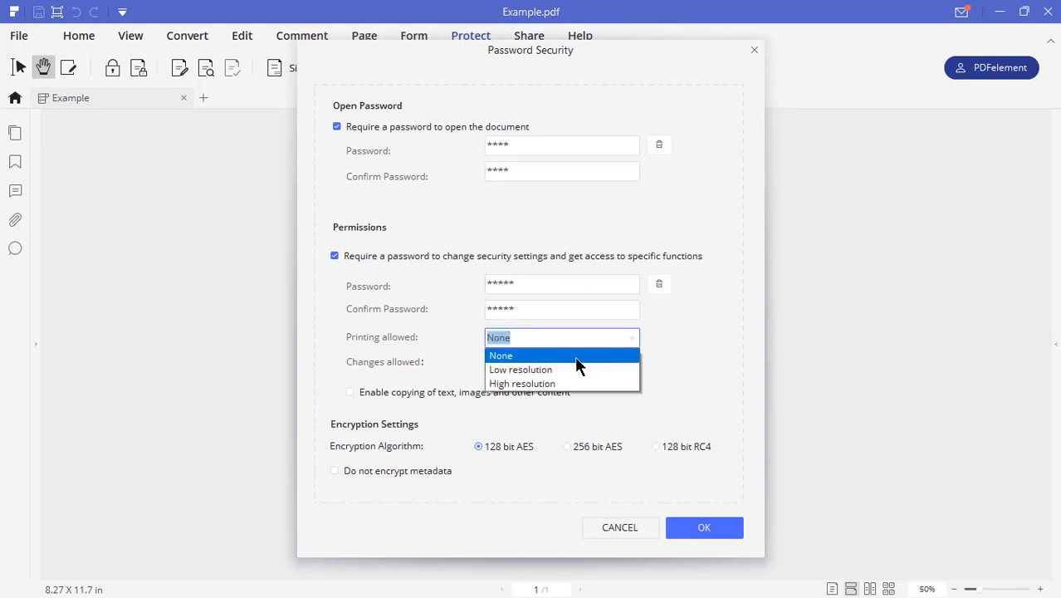
pyautogui.click(520, 369)
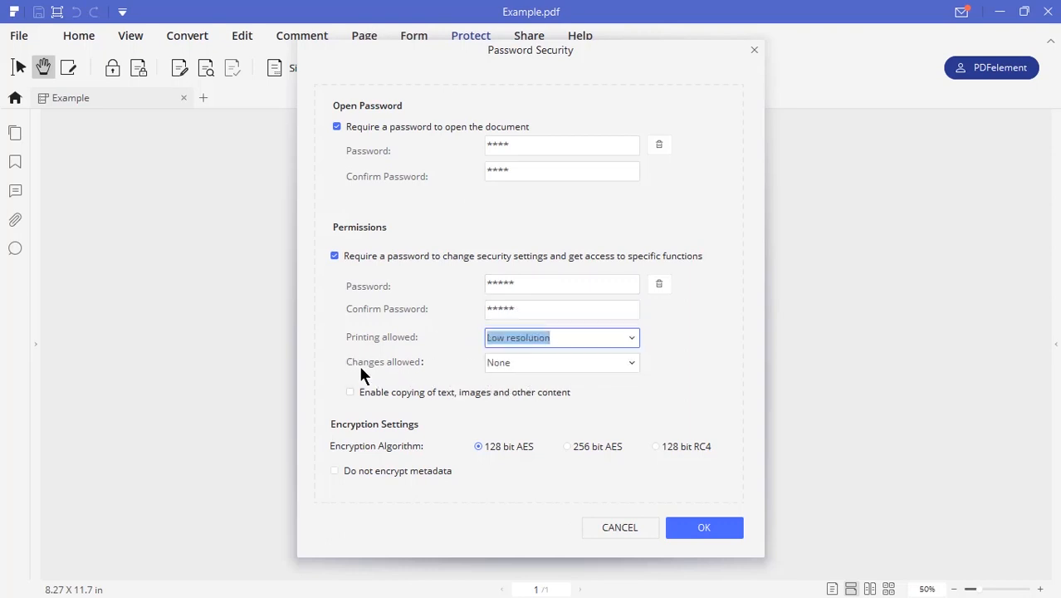
pyautogui.click(560, 361)
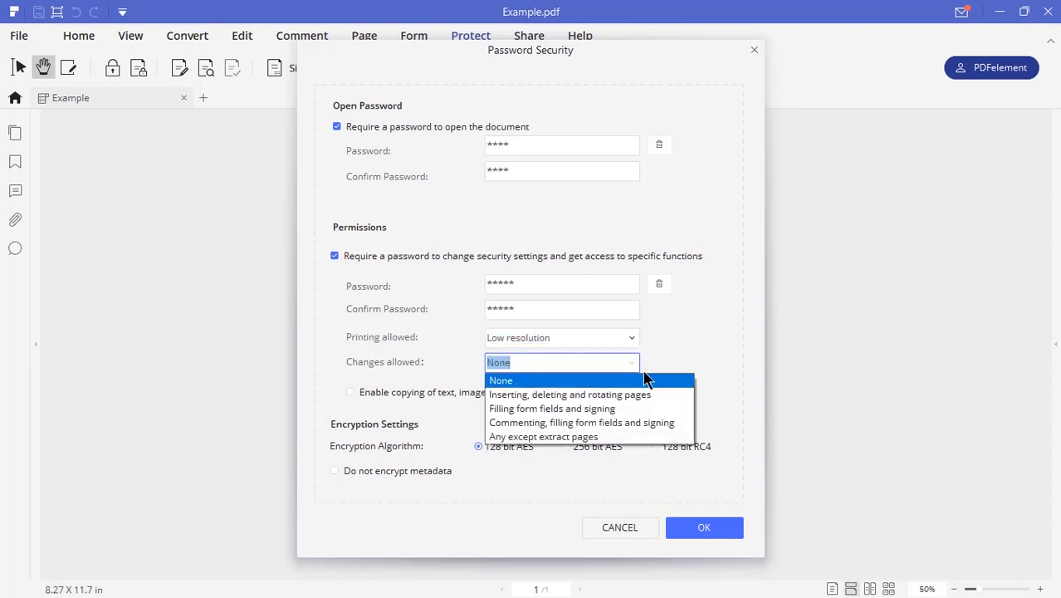
pyautogui.moveTo(552, 407)
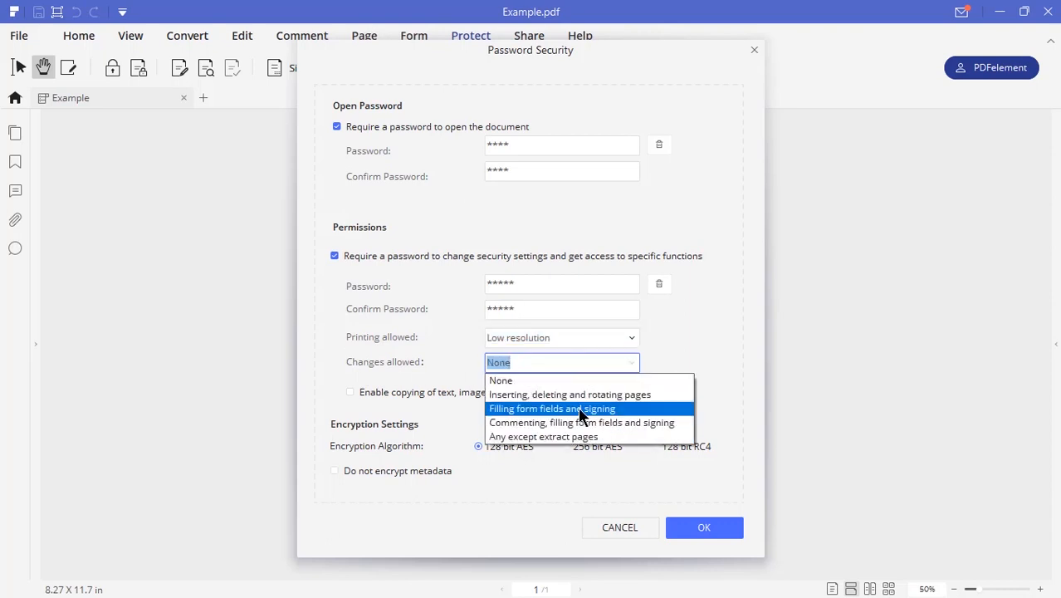
pyautogui.click(551, 408)
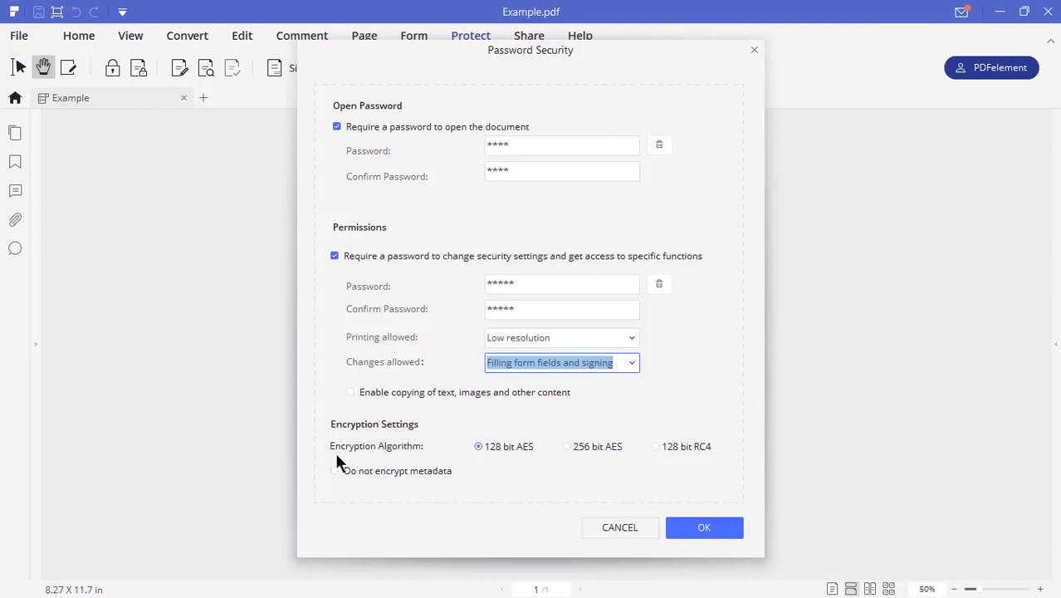
pyautogui.click(567, 446)
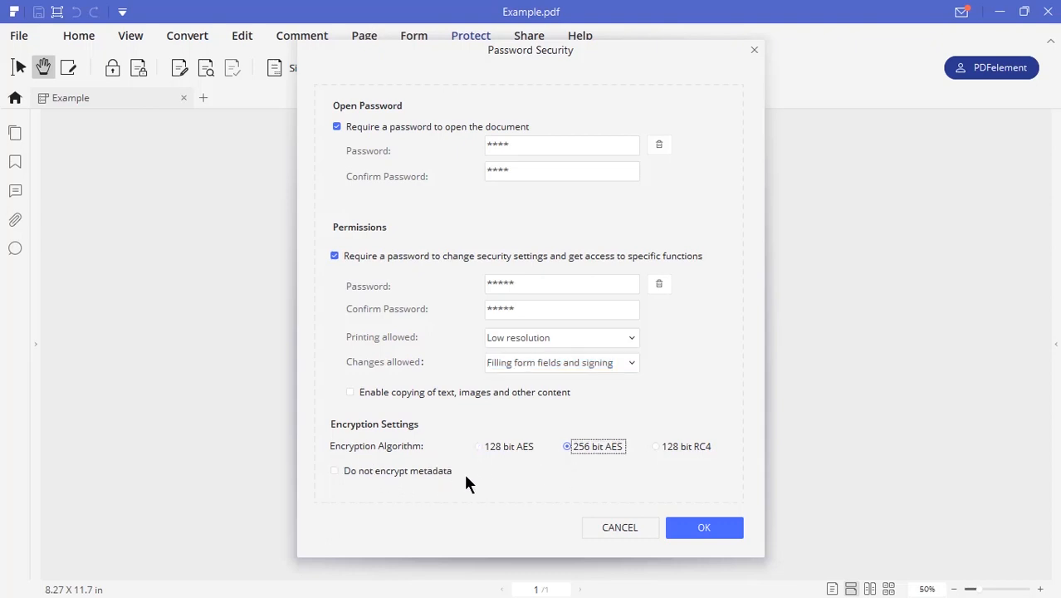
pyautogui.click(704, 527)
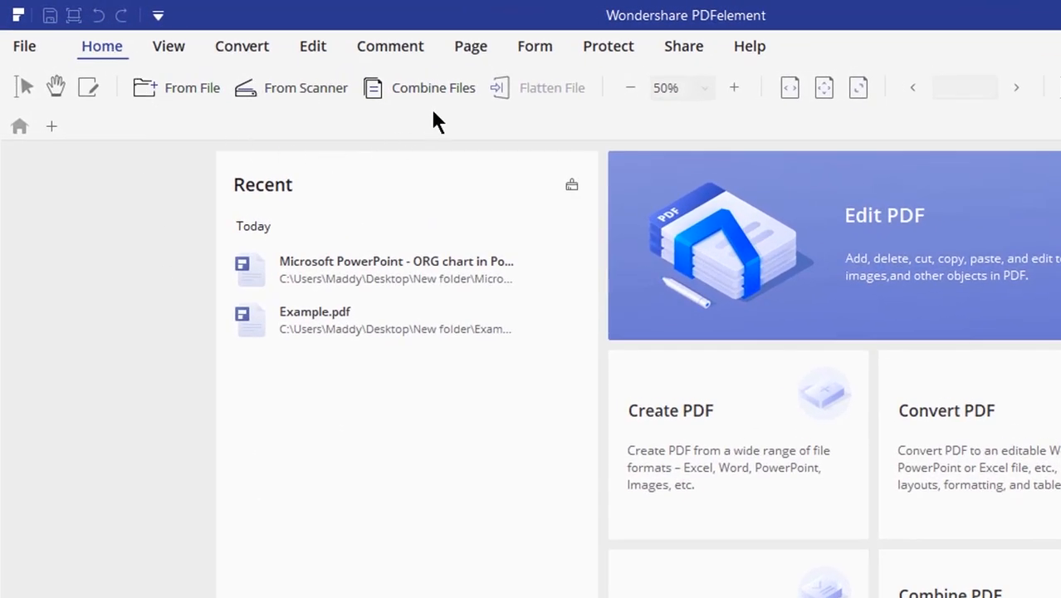
# - Add Example.pdf and the org chart PDF to Combine Files to create Combined_1
pyautogui.click(432, 87)
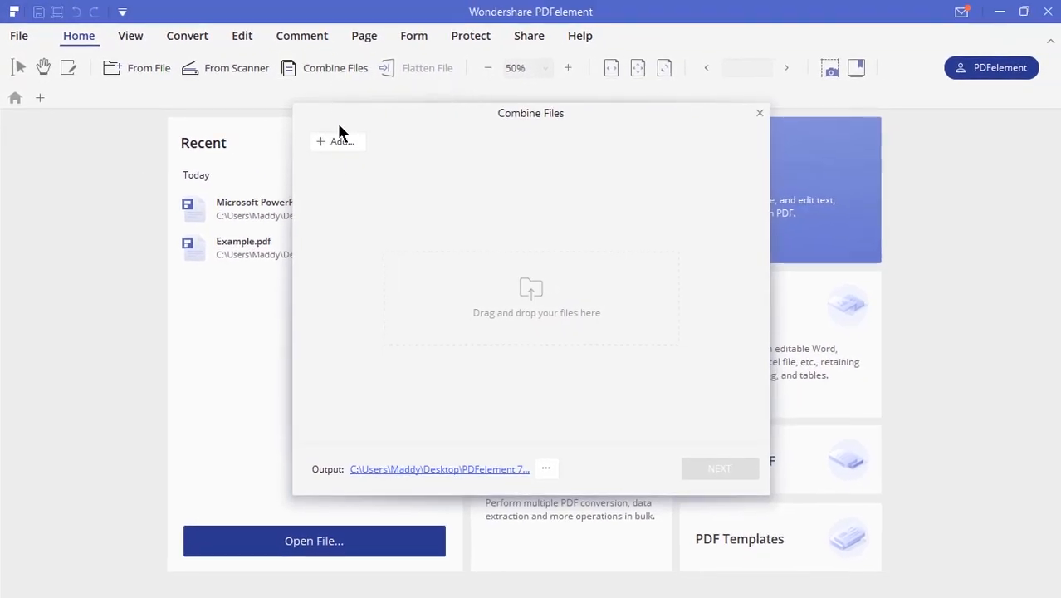
pyautogui.click(340, 140)
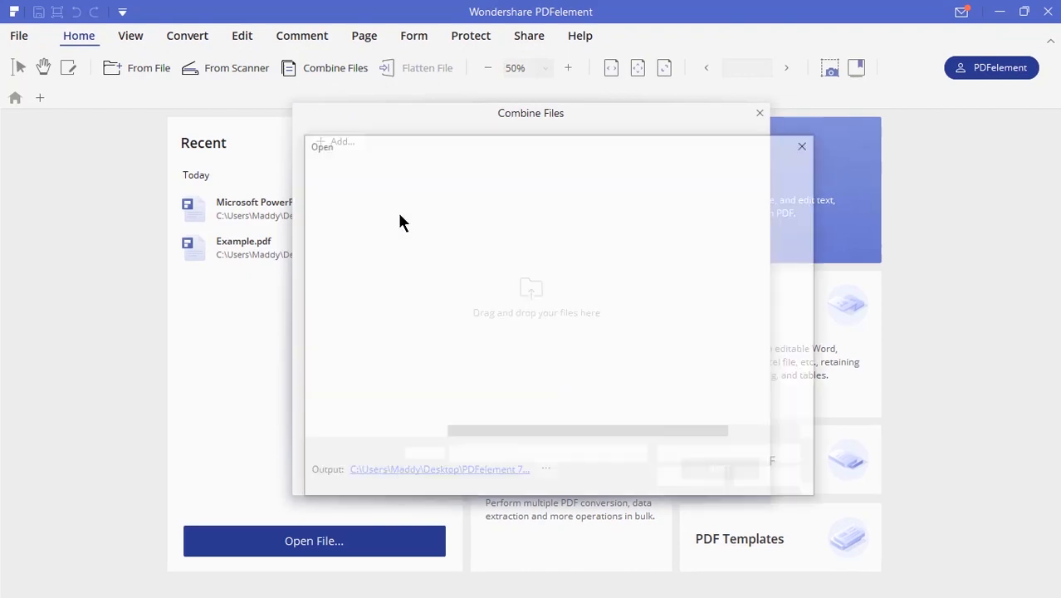
pyautogui.click(336, 141)
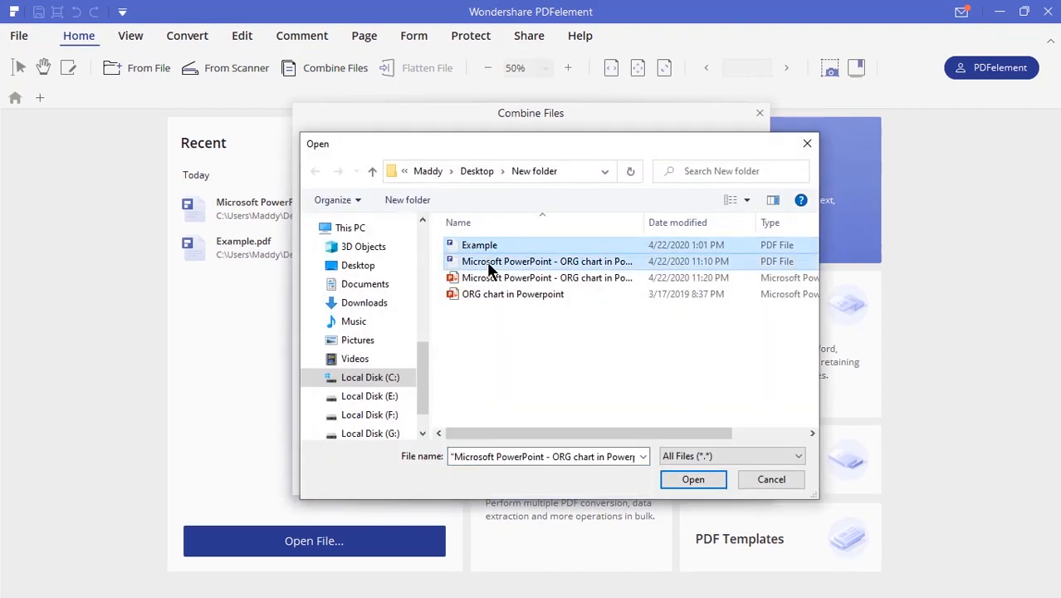
pyautogui.click(693, 479)
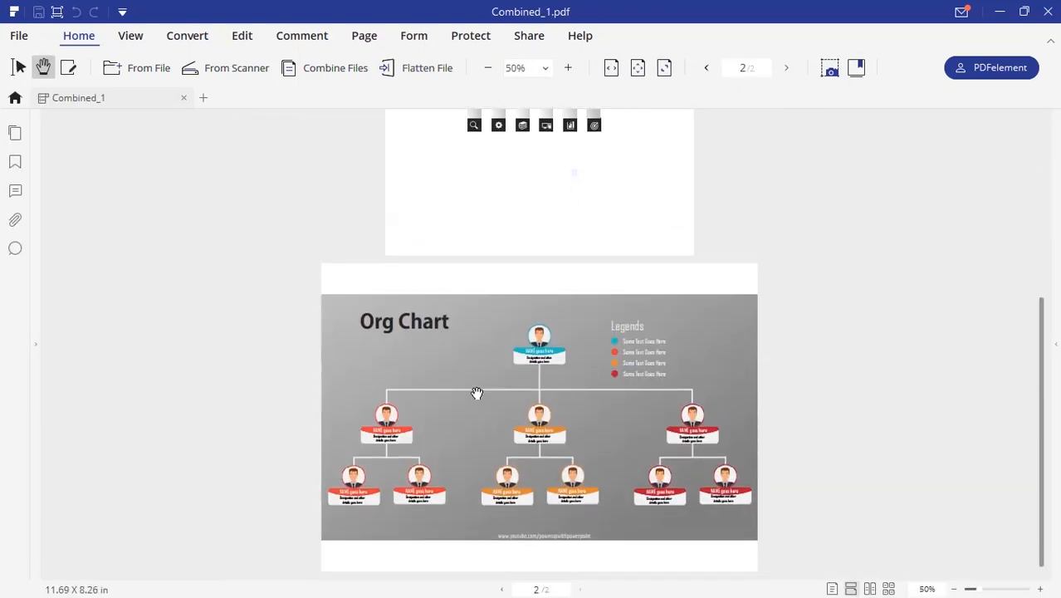
# - Optimize Combined_1 at High compression and save it as Combined_1_optimize.pdf
pyautogui.click(187, 34)
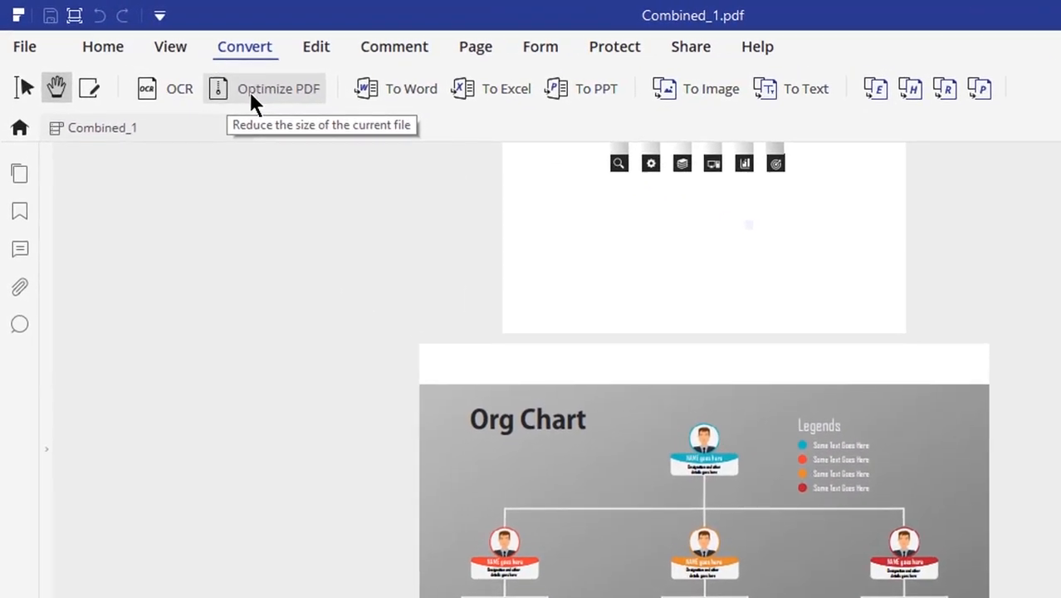
pyautogui.click(278, 89)
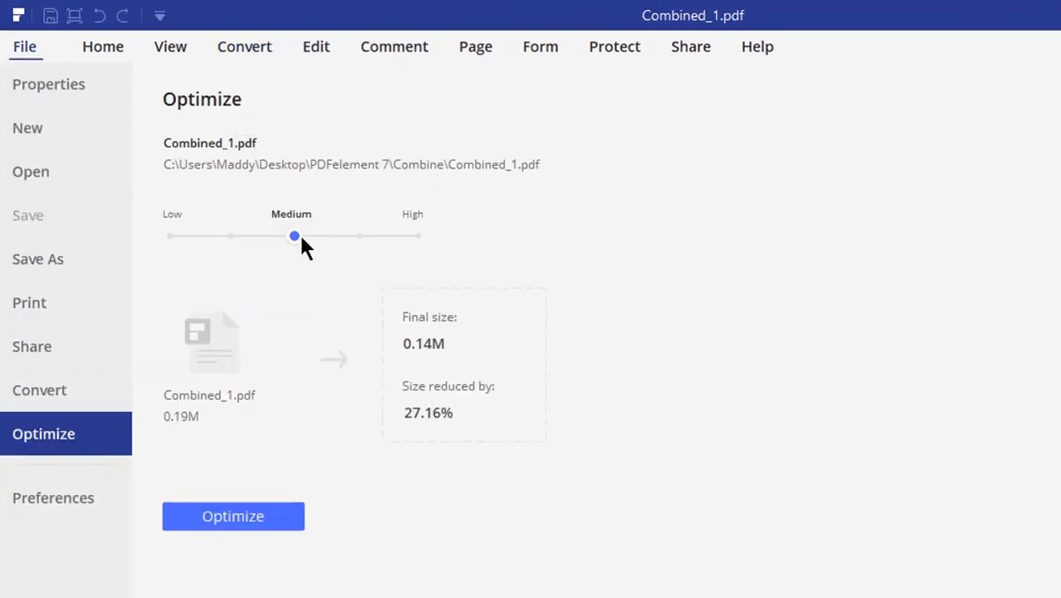
pyautogui.moveTo(293, 236); pyautogui.dragTo(166, 236)
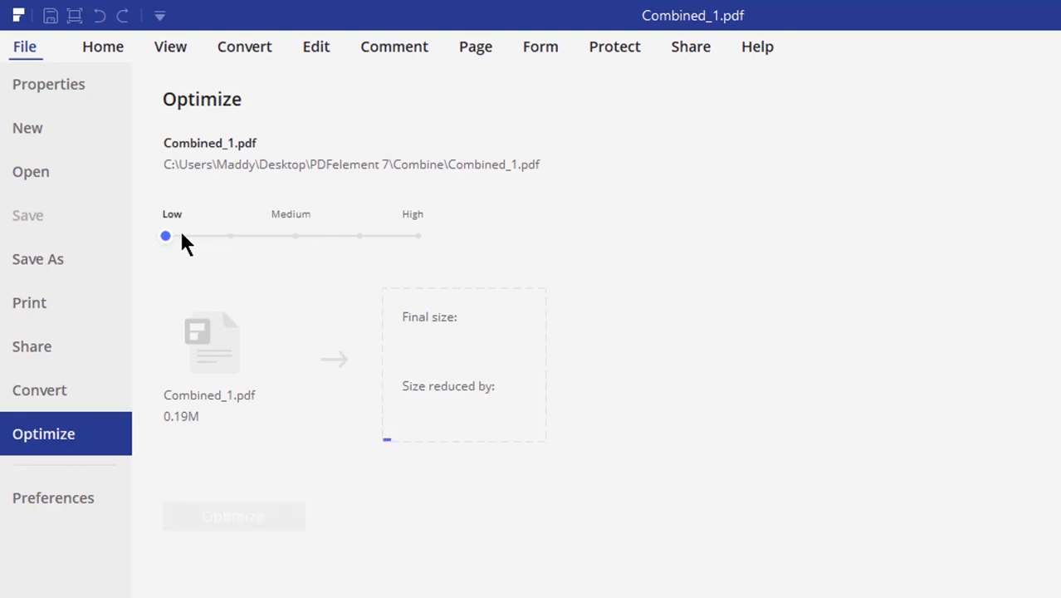
pyautogui.moveTo(165, 236); pyautogui.dragTo(230, 236)
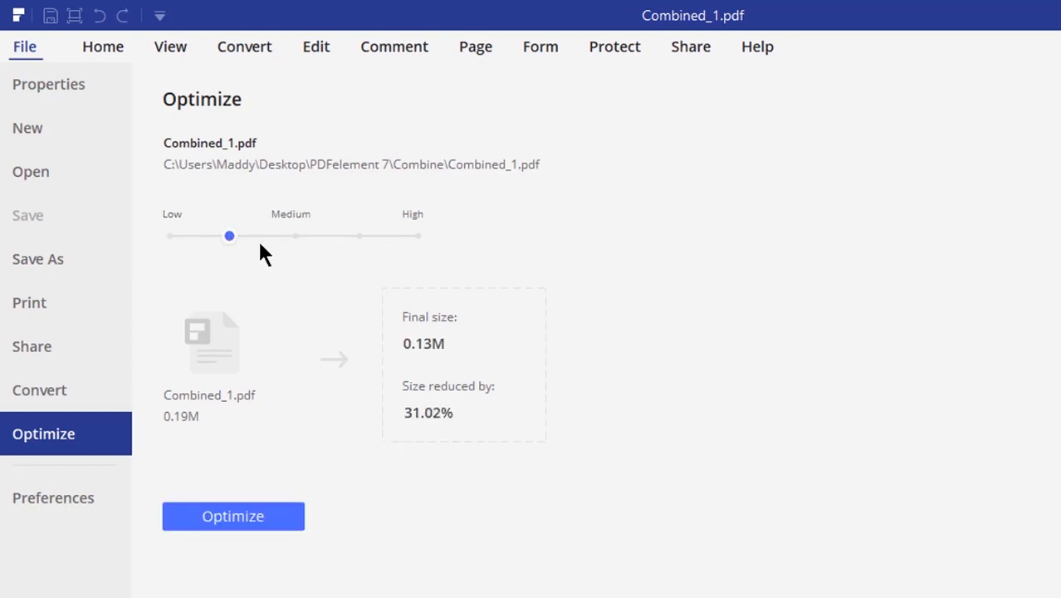
pyautogui.moveTo(230, 236); pyautogui.dragTo(422, 235)
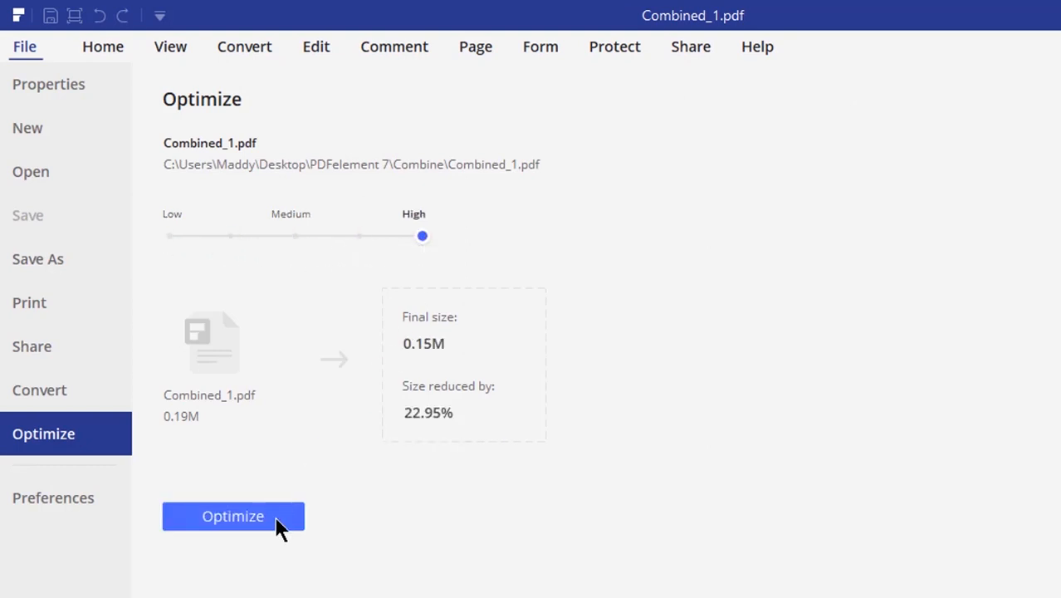
pyautogui.click(233, 515)
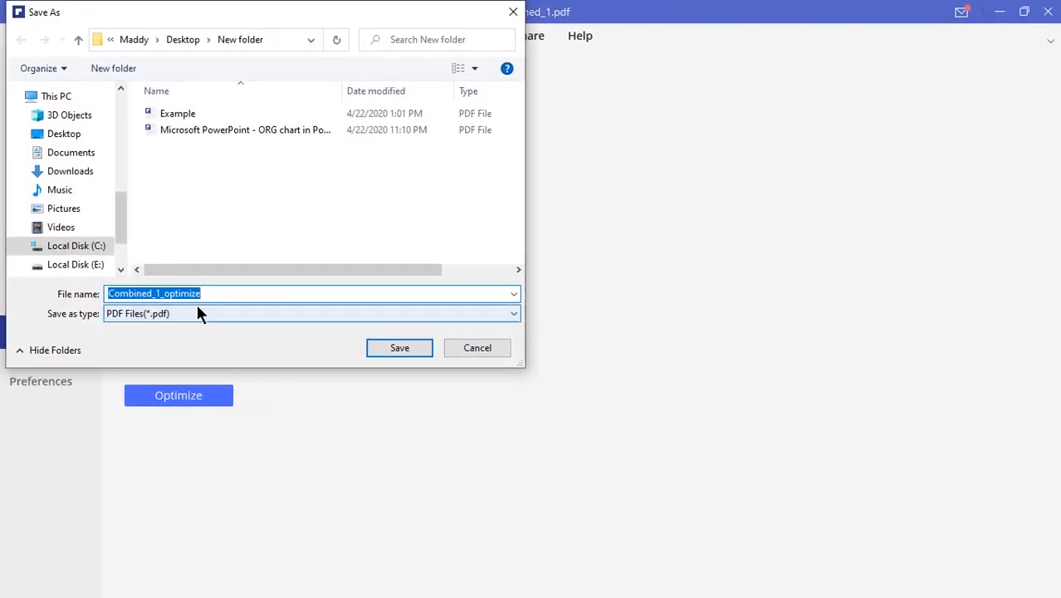
pyautogui.click(399, 347)
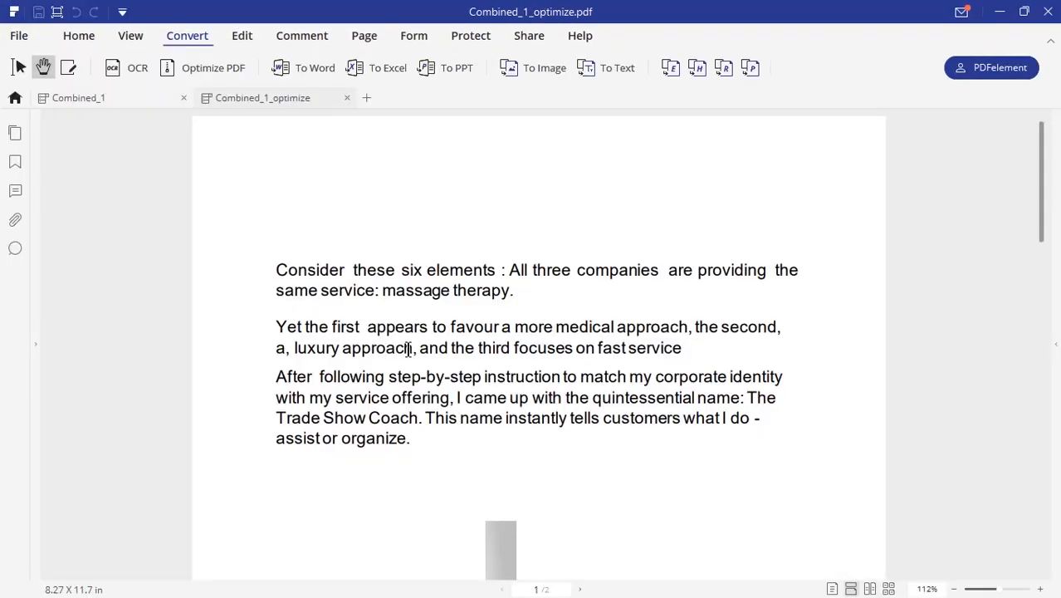
pyautogui.scroll(-3)
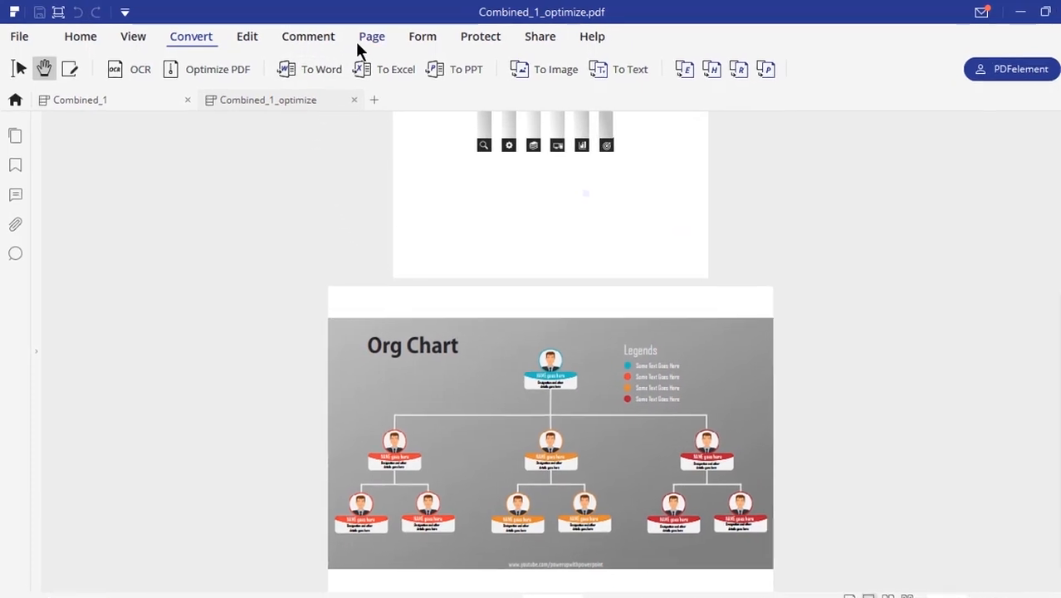
# - Insert blank pages after the org chart page from the Page tab
pyautogui.click(372, 35)
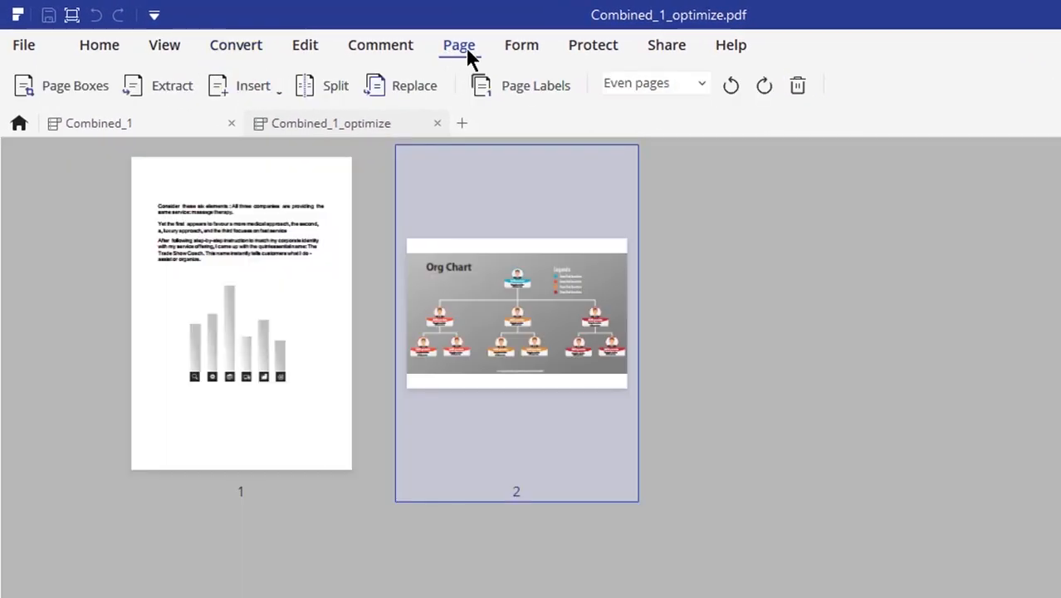
pyautogui.moveTo(172, 86)
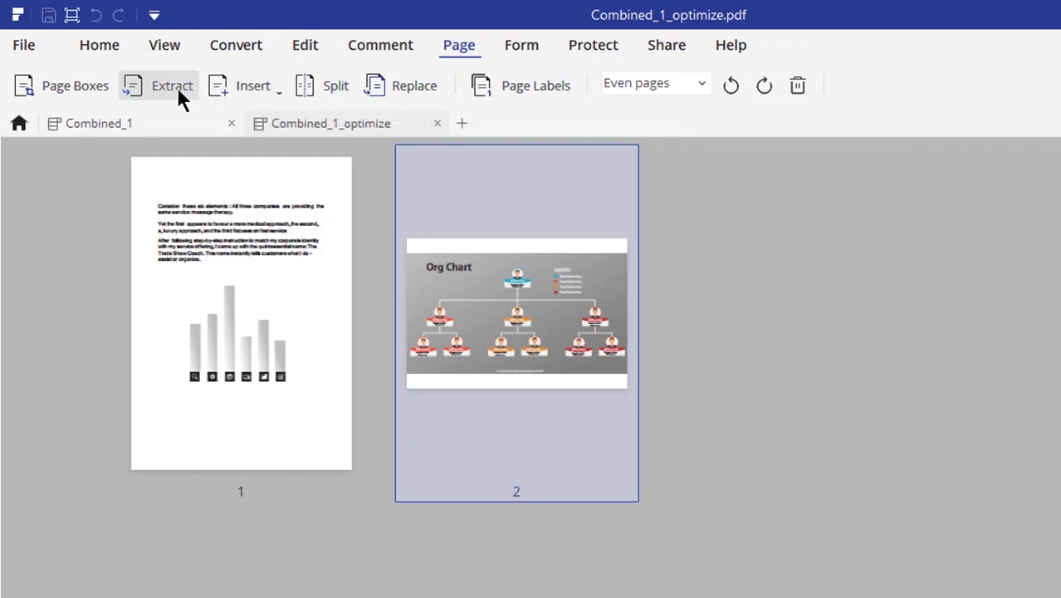
pyautogui.moveTo(172, 85)
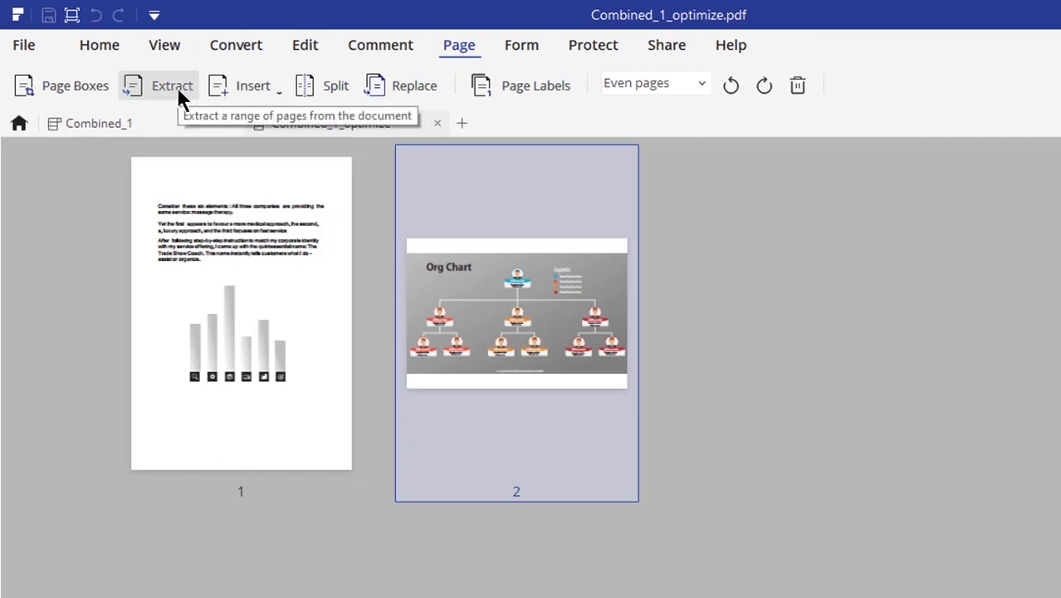
pyautogui.click(172, 86)
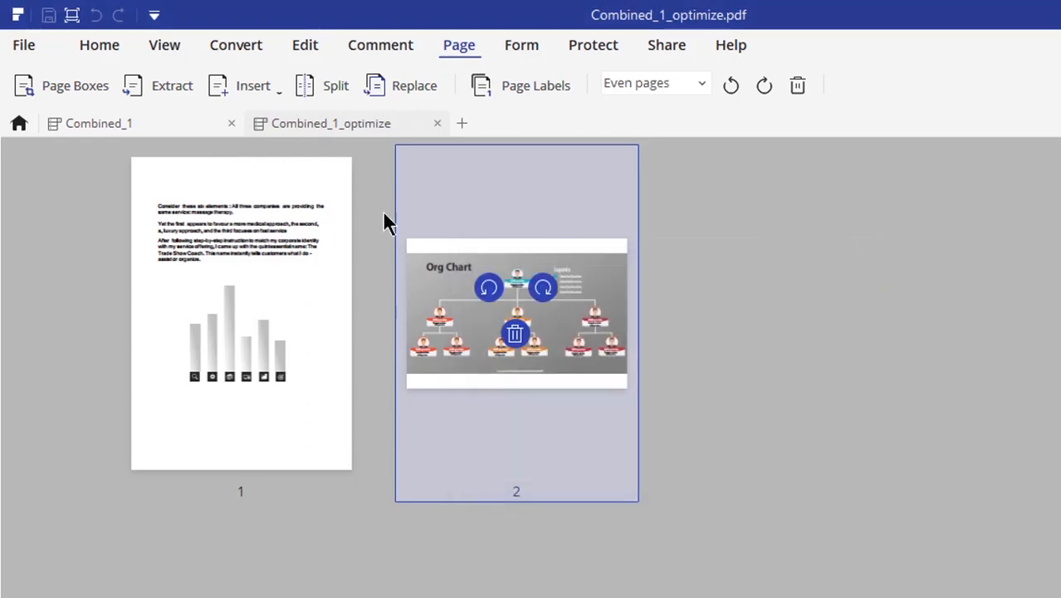
pyautogui.click(252, 85)
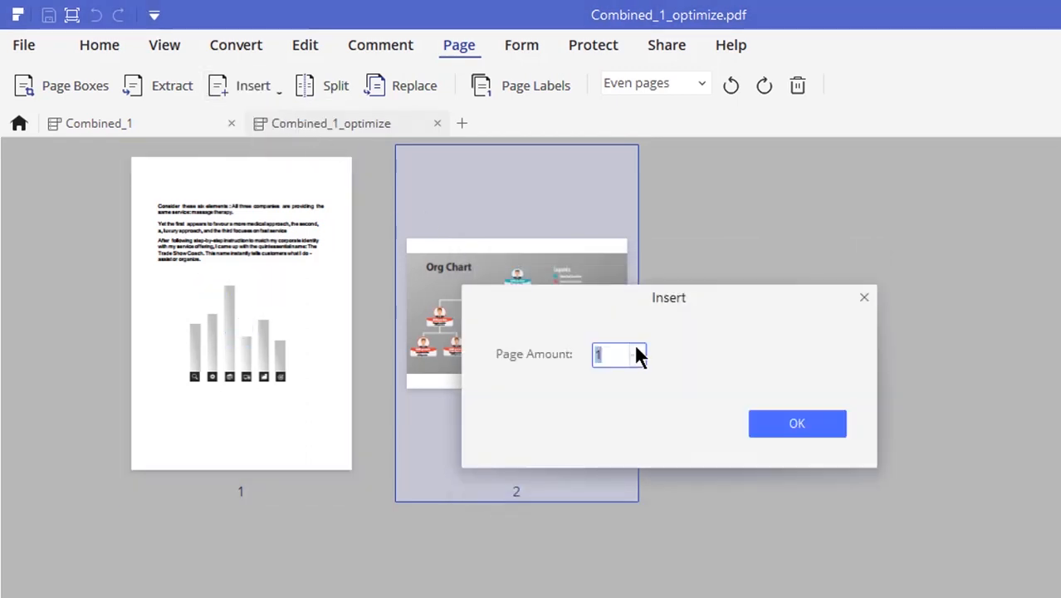
pyautogui.click(796, 423)
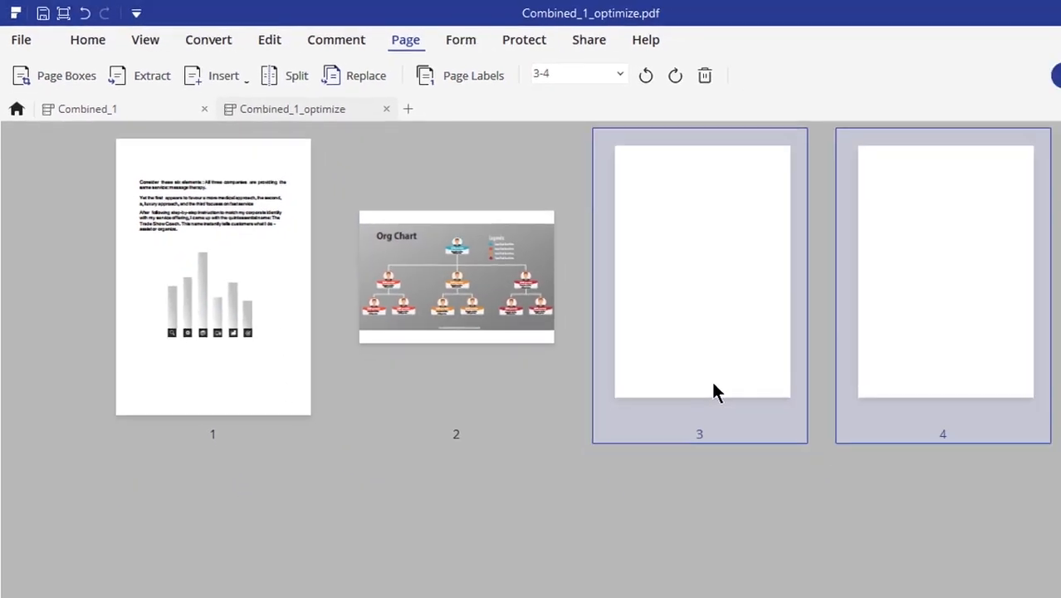
# - Delete the blank pages 3-4, leaving the original two pages
pyautogui.rightClick(717, 391)
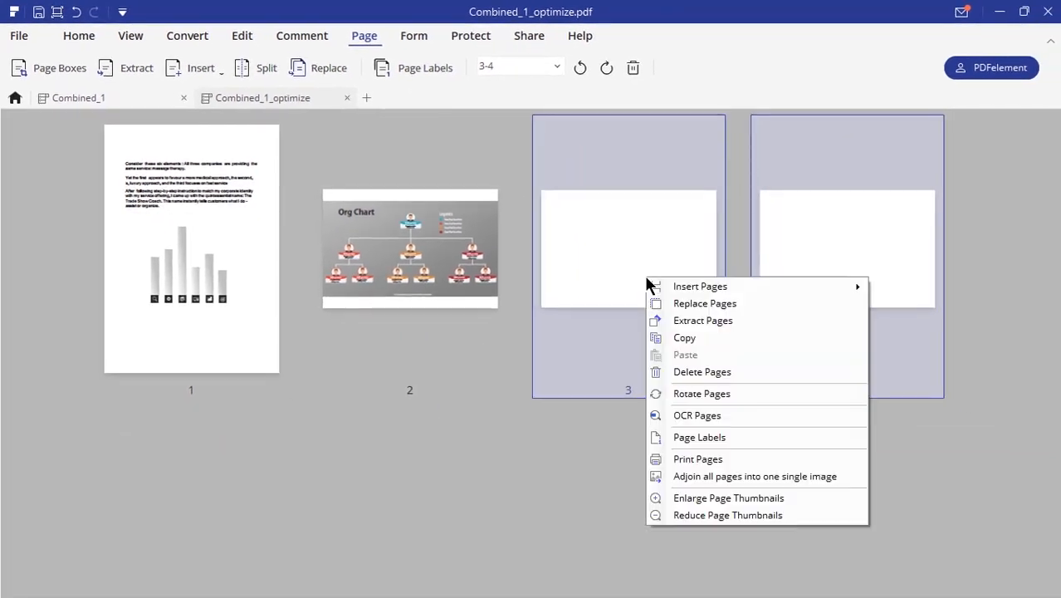
pyautogui.click(702, 371)
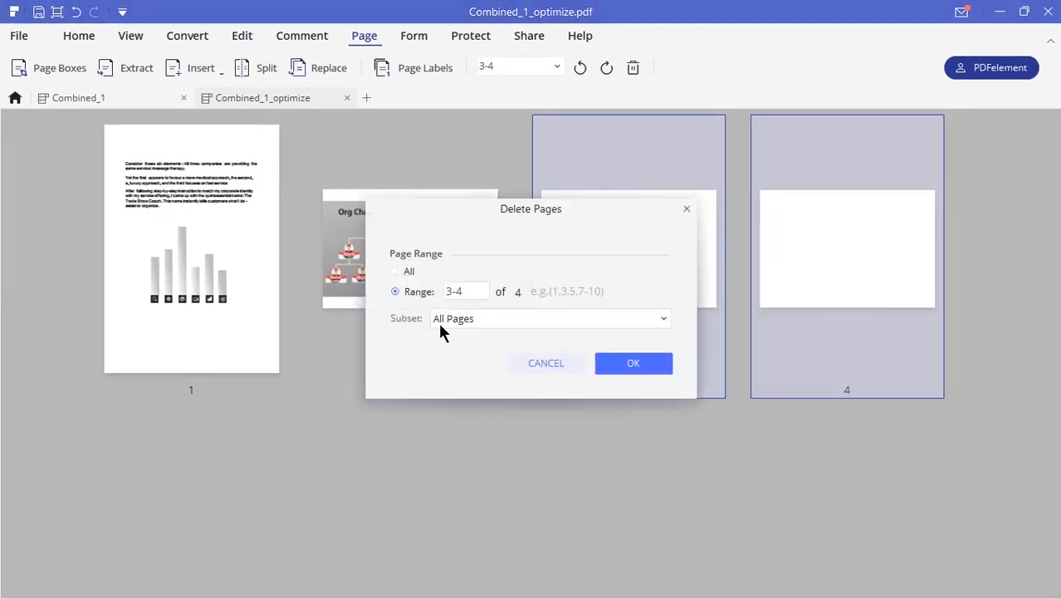
pyautogui.click(633, 363)
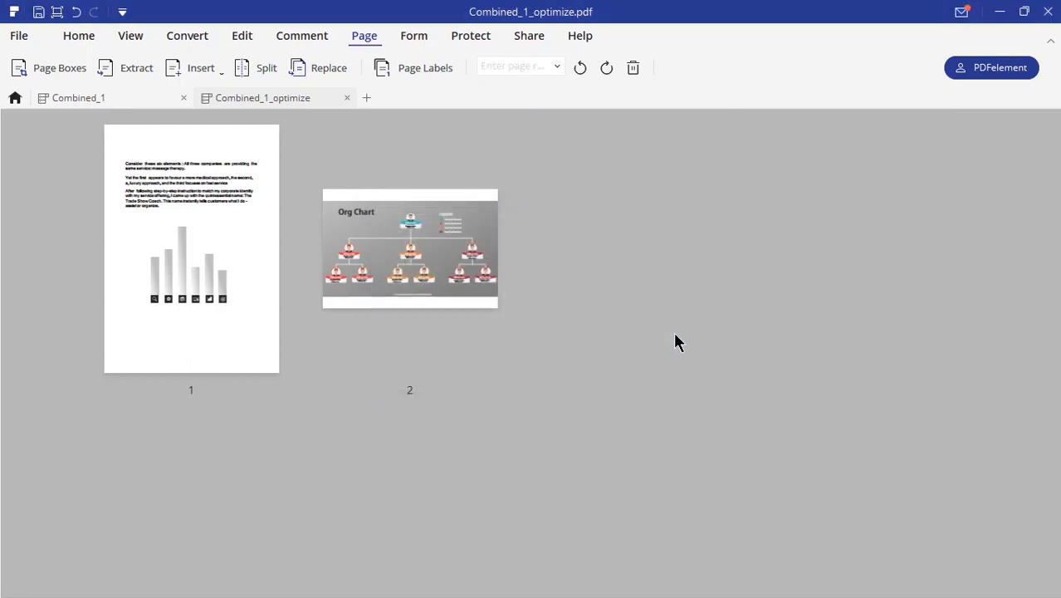
pyautogui.click(409, 249)
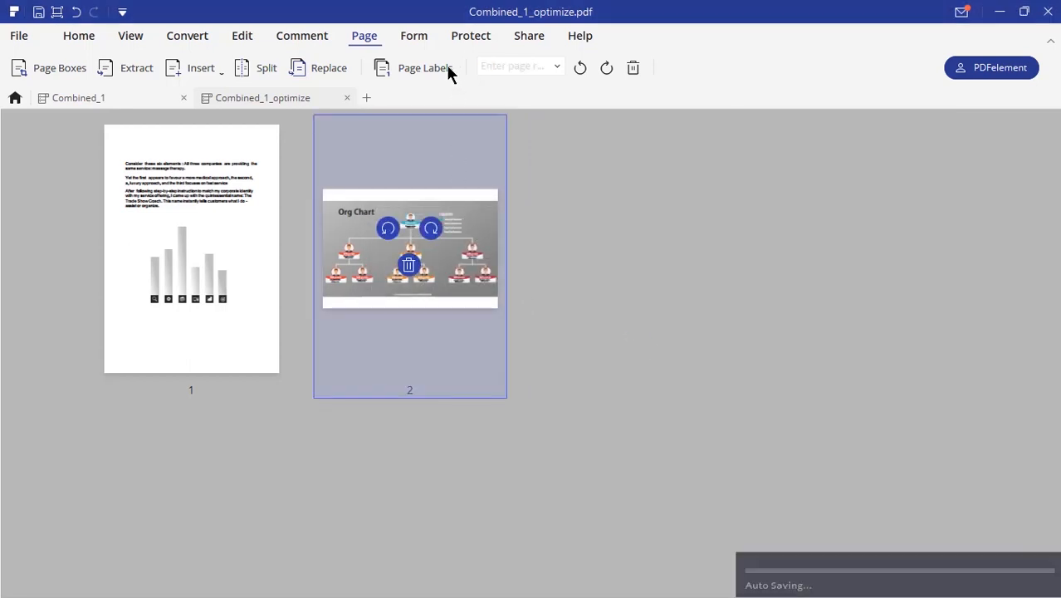
# - Start Sign Document, step through the digital ID dialogs, then cancel without signing
pyautogui.click(470, 35)
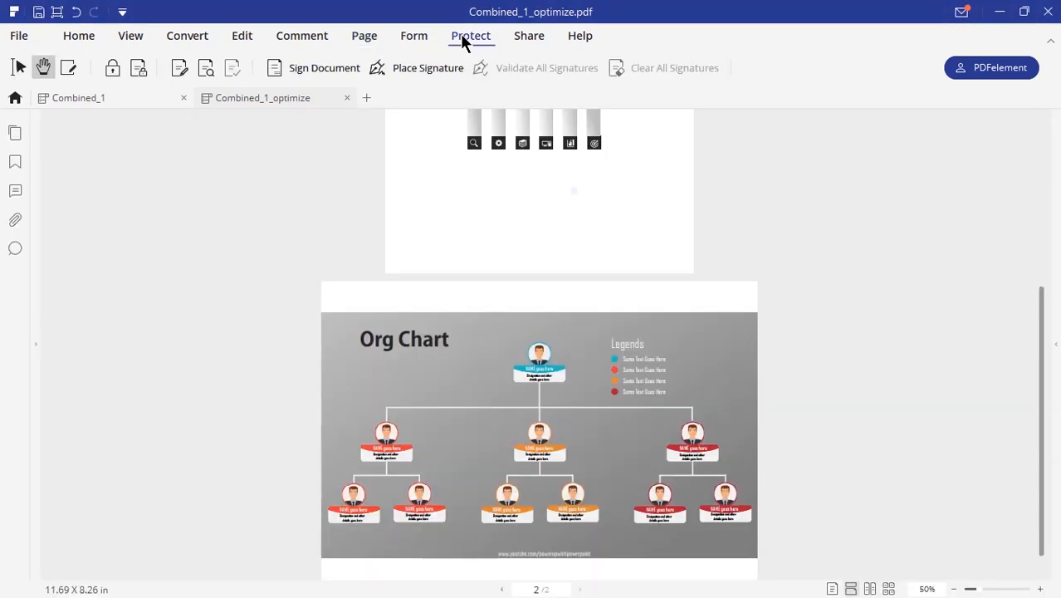
pyautogui.scroll(3)
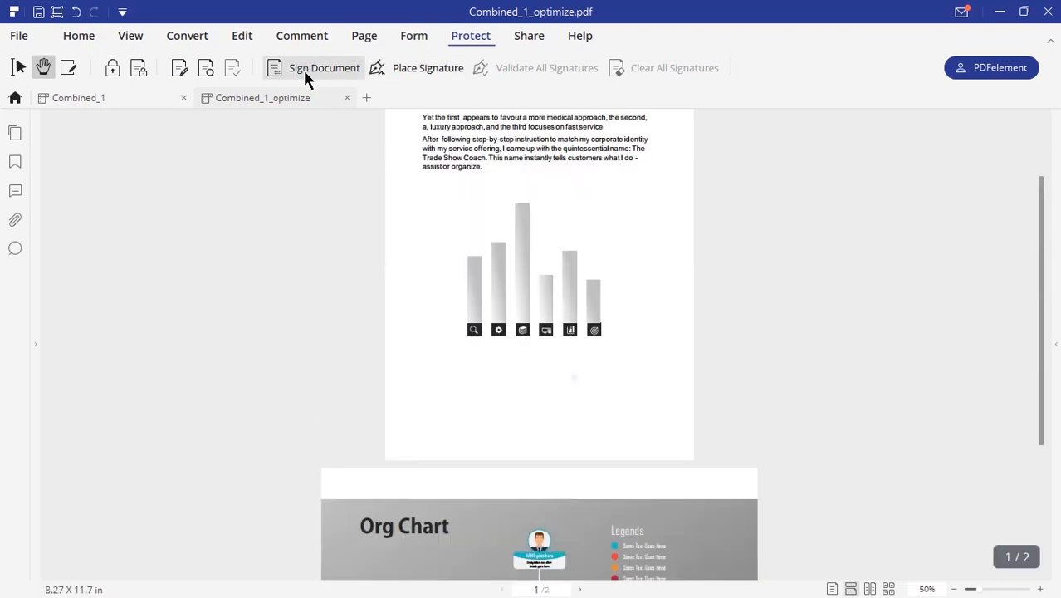
pyautogui.click(324, 67)
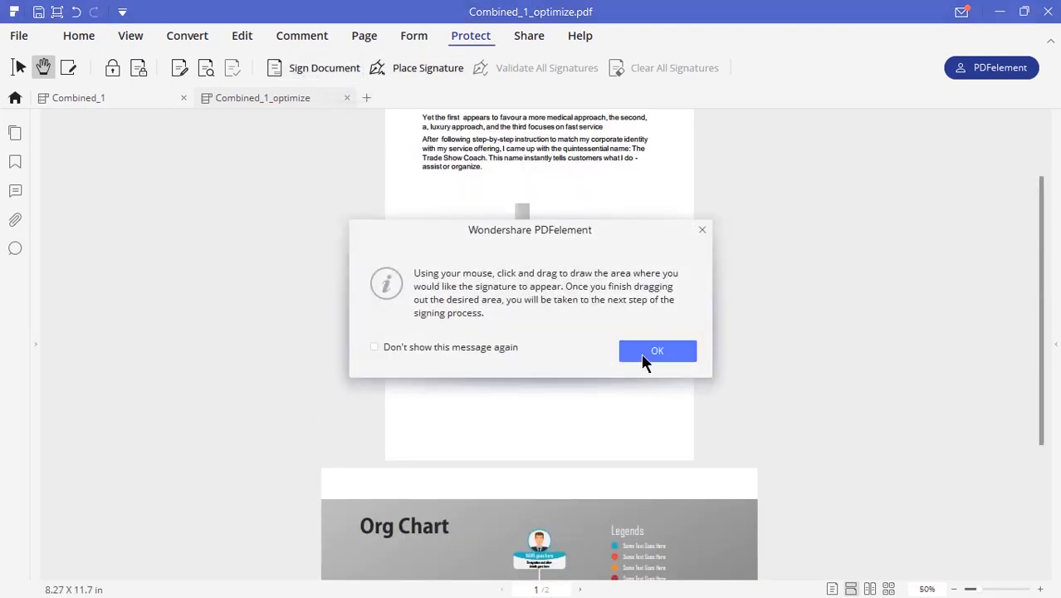
pyautogui.click(656, 350)
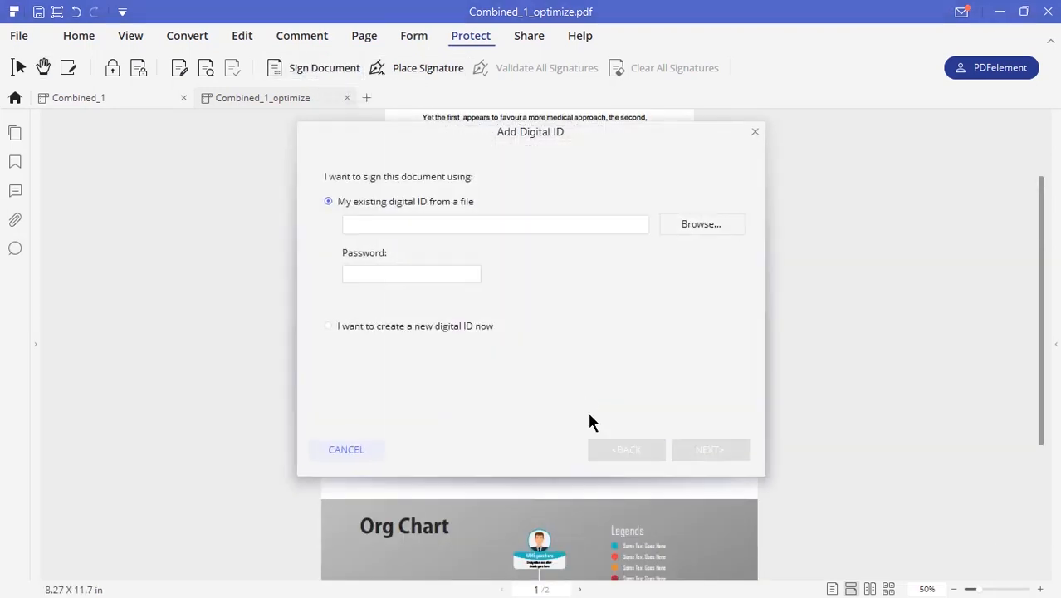
pyautogui.moveTo(455, 214)
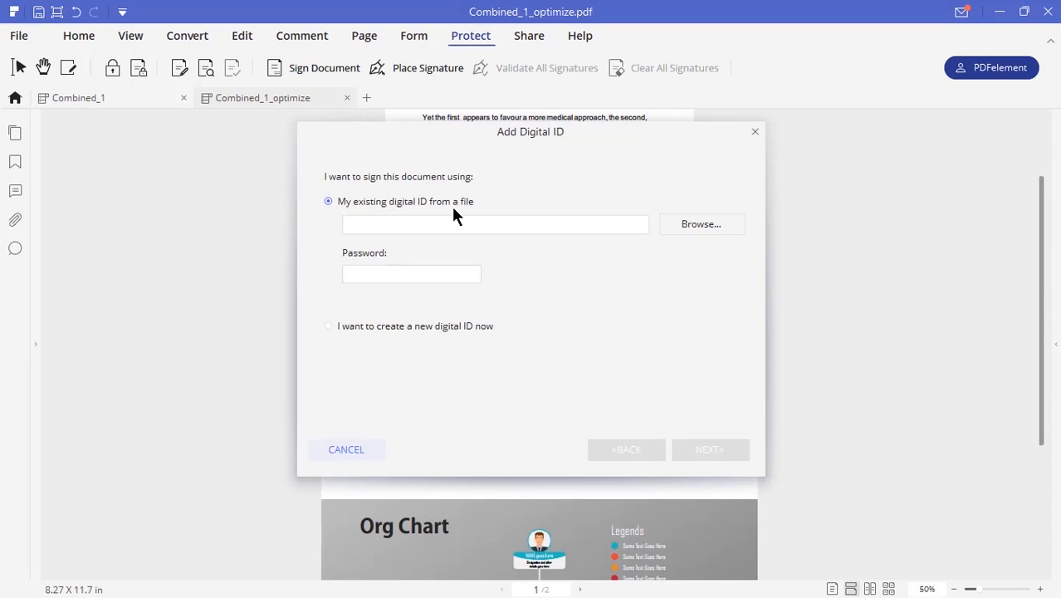
pyautogui.moveTo(700, 228)
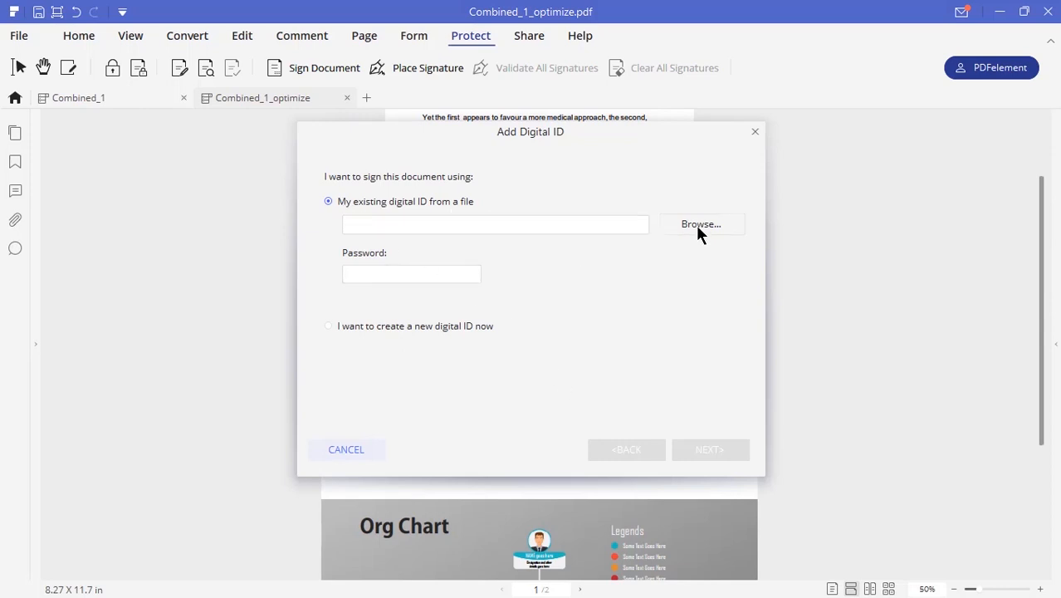
pyautogui.click(411, 274)
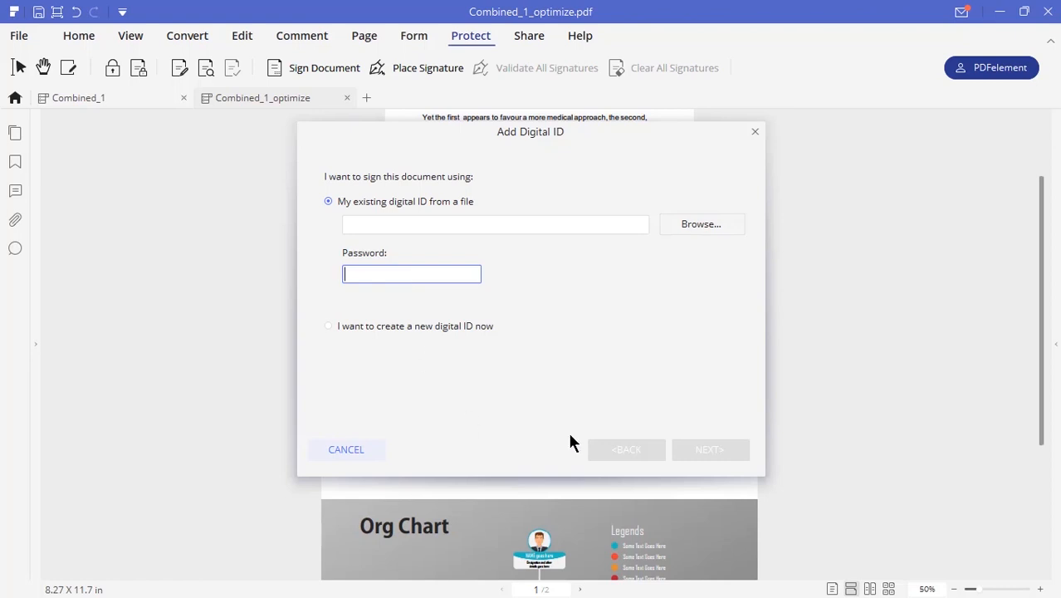
pyautogui.click(709, 449)
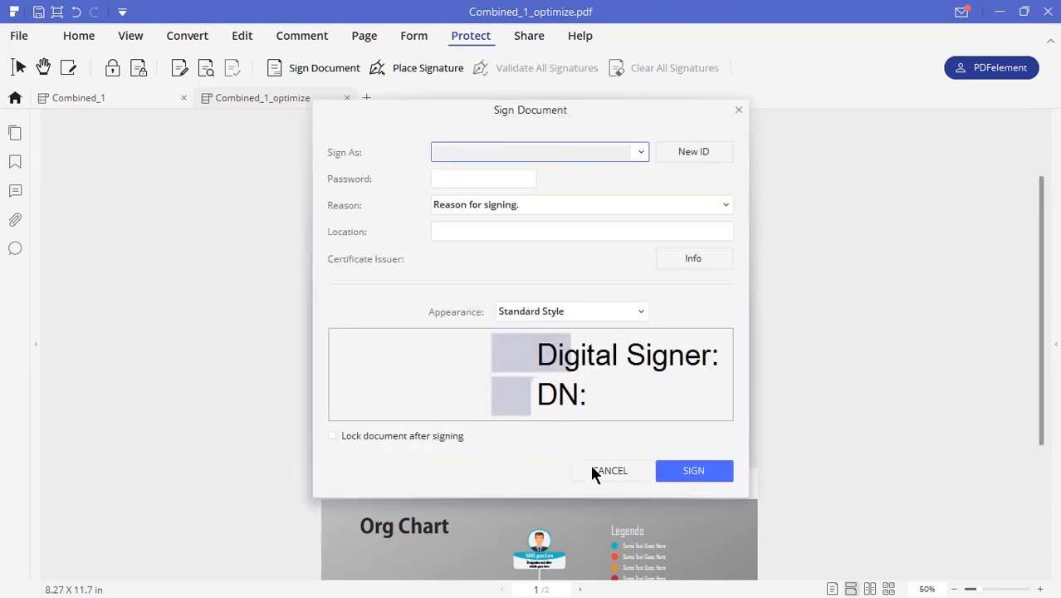
pyautogui.click(610, 470)
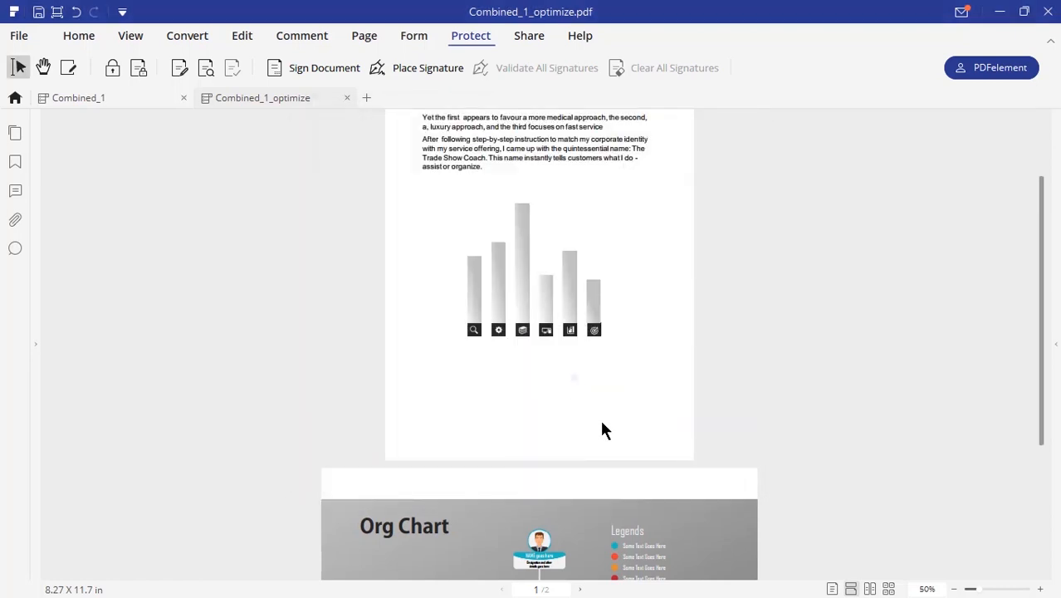